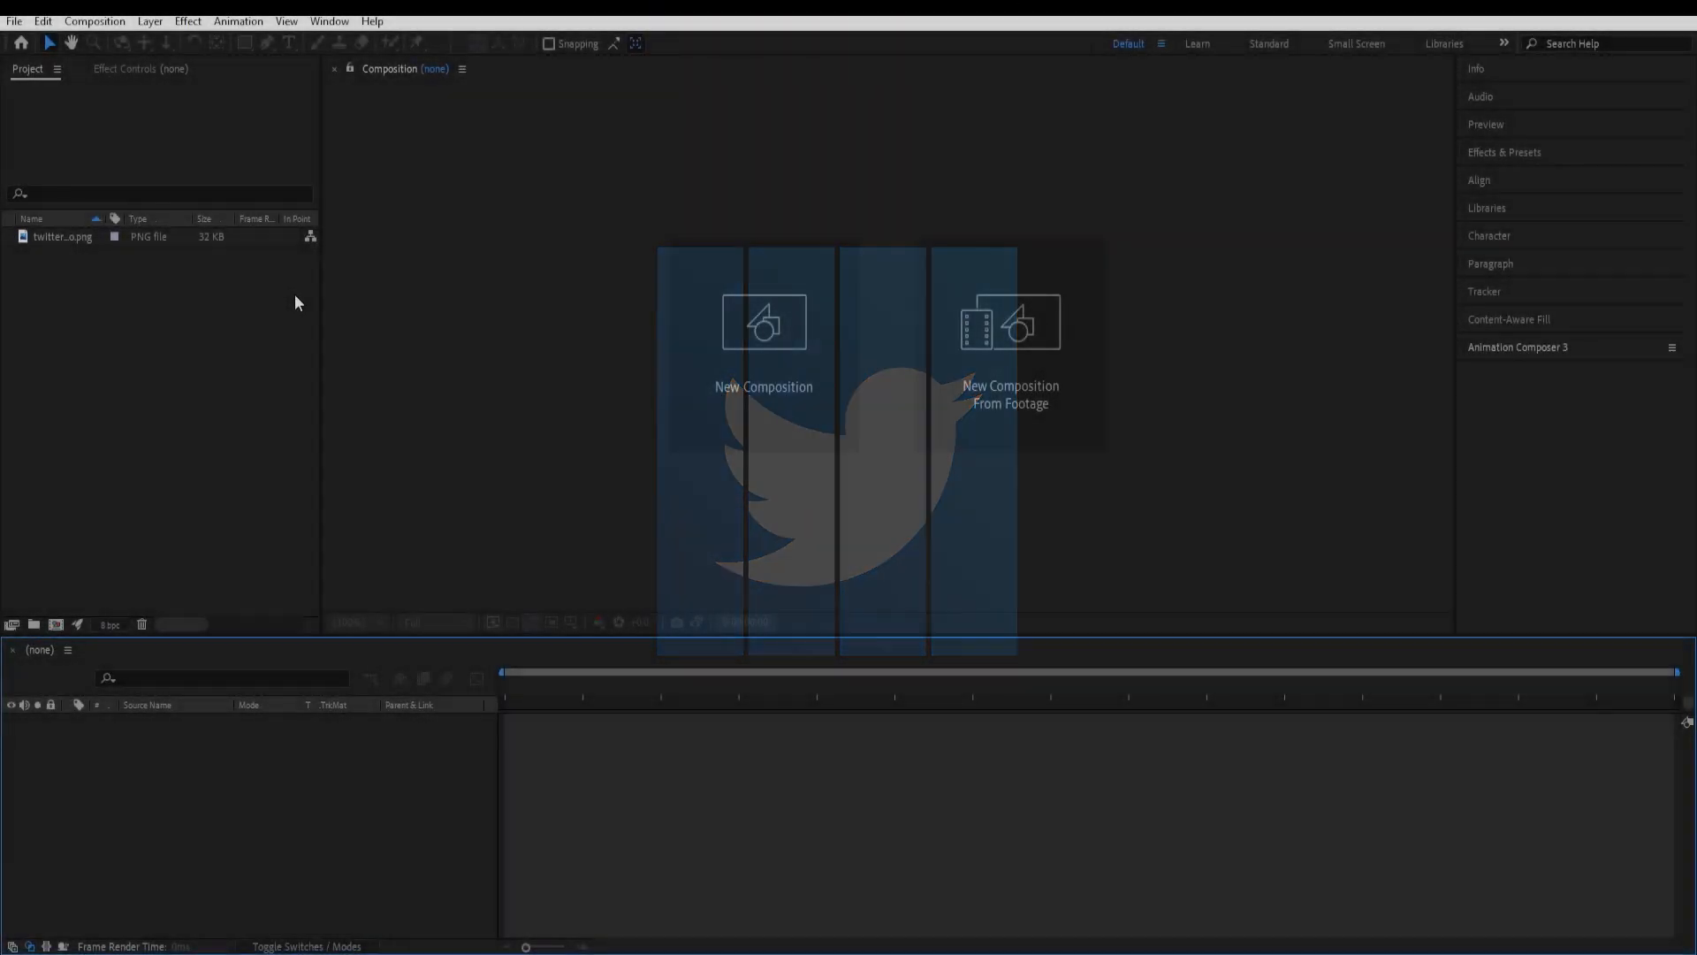
Step: Create a new 1920×1080 composition named Final Look Logo
{"action": "left_click", "coordinate": [763, 322]}
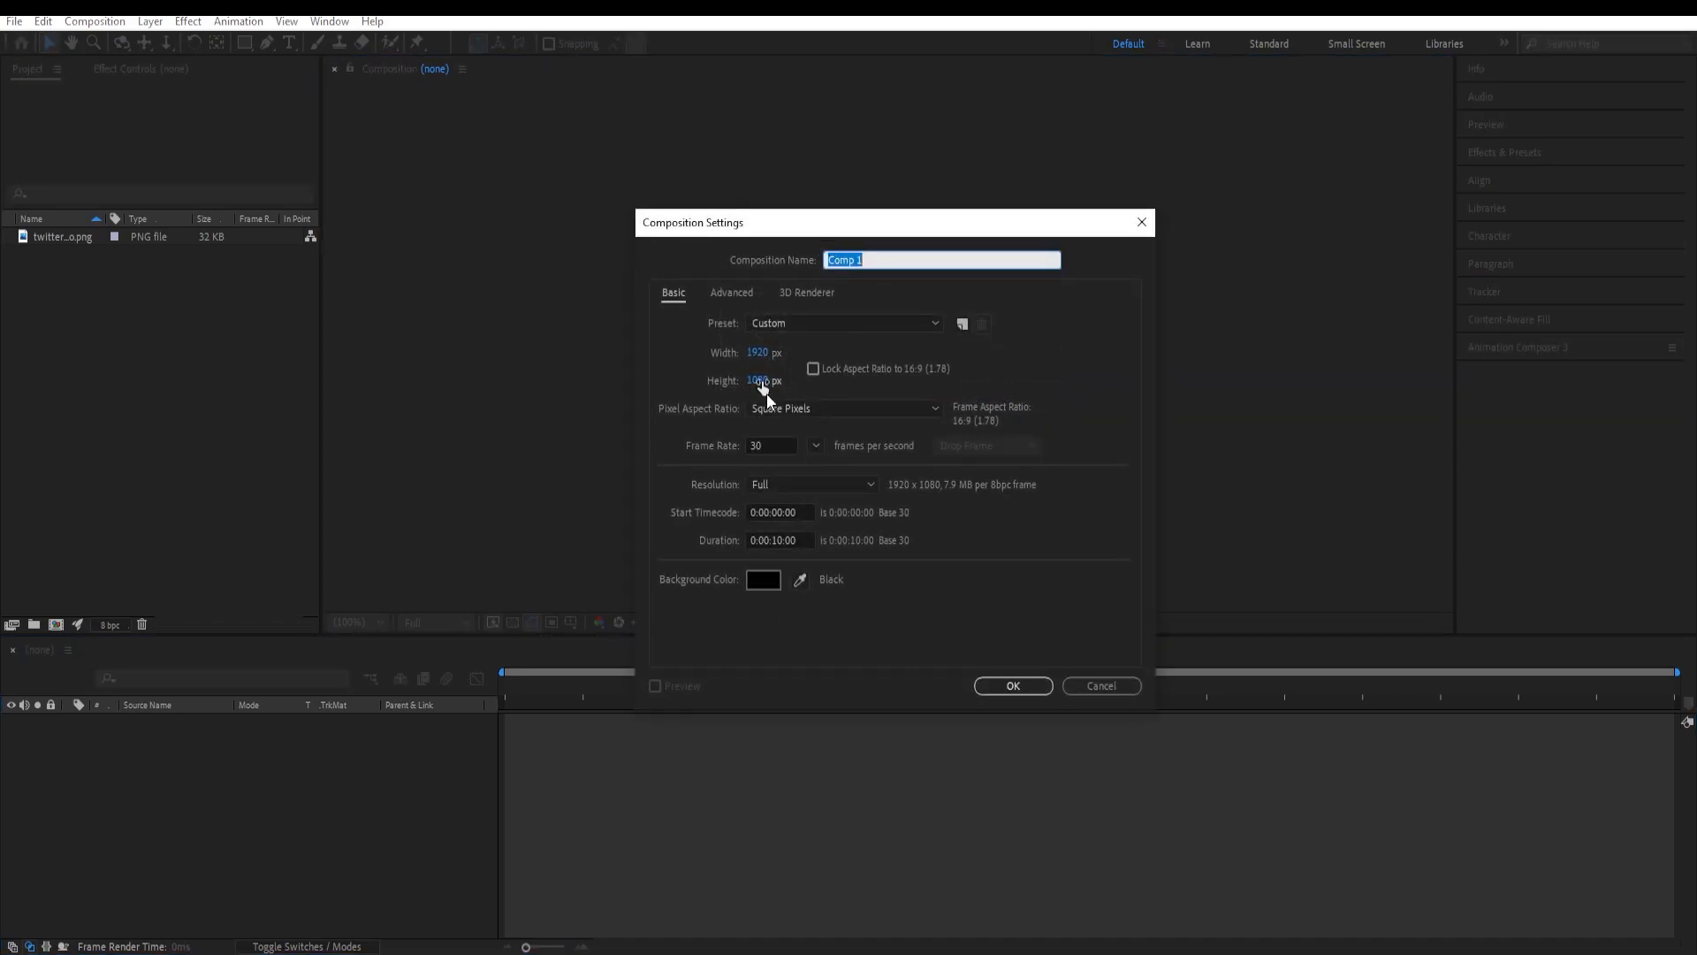
{"action": "type", "text": "Final Look"}
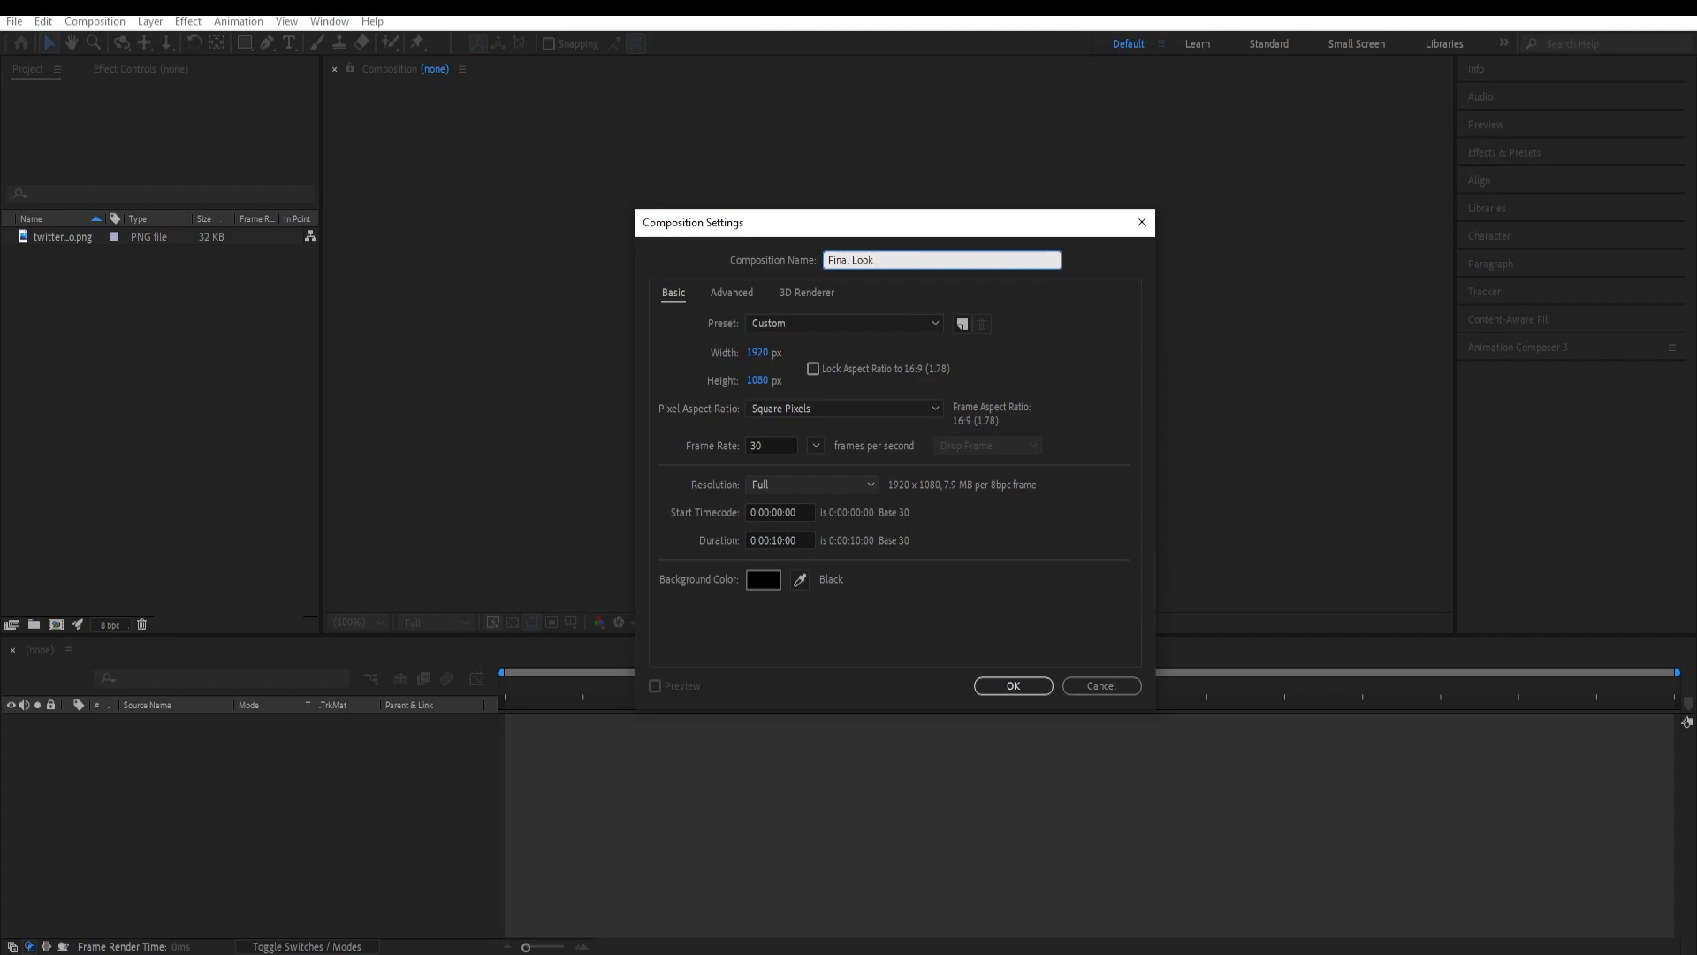
{"action": "left_click", "coordinate": [1011, 686]}
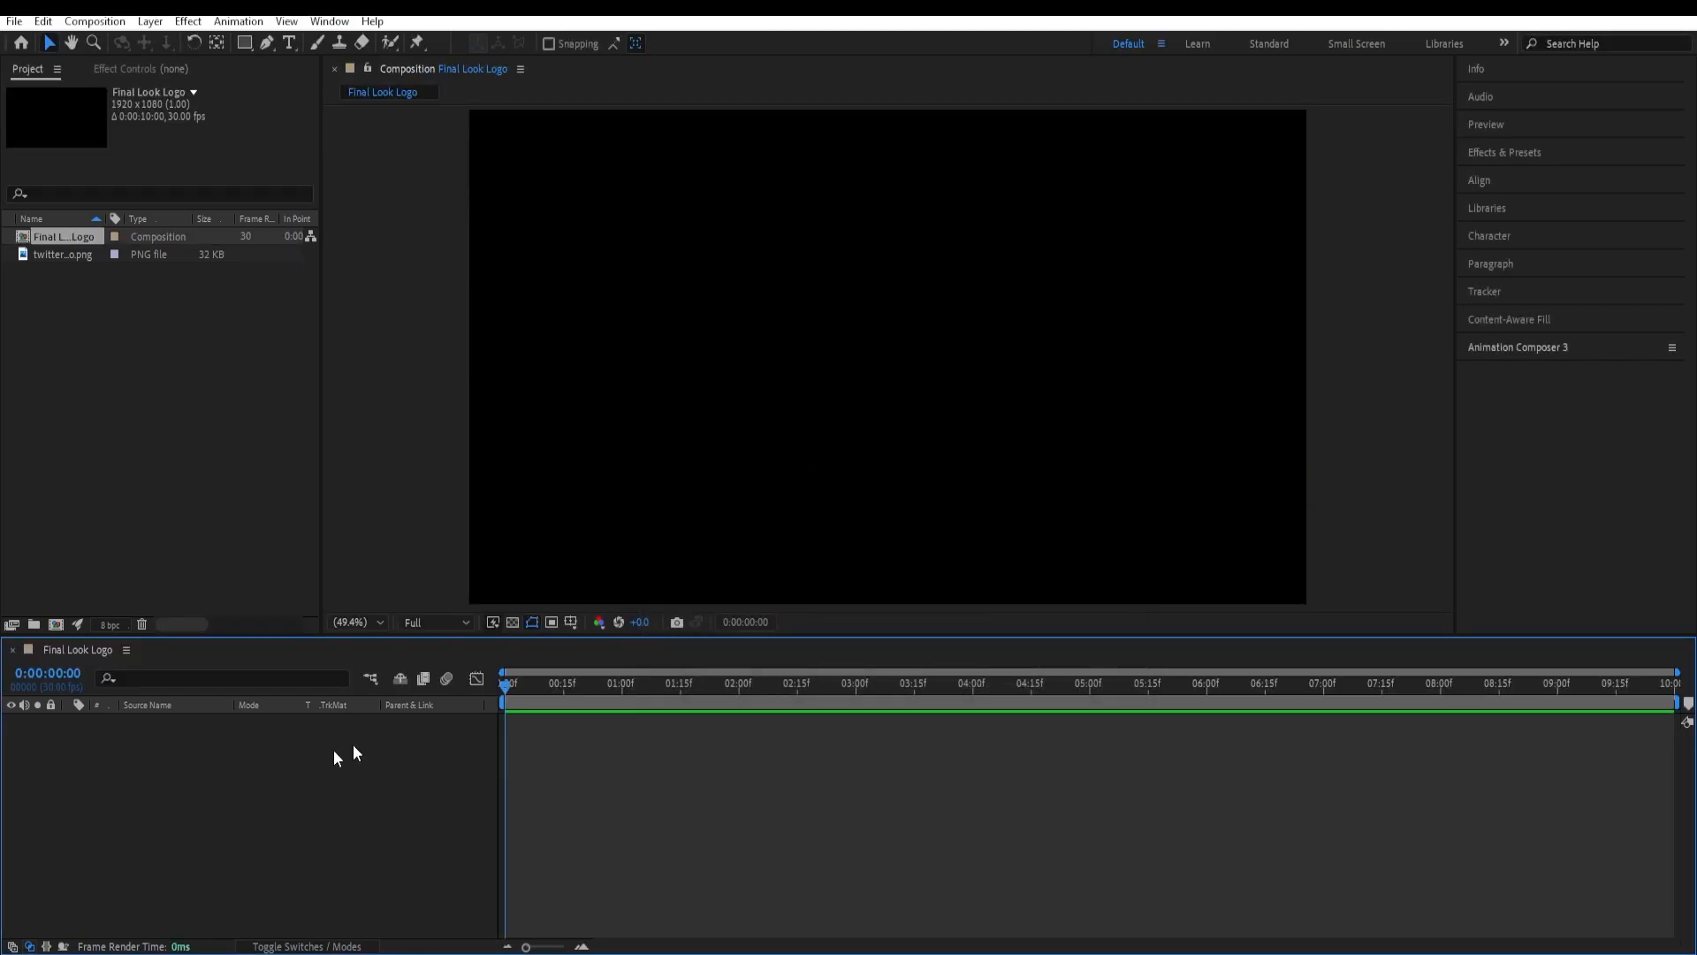
{"action": "mouse_move", "coordinate": [55, 624]}
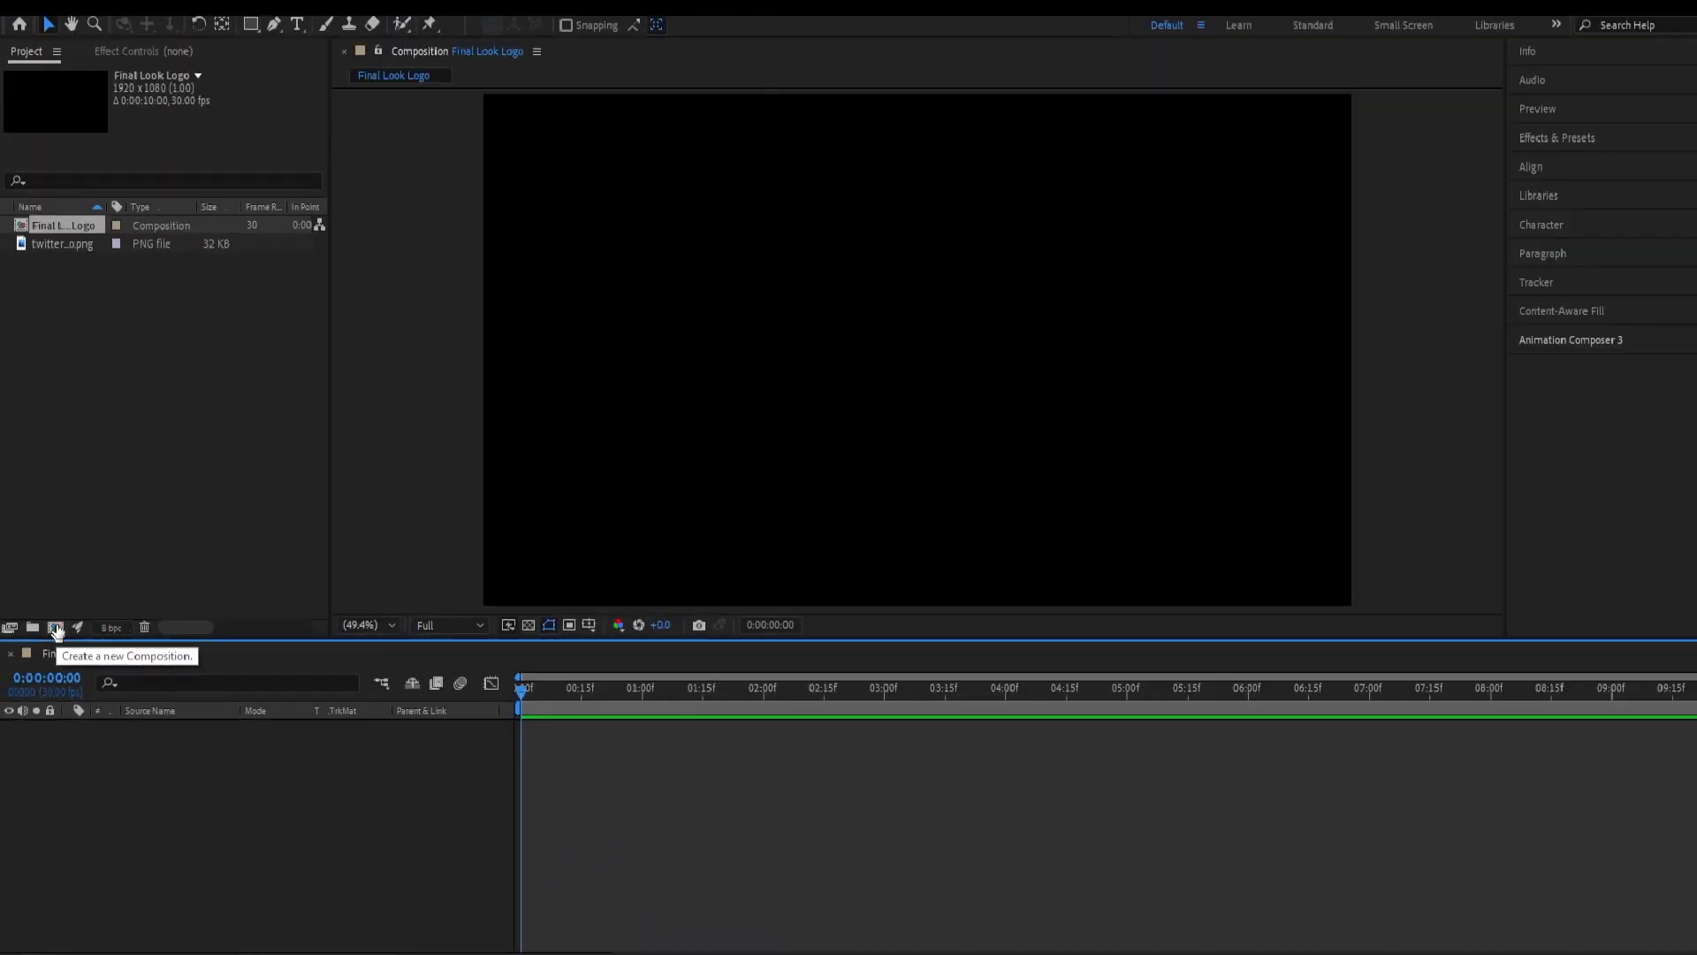
Step: Create the second composition, Placeholder, with the same settings
{"action": "left_click", "coordinate": [54, 627]}
{"action": "type", "text": "L"}
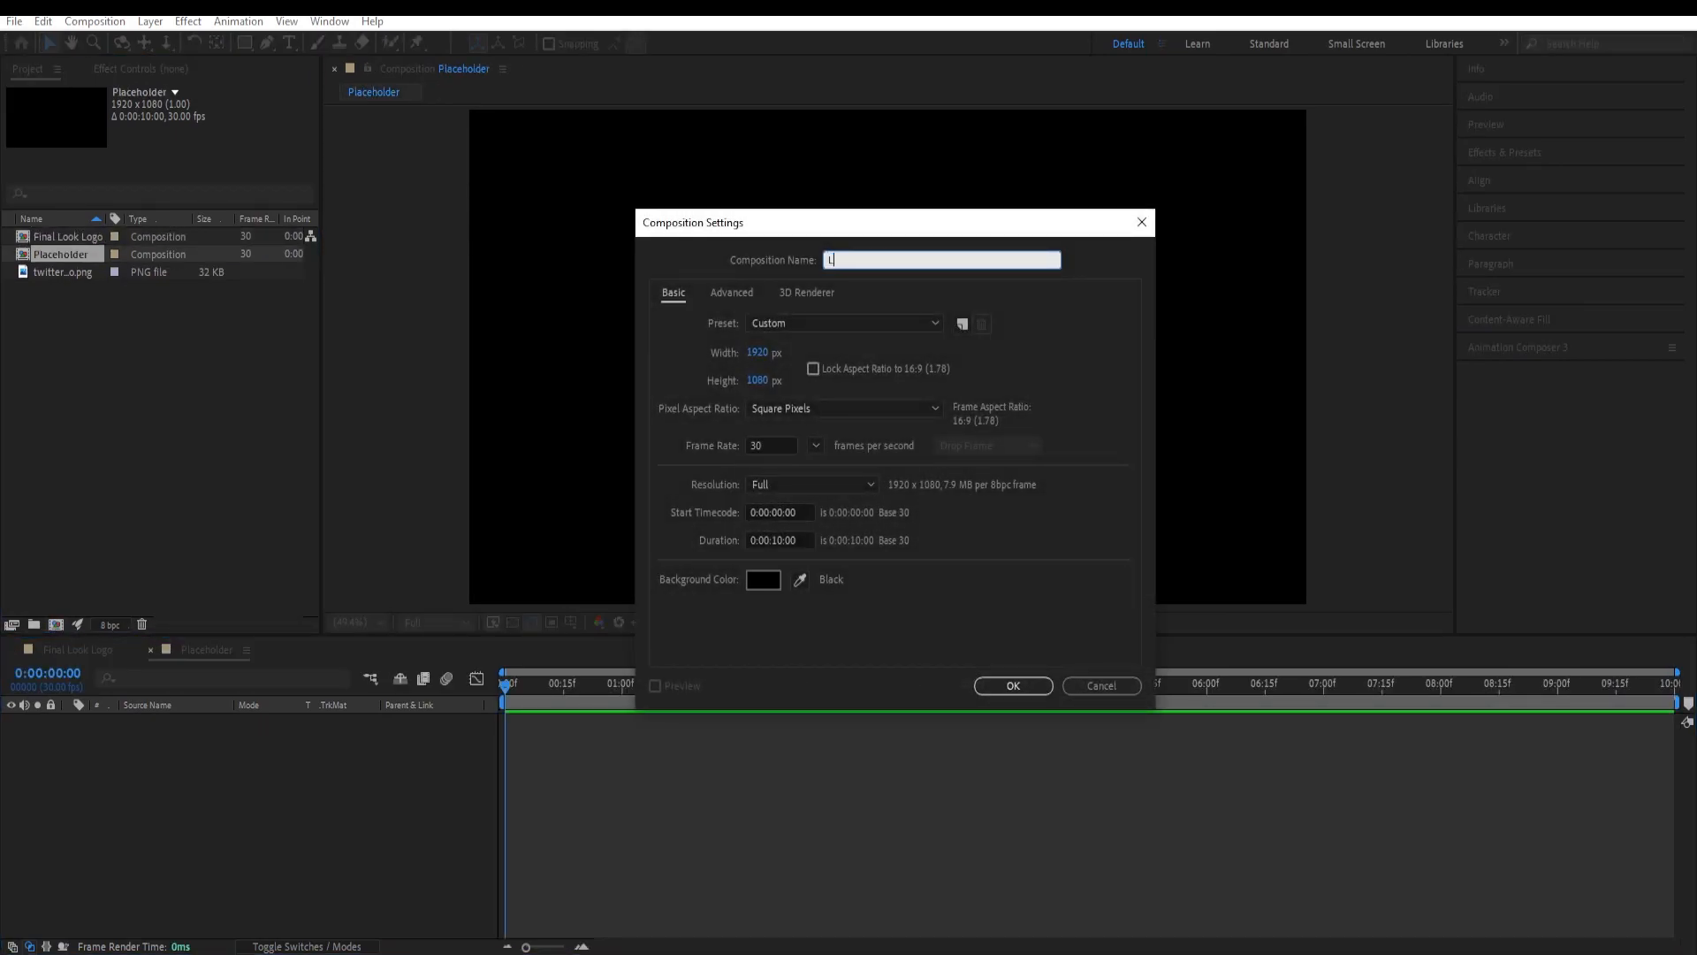
{"action": "left_click", "coordinate": [1011, 686]}
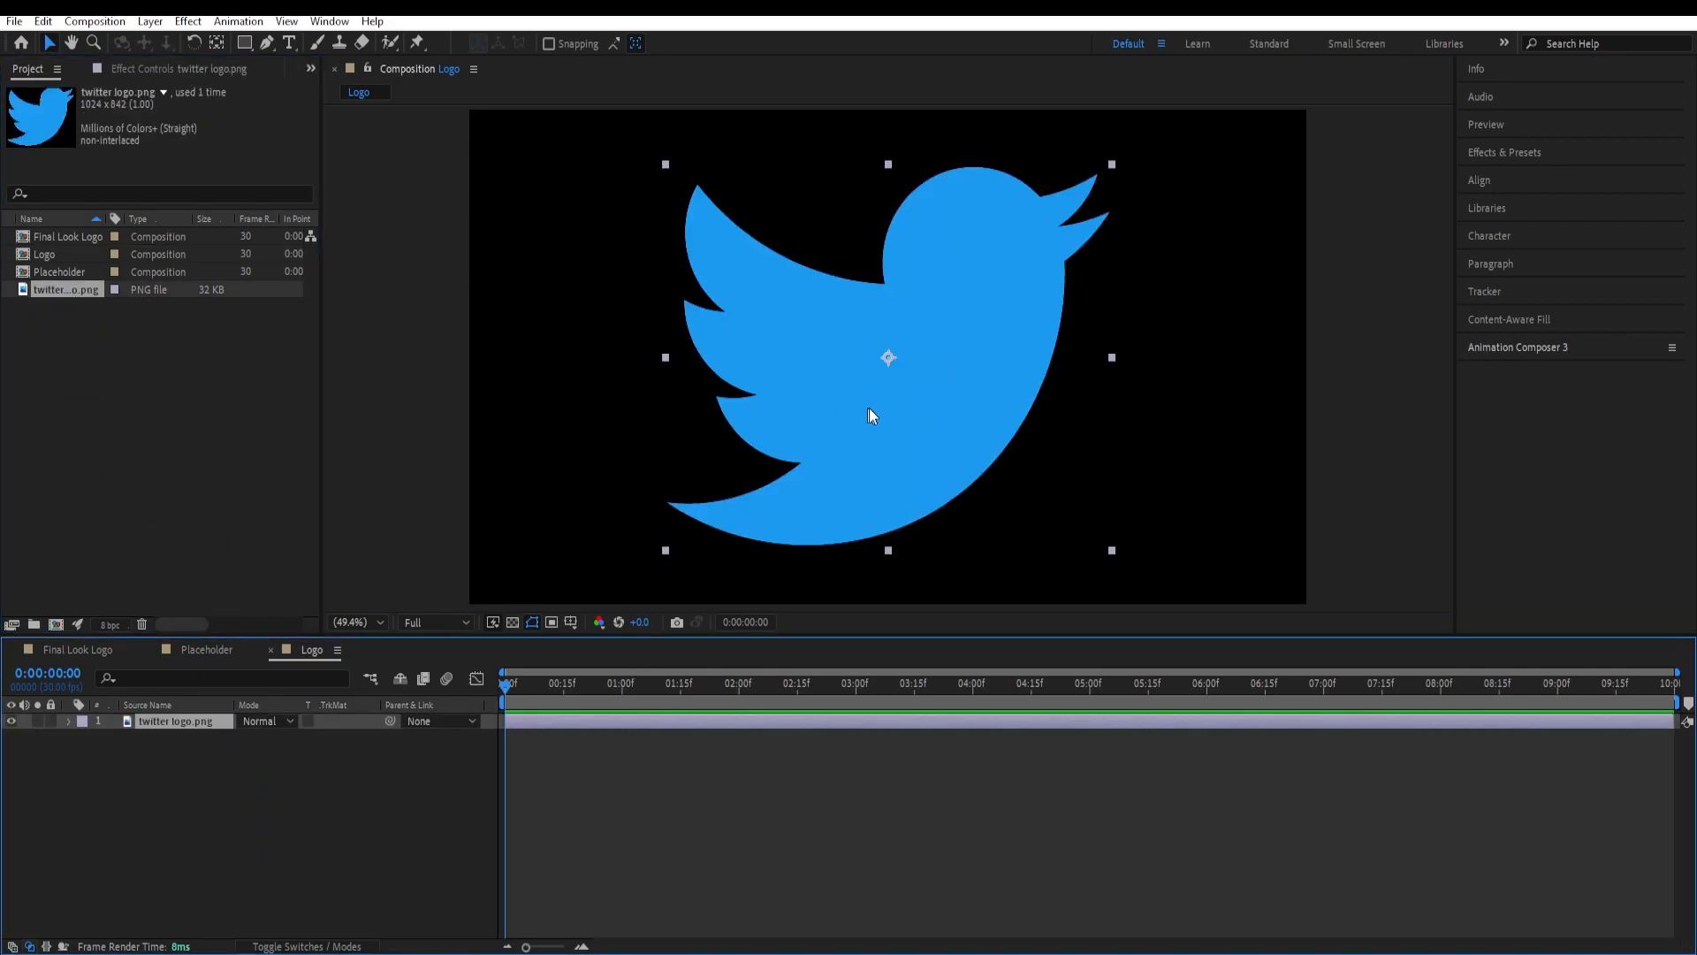
{"action": "mouse_move", "coordinate": [1504, 161]}
{"action": "type", "text": "fill"}
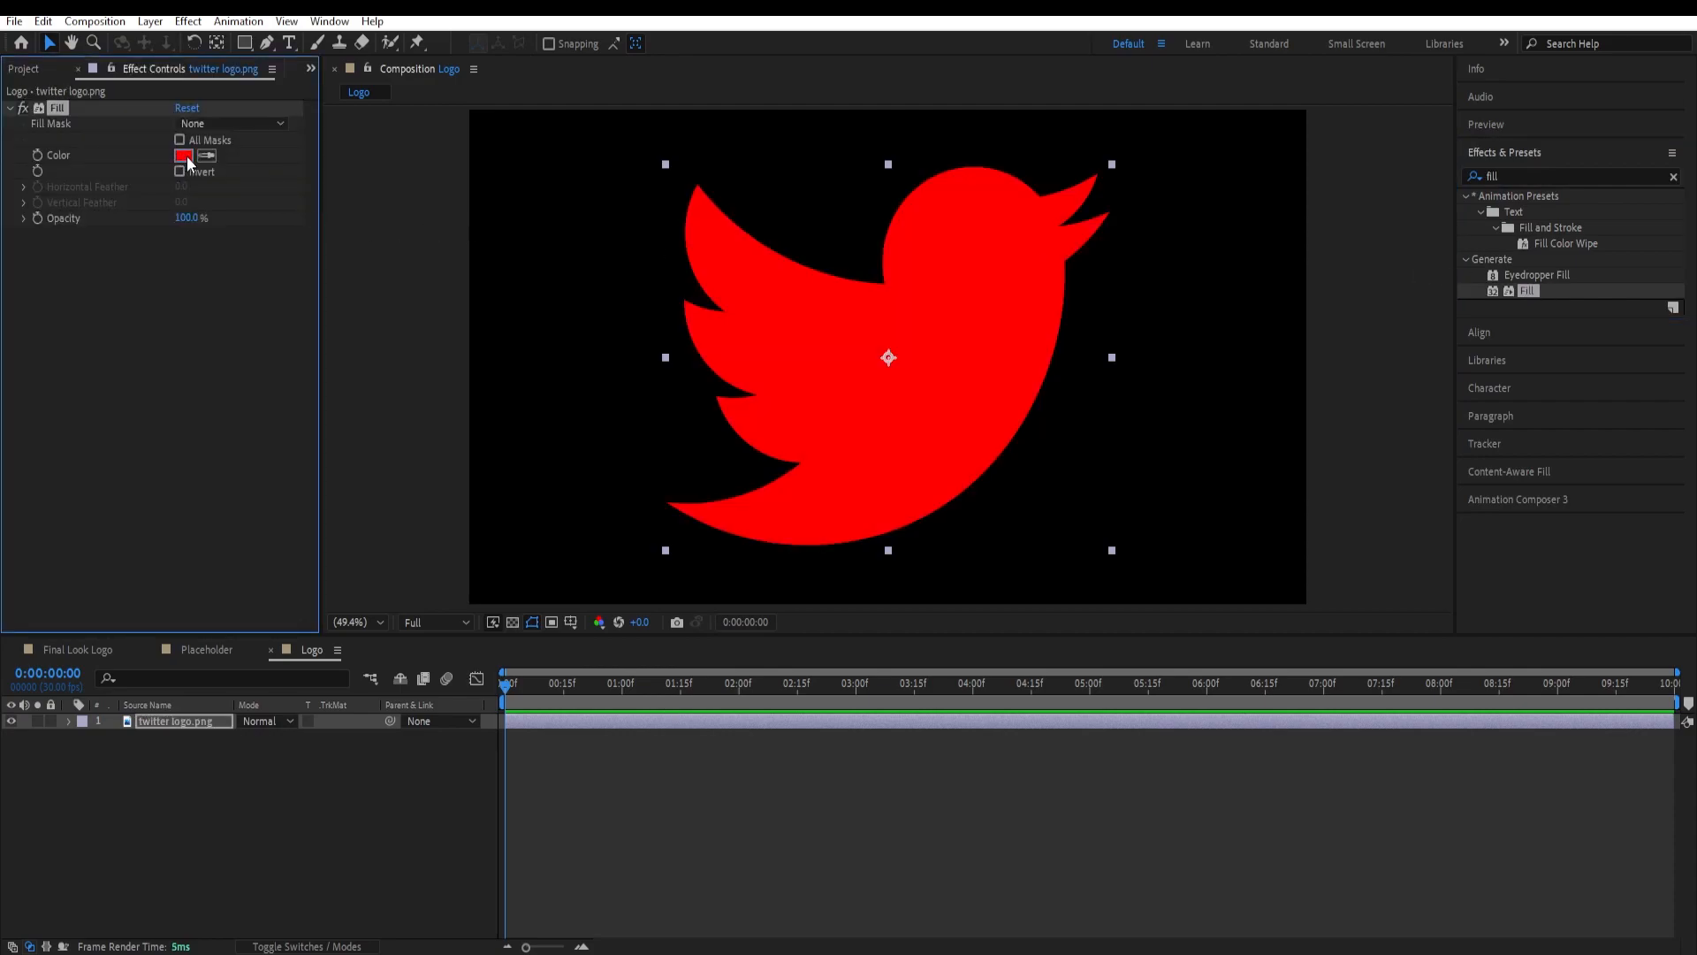
Step: Set the bird's Fill colour to white and scale the logo down to 30%
{"action": "left_click", "coordinate": [182, 156]}
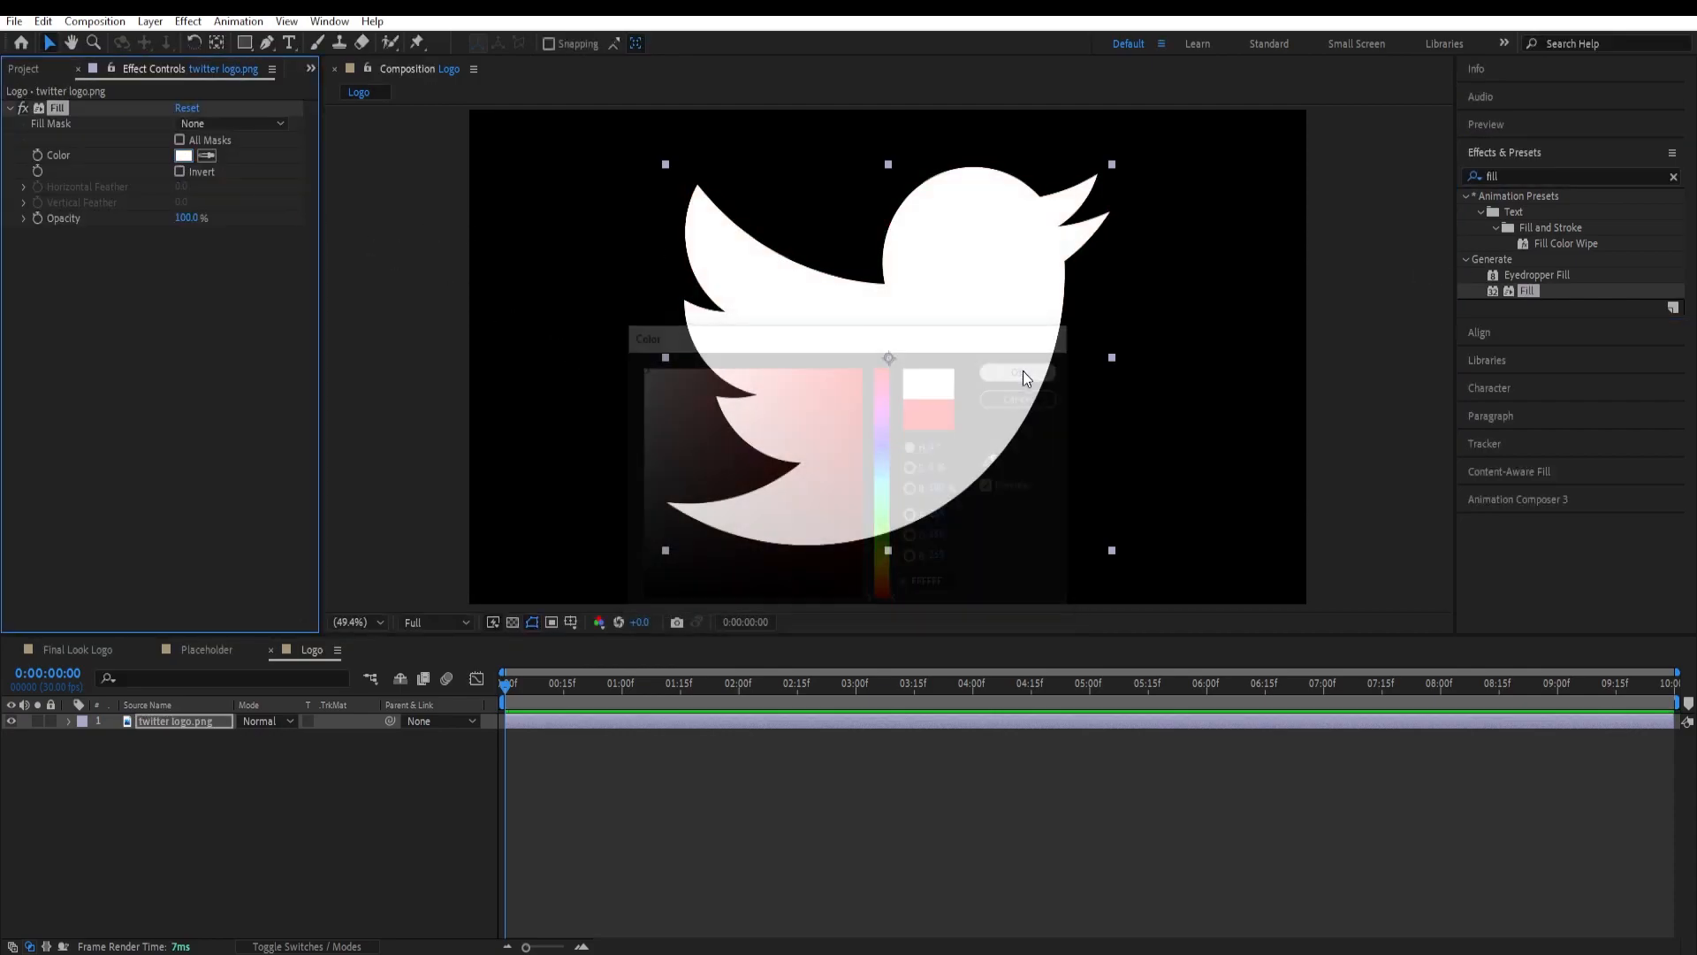
{"action": "left_click", "coordinate": [1015, 372]}
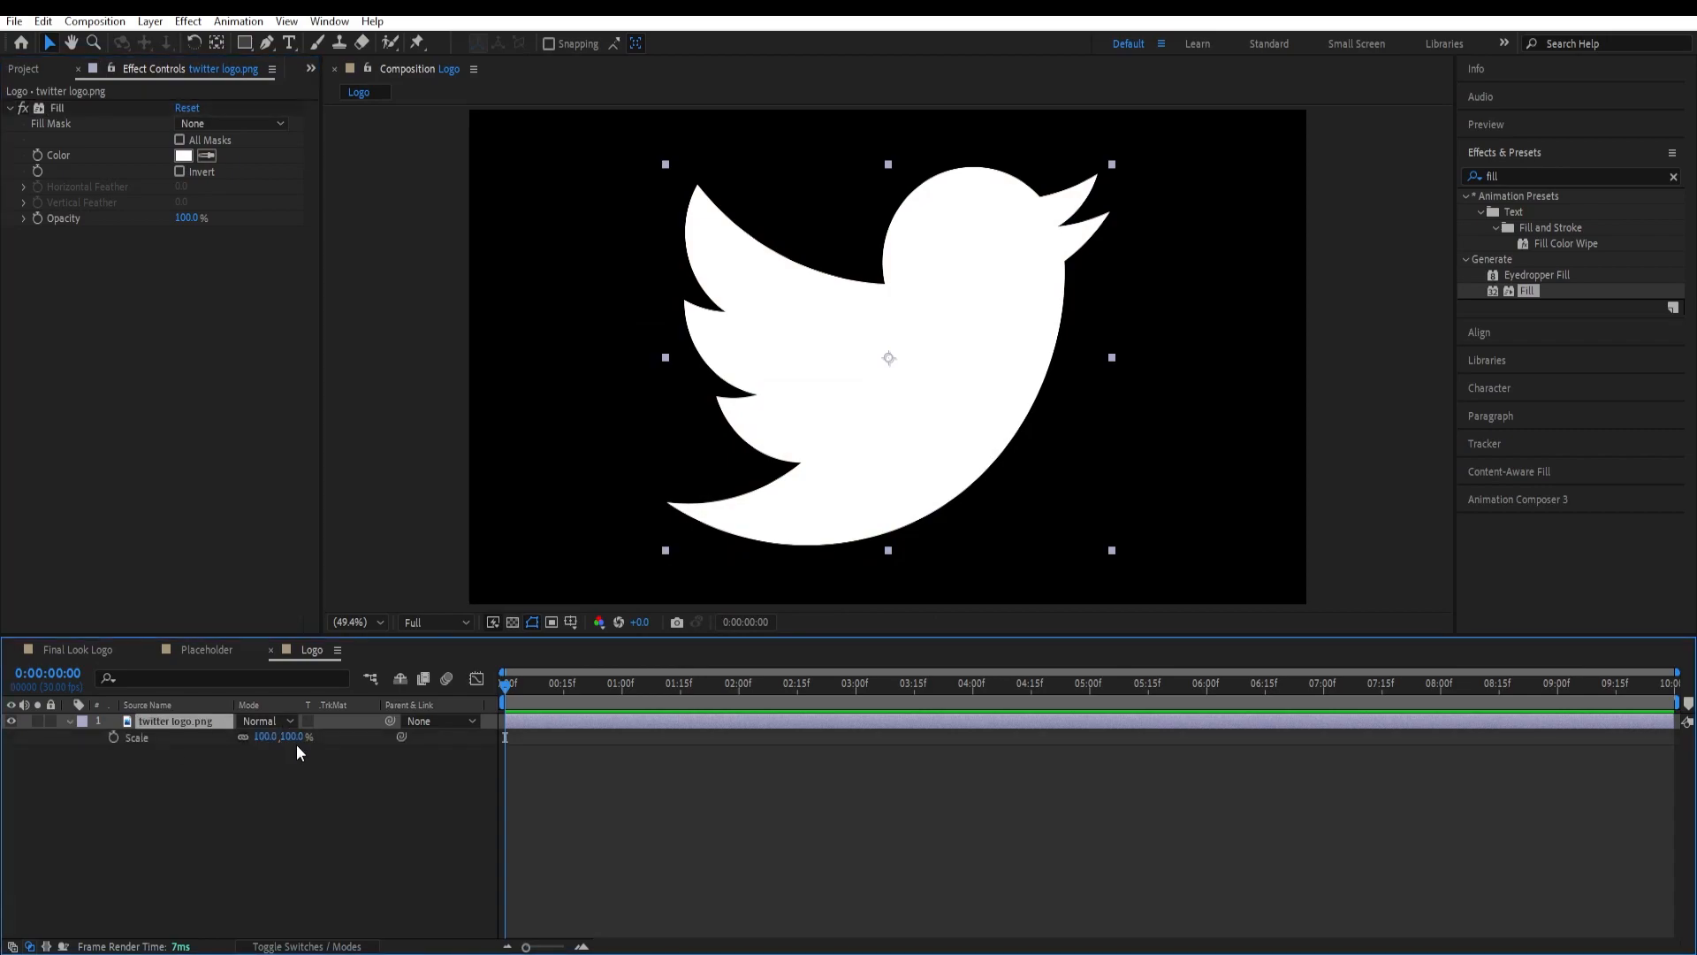
{"action": "left_click_drag", "start_coordinate": [270, 736], "coordinate": [264, 736]}
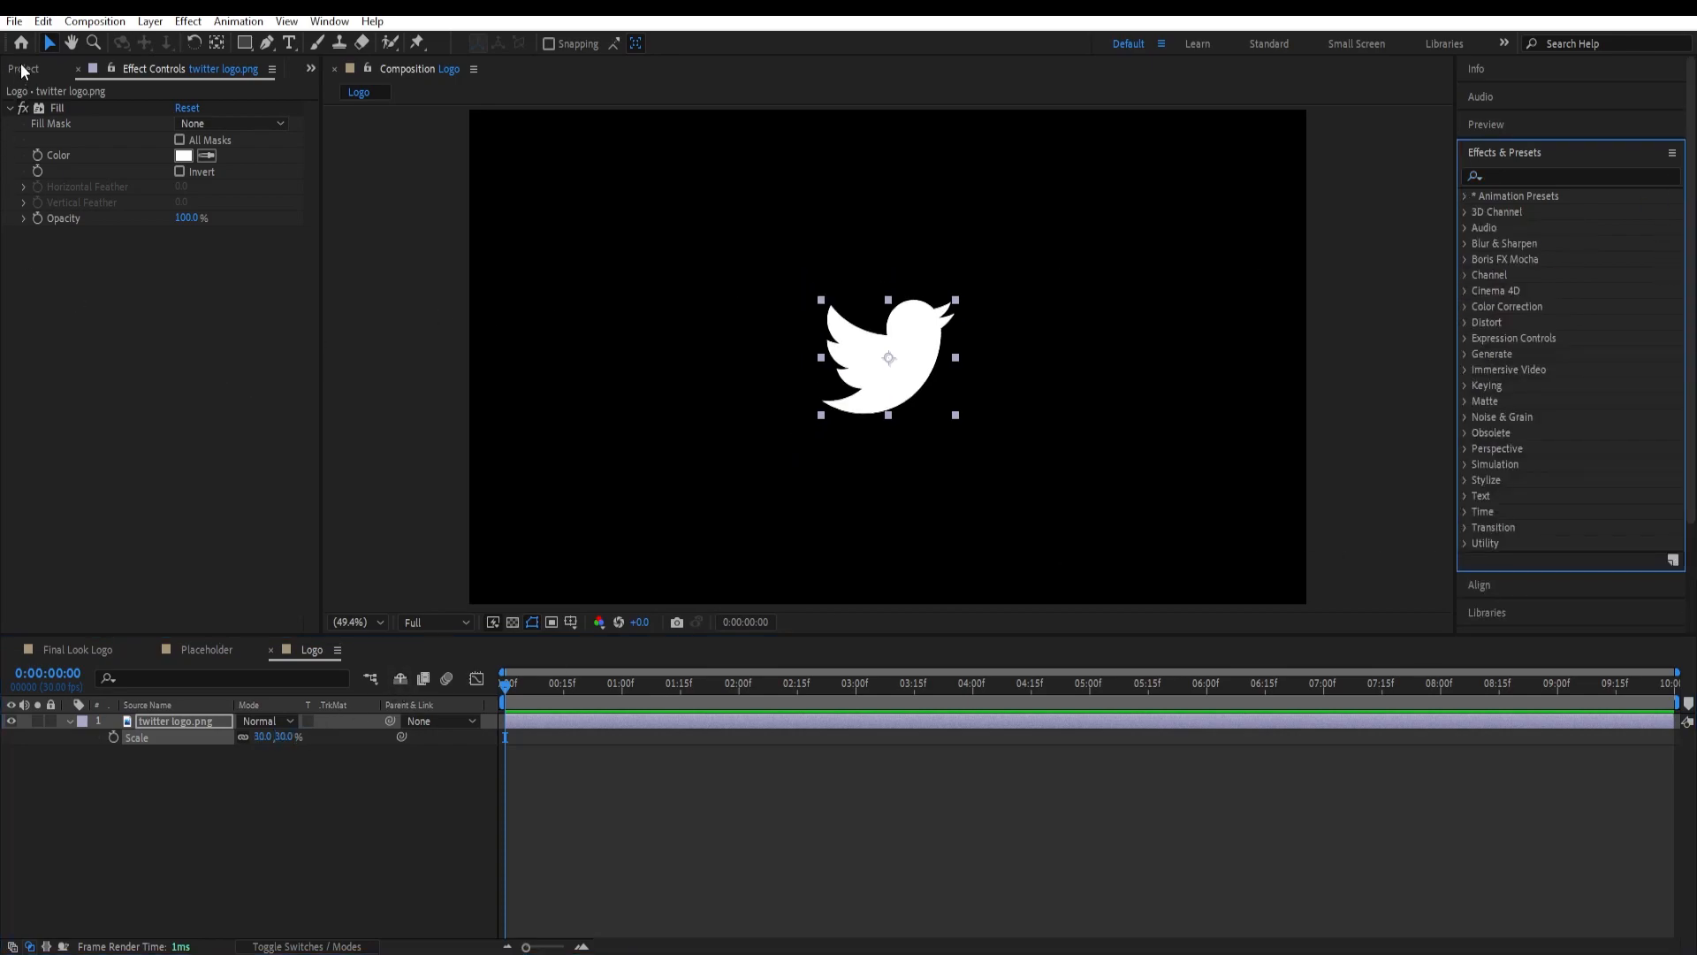
Step: Open the Placeholder composition from the Project panel to receive the Logo comp
{"action": "left_click", "coordinate": [27, 69]}
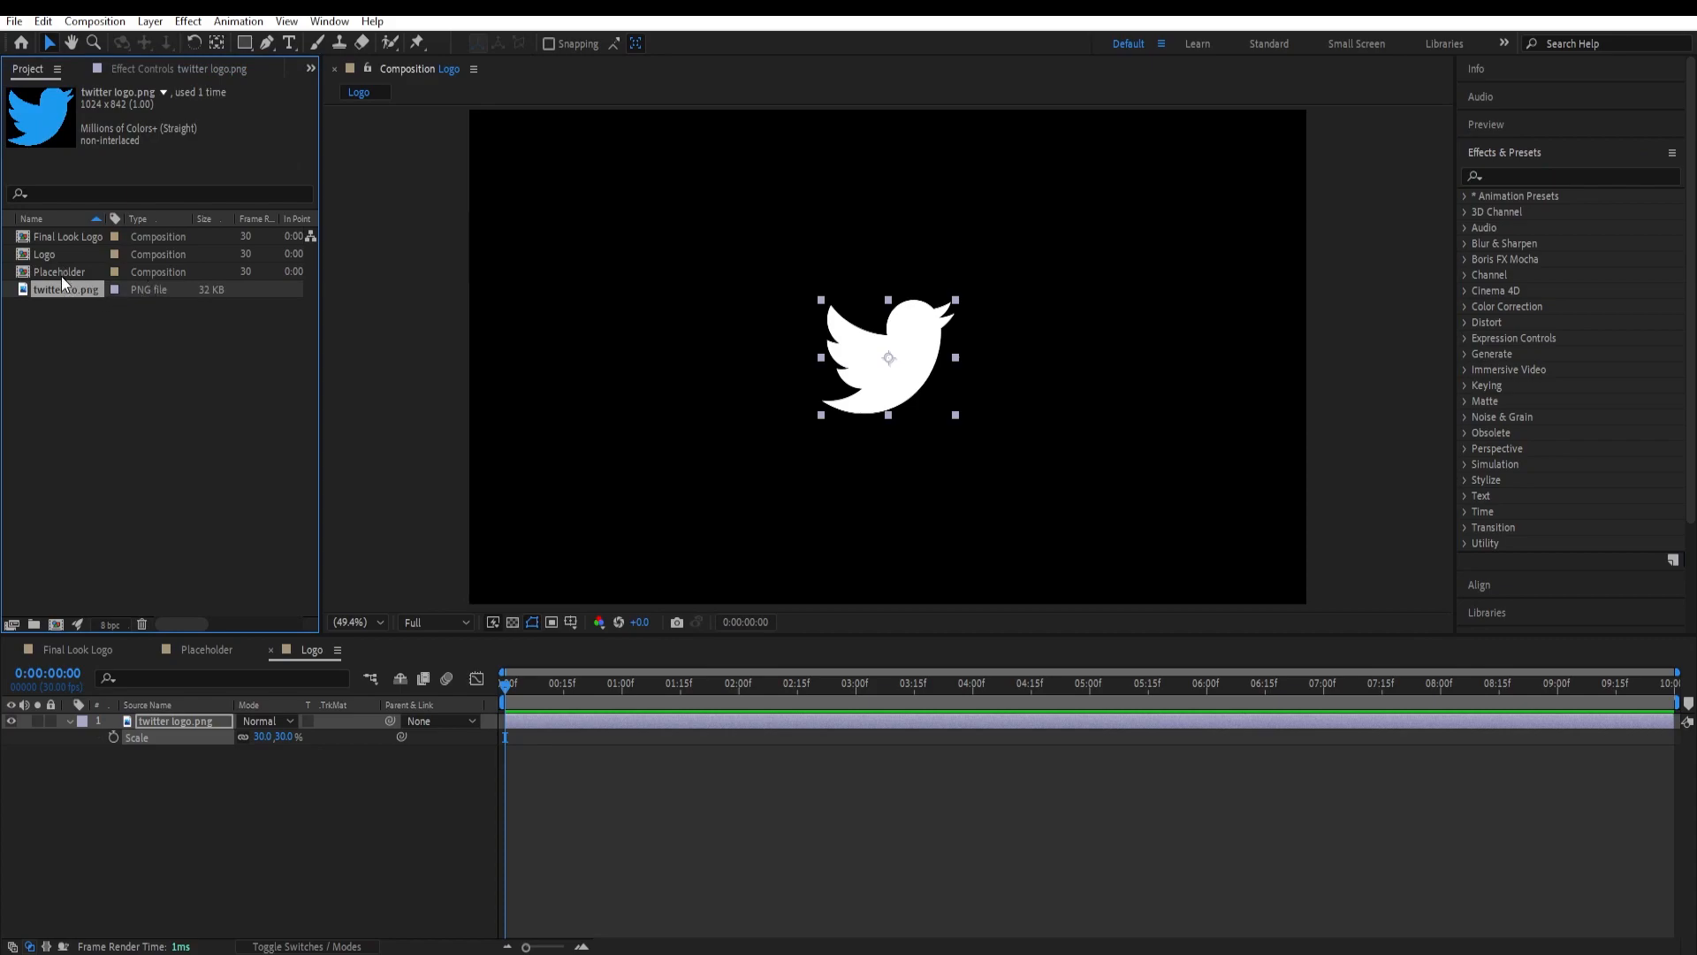
{"action": "double_click", "coordinate": [60, 272]}
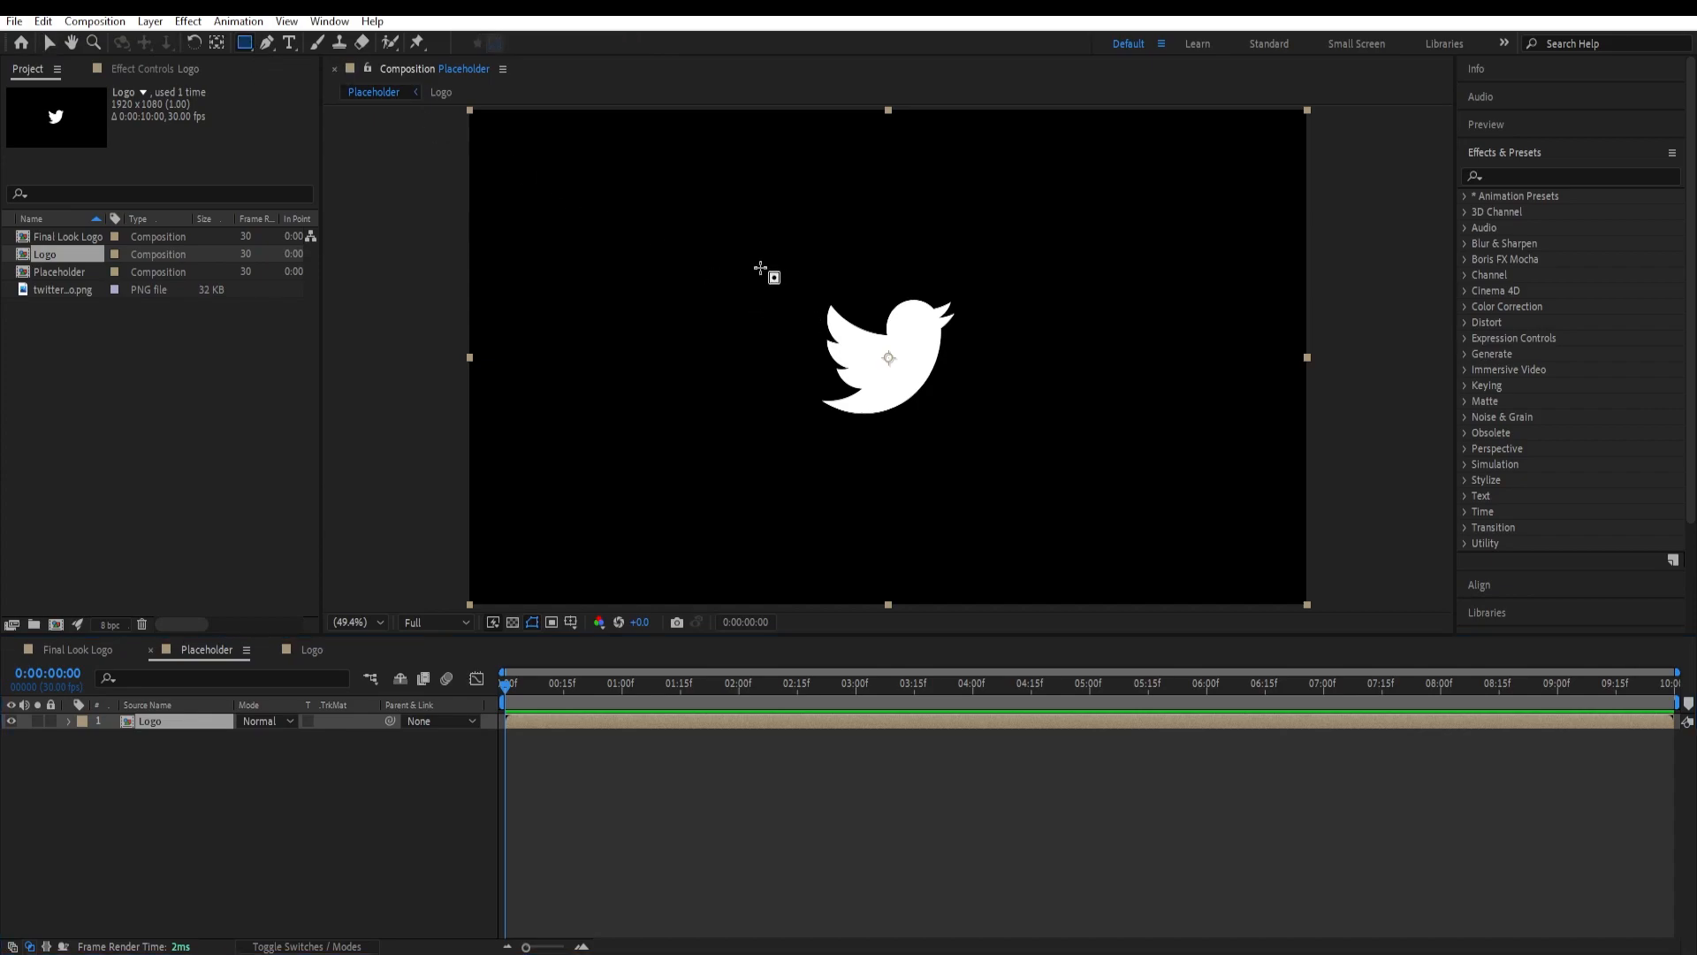
Step: Draw a tall blue rectangle left of the bird and nudge it against the logo
{"action": "left_click_drag", "start_coordinate": [746, 254], "coordinate": [784, 315]}
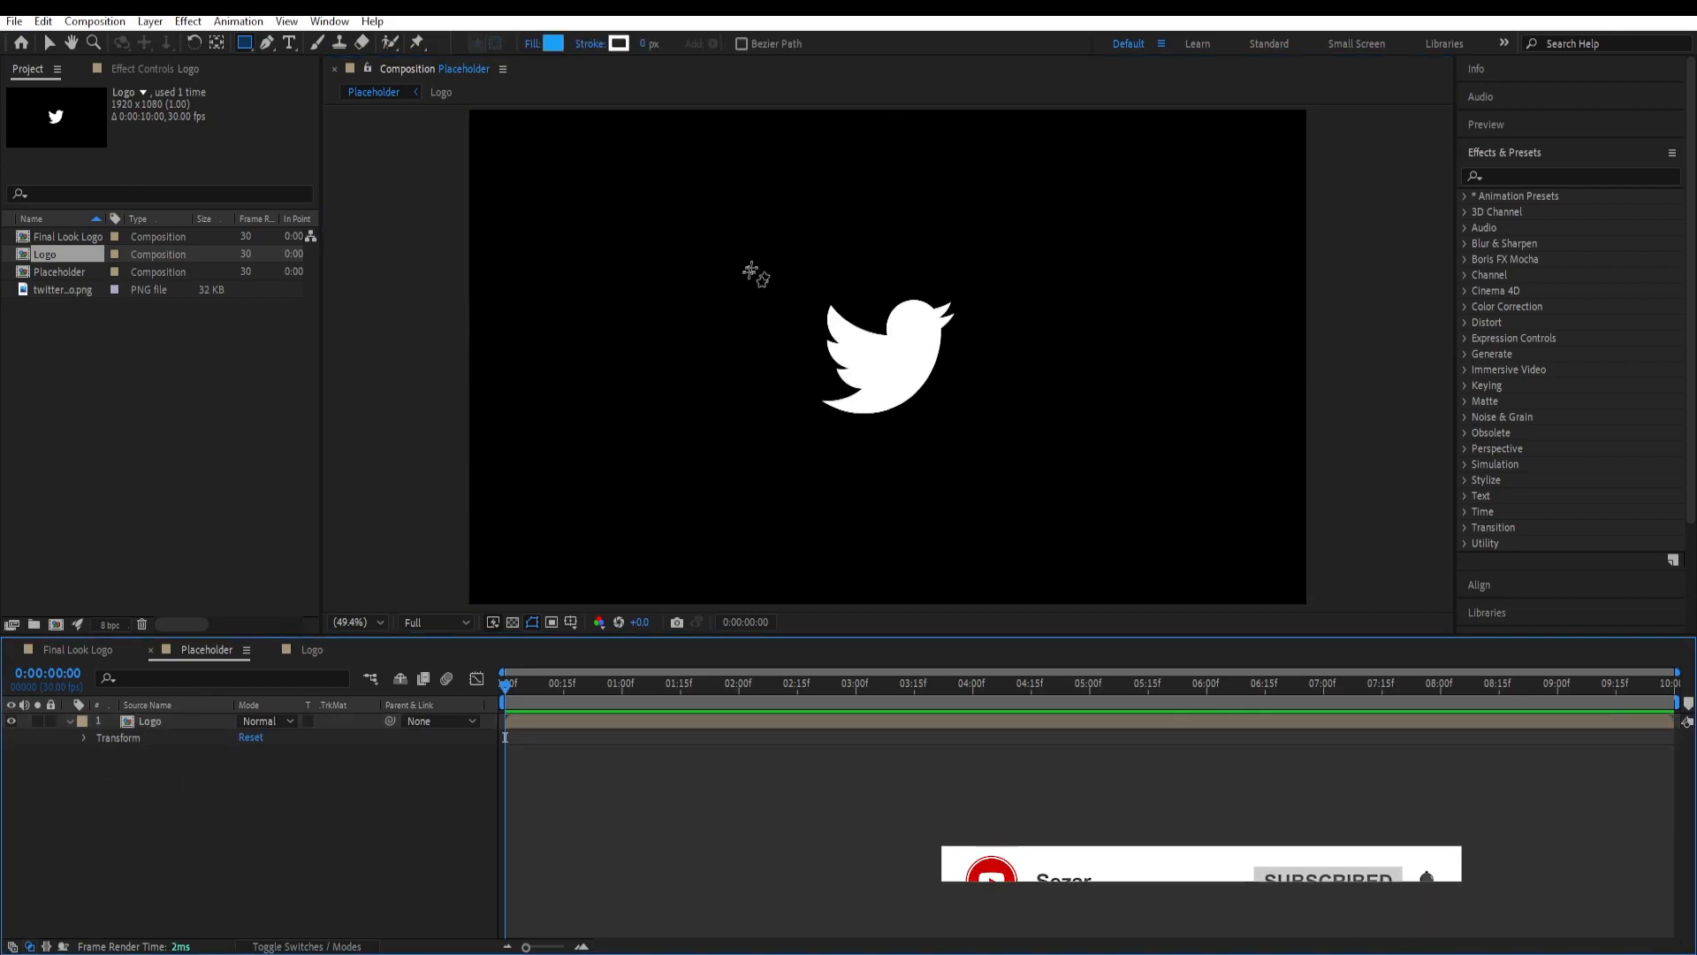
{"action": "left_click_drag", "start_coordinate": [740, 237], "coordinate": [784, 313]}
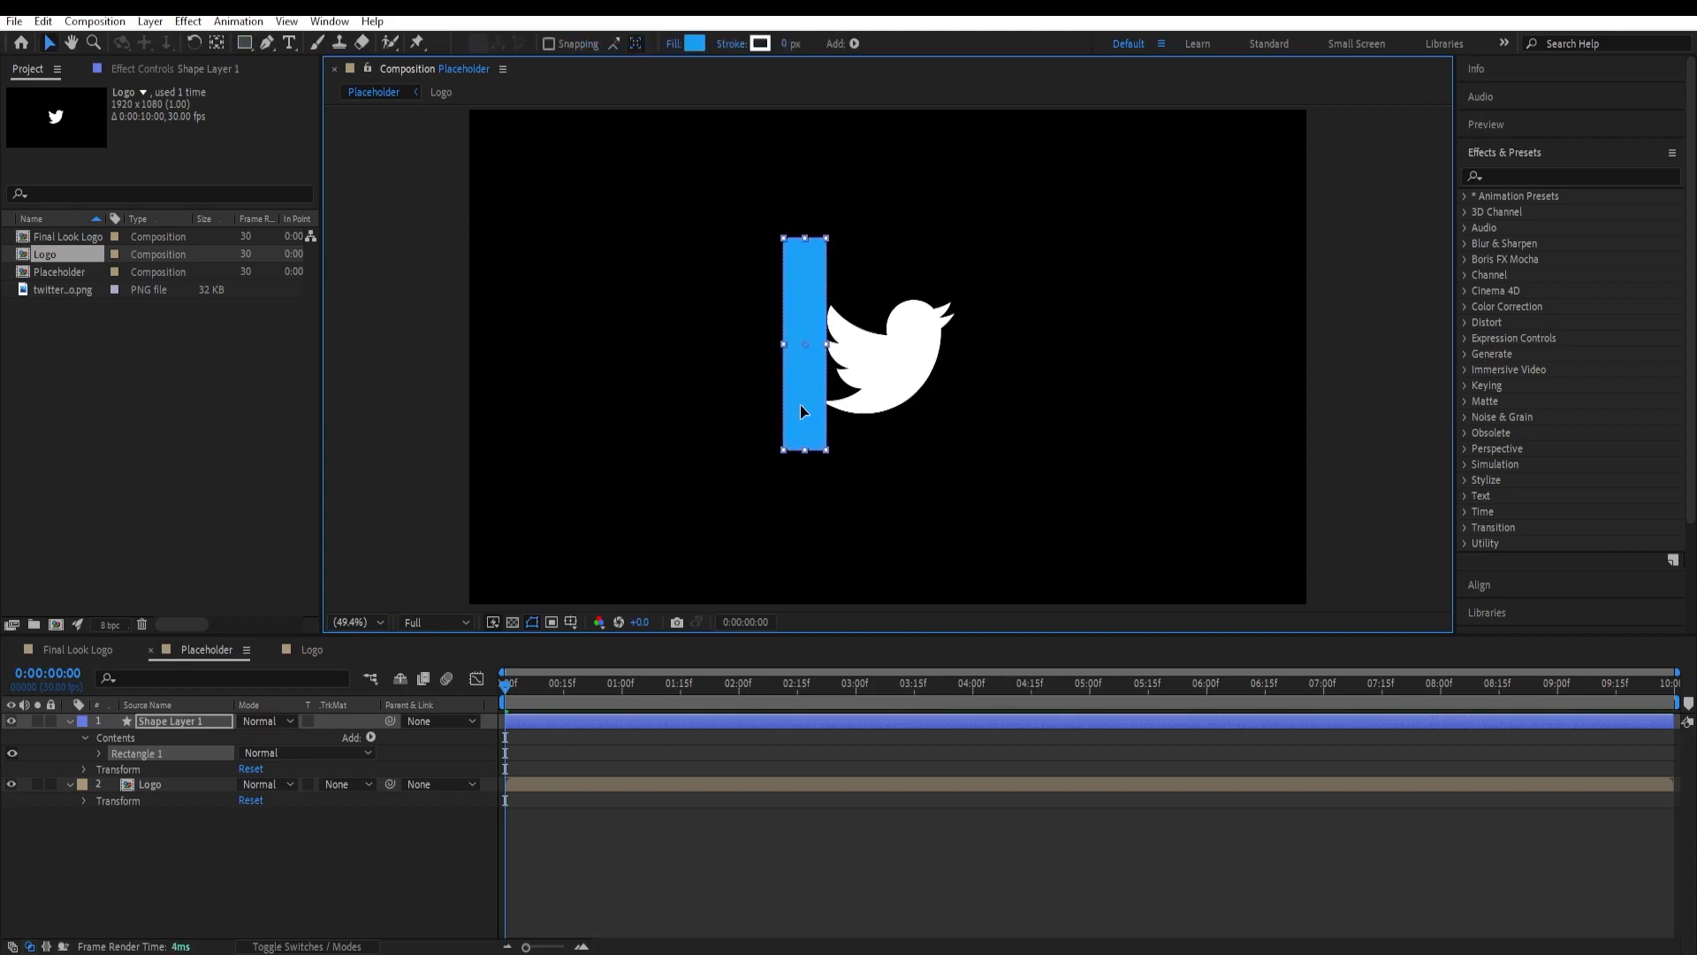
{"action": "left_click_drag", "start_coordinate": [804, 412], "coordinate": [815, 412]}
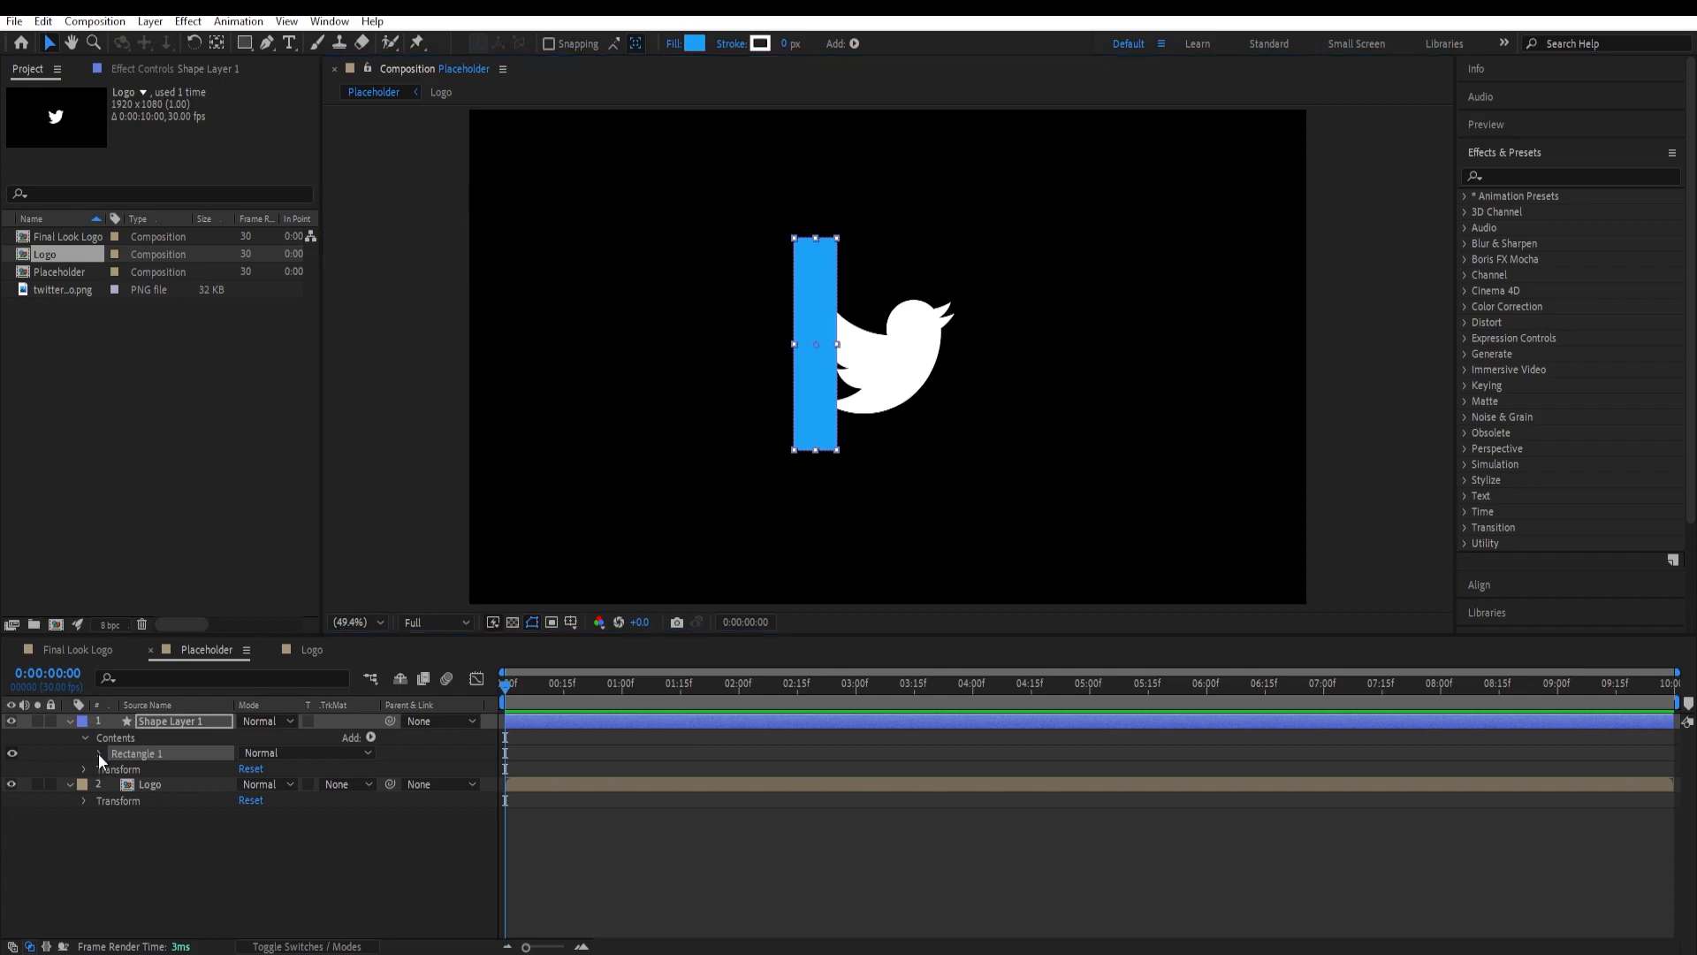
Step: Expand Rectangle Path 1, move to 1:00f and keyframe the rectangle's Position
{"action": "left_click", "coordinate": [115, 754]}
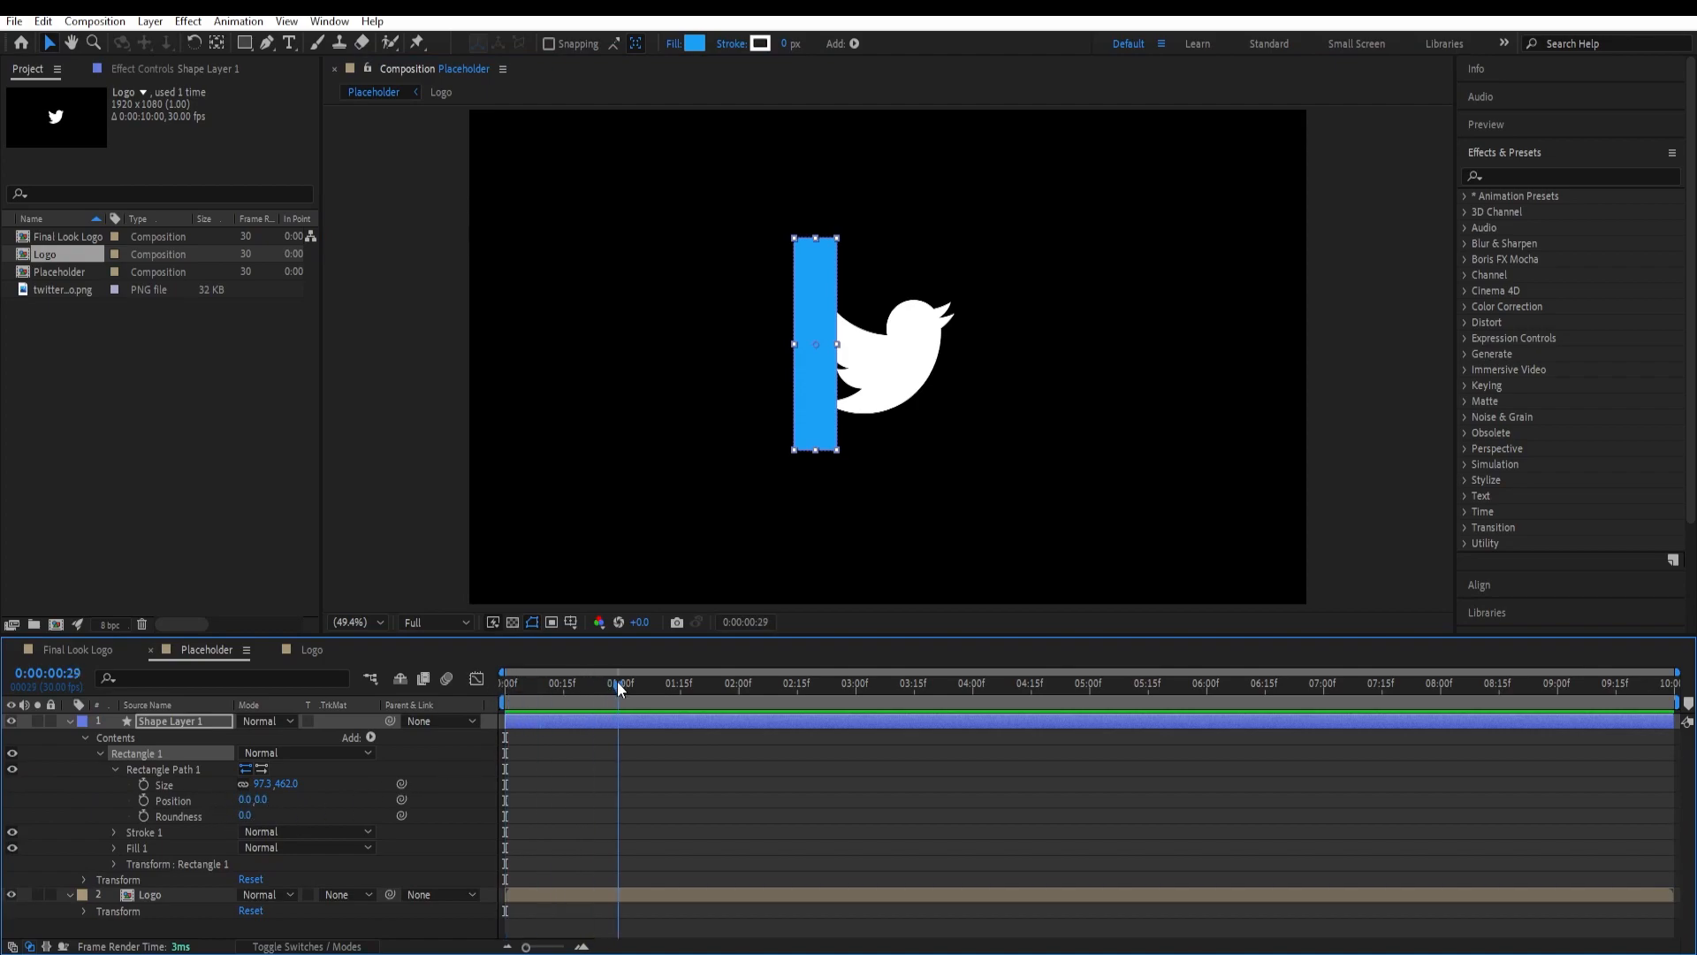
{"action": "left_click", "coordinate": [621, 682]}
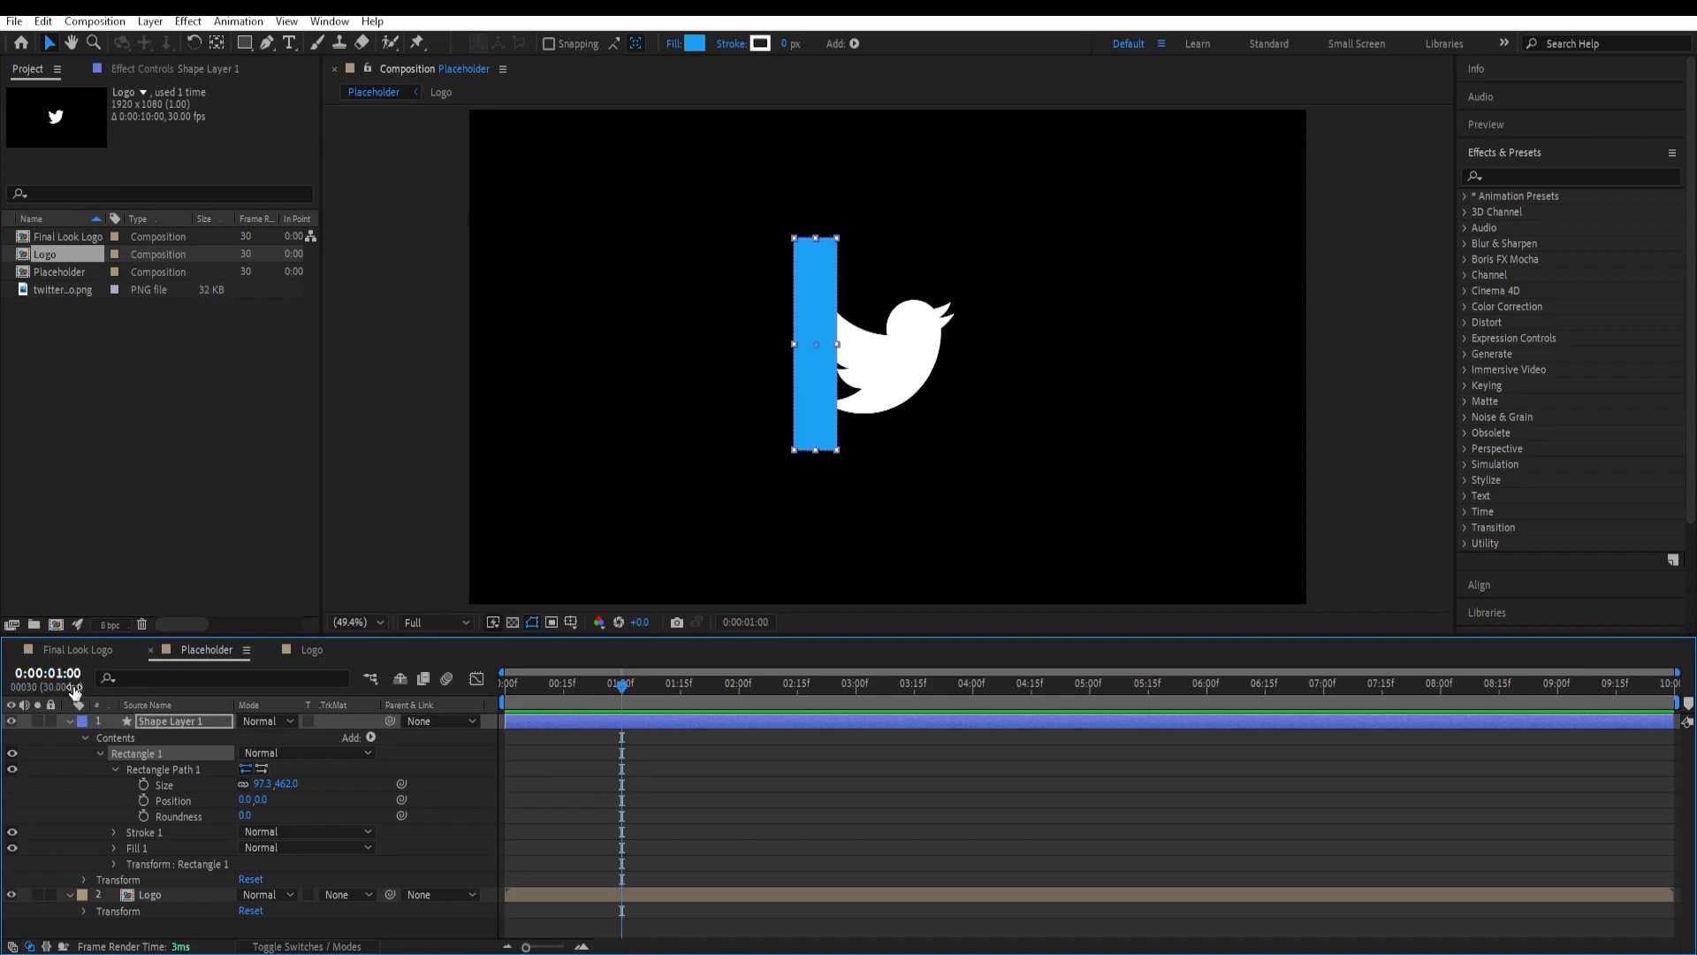
{"action": "mouse_move", "coordinate": [65, 688]}
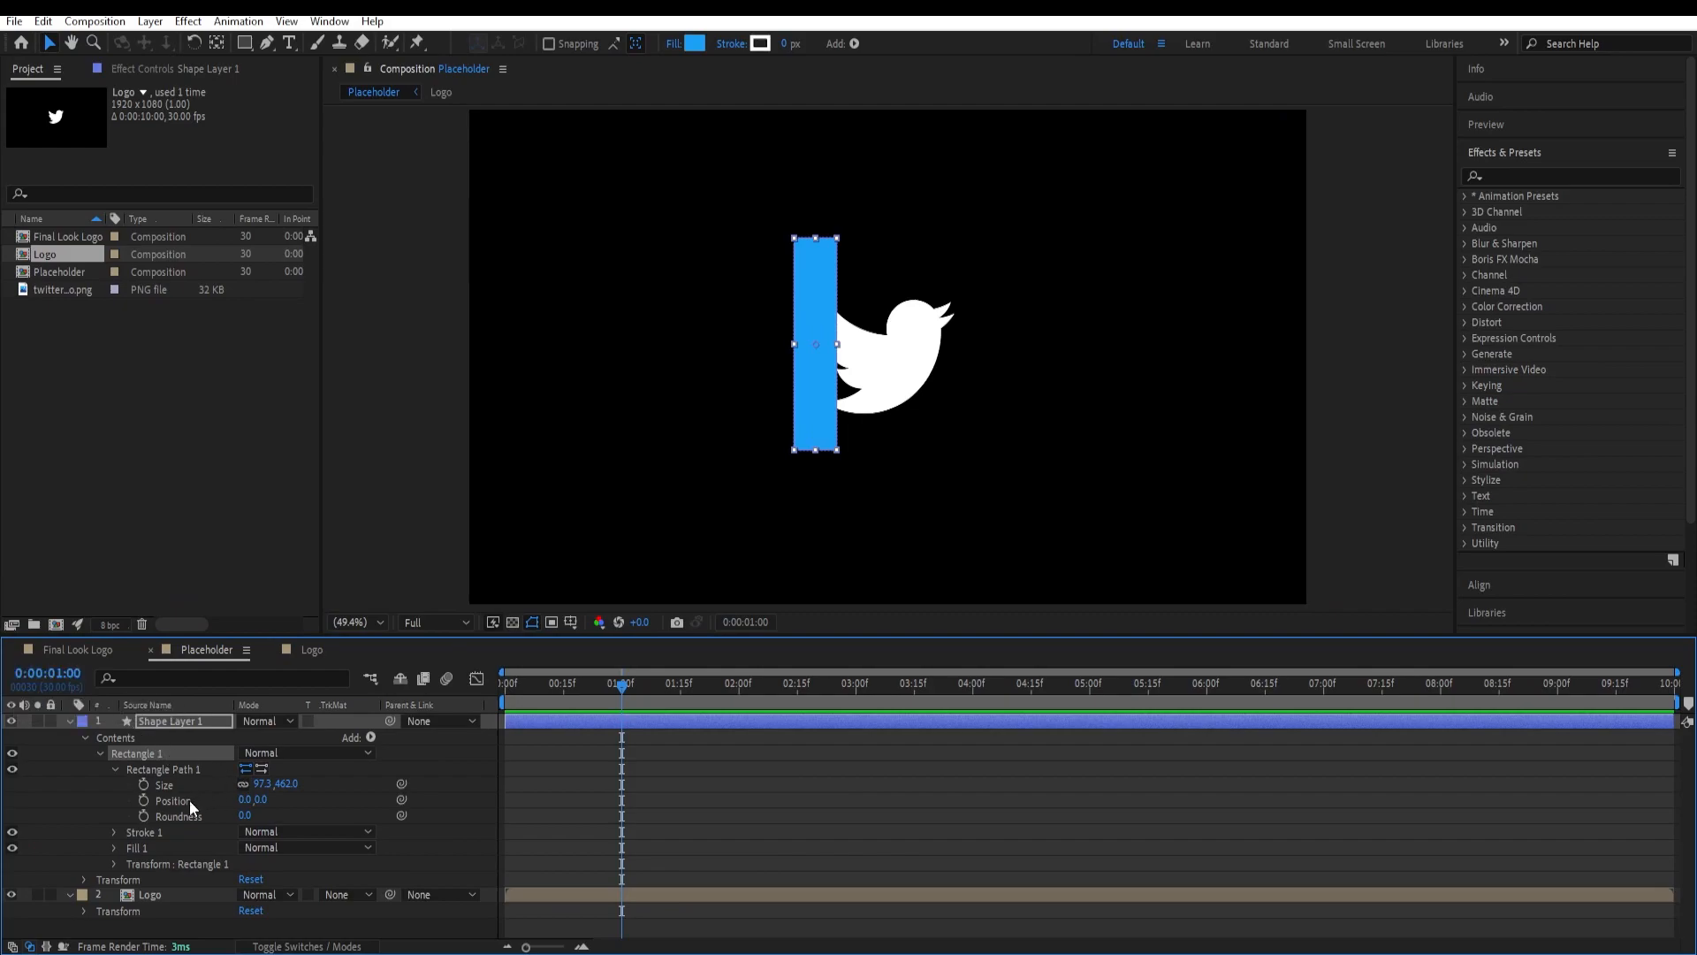
{"action": "left_click", "coordinate": [141, 799]}
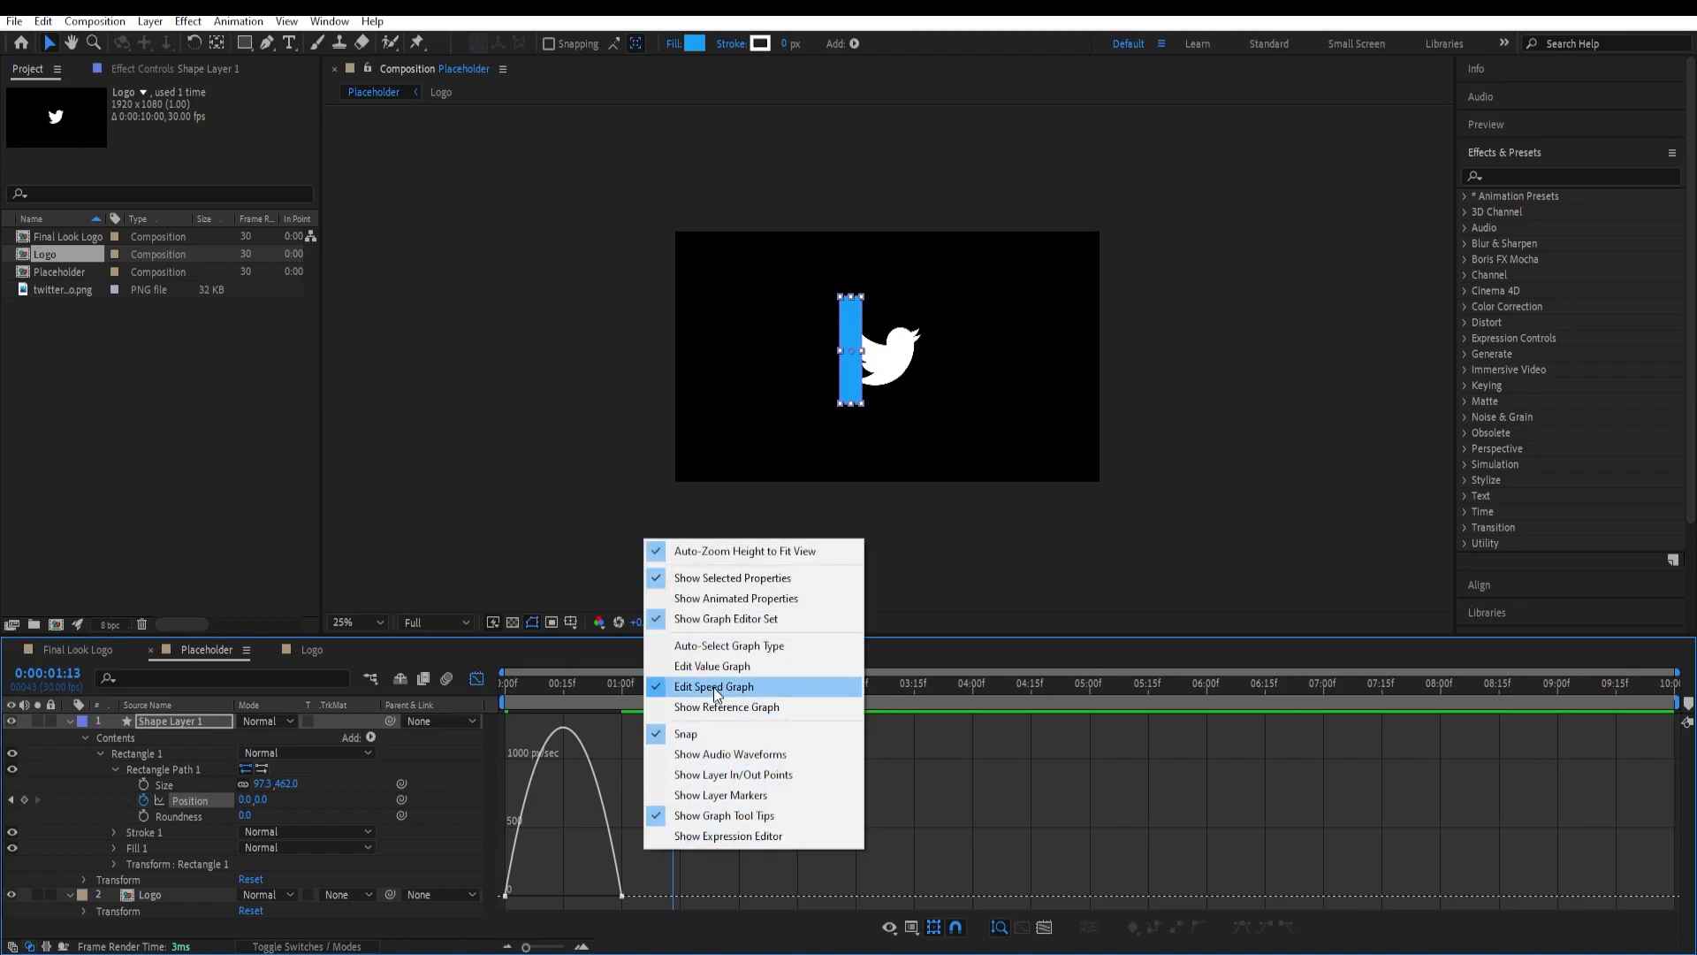
Step: Switch the Graph Editor to the speed graph for an ease-in/ease-out curve
{"action": "left_click", "coordinate": [712, 686]}
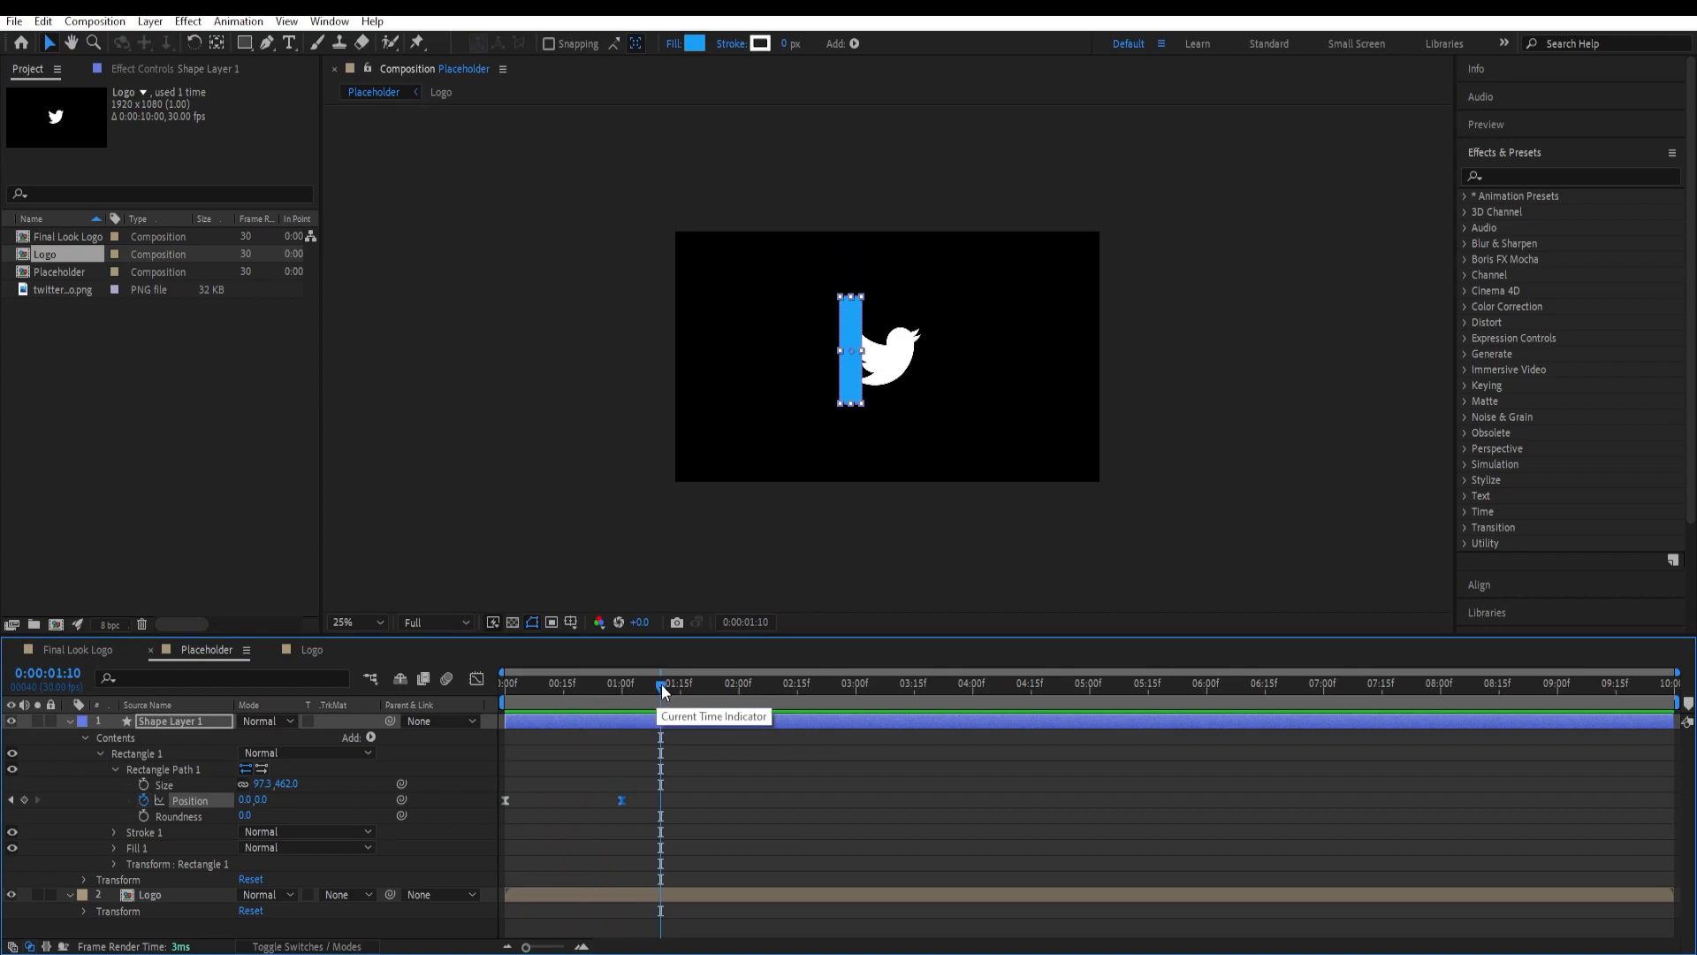
{"action": "left_click", "coordinate": [511, 682]}
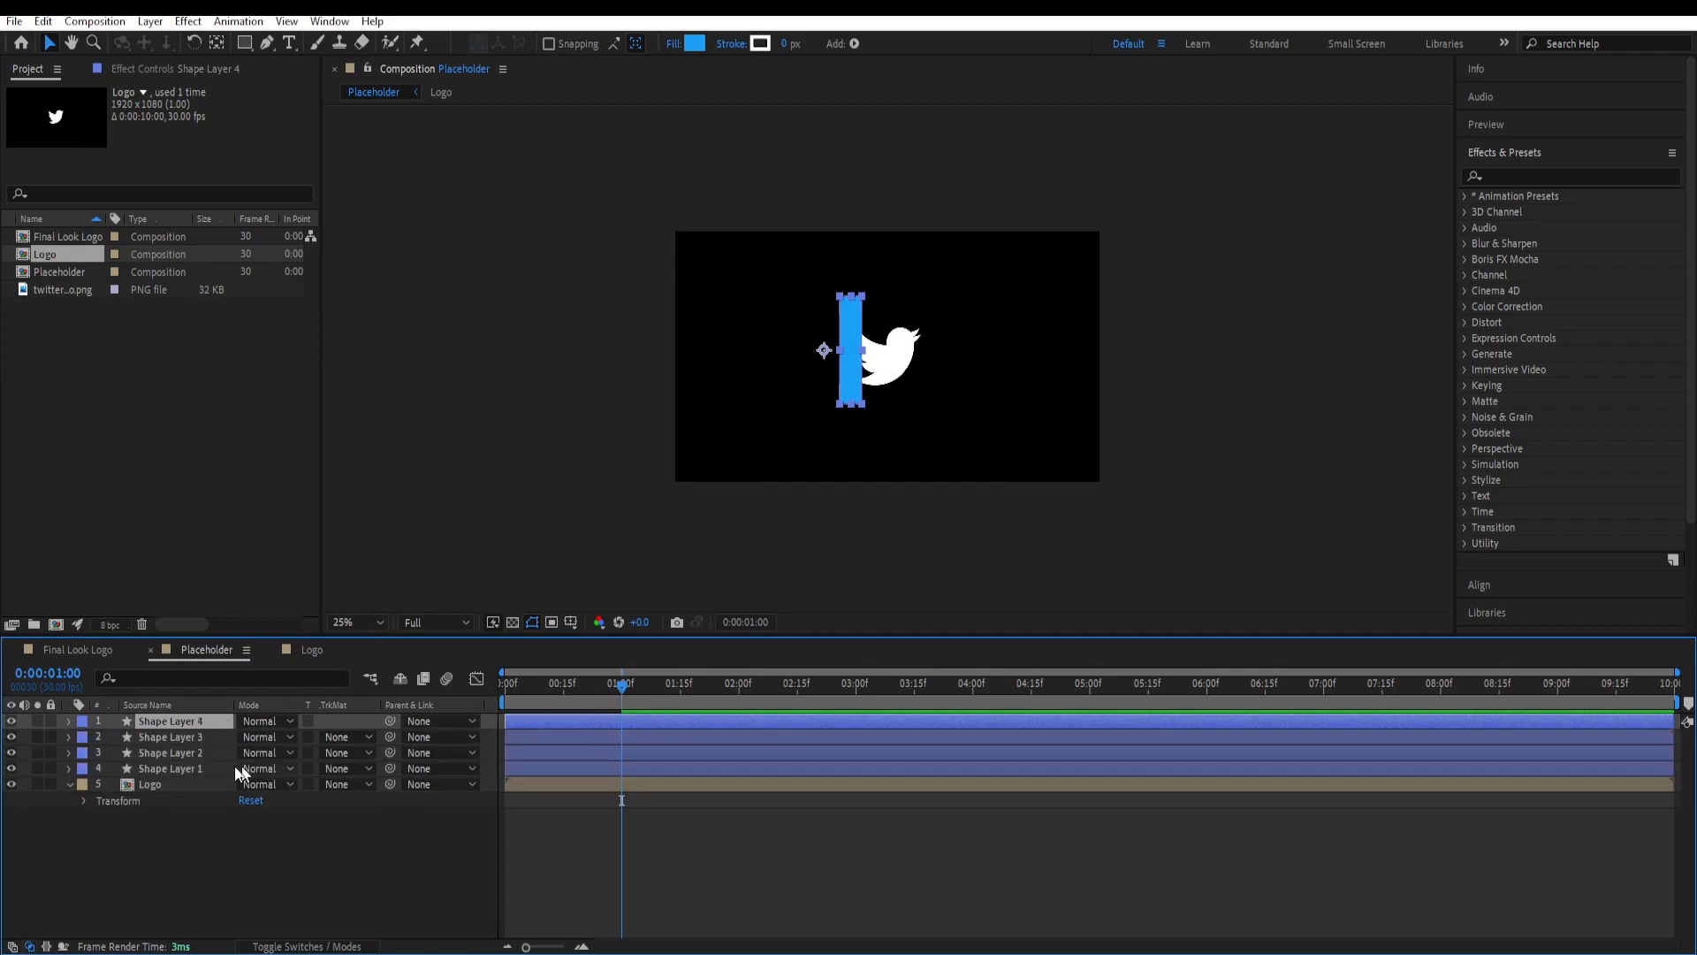
Step: Select the bar layers and slide the third and fourth bars into place side by side
{"action": "left_click", "coordinate": [170, 768]}
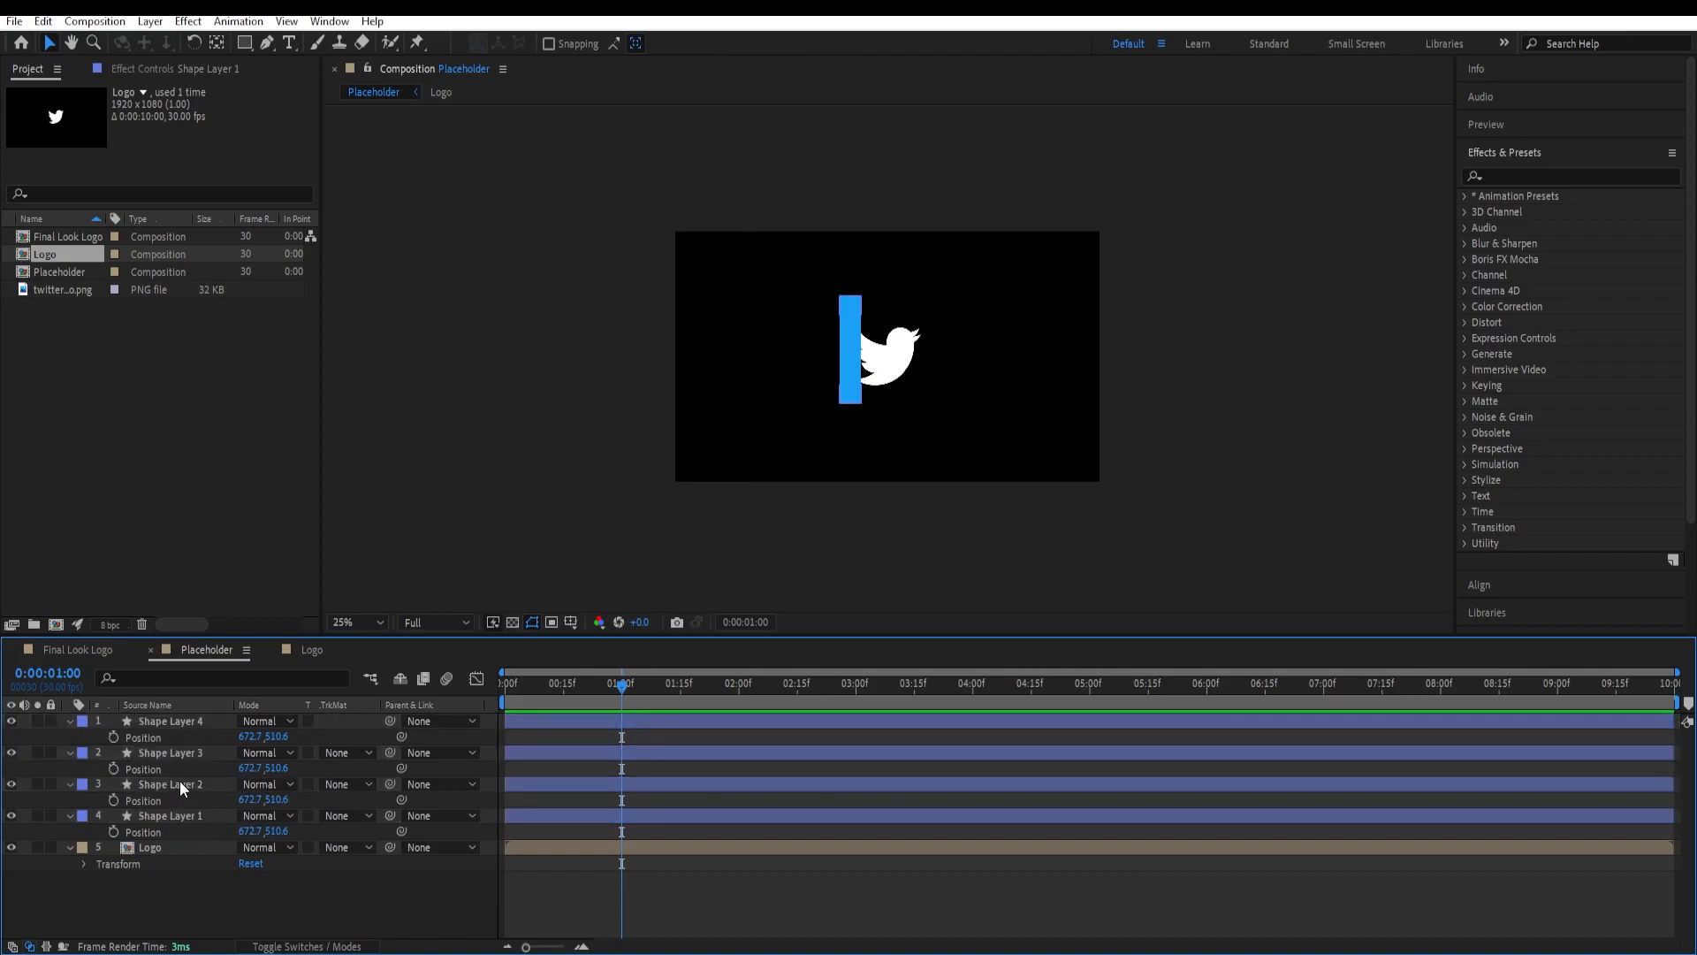
{"action": "left_click", "coordinate": [170, 784]}
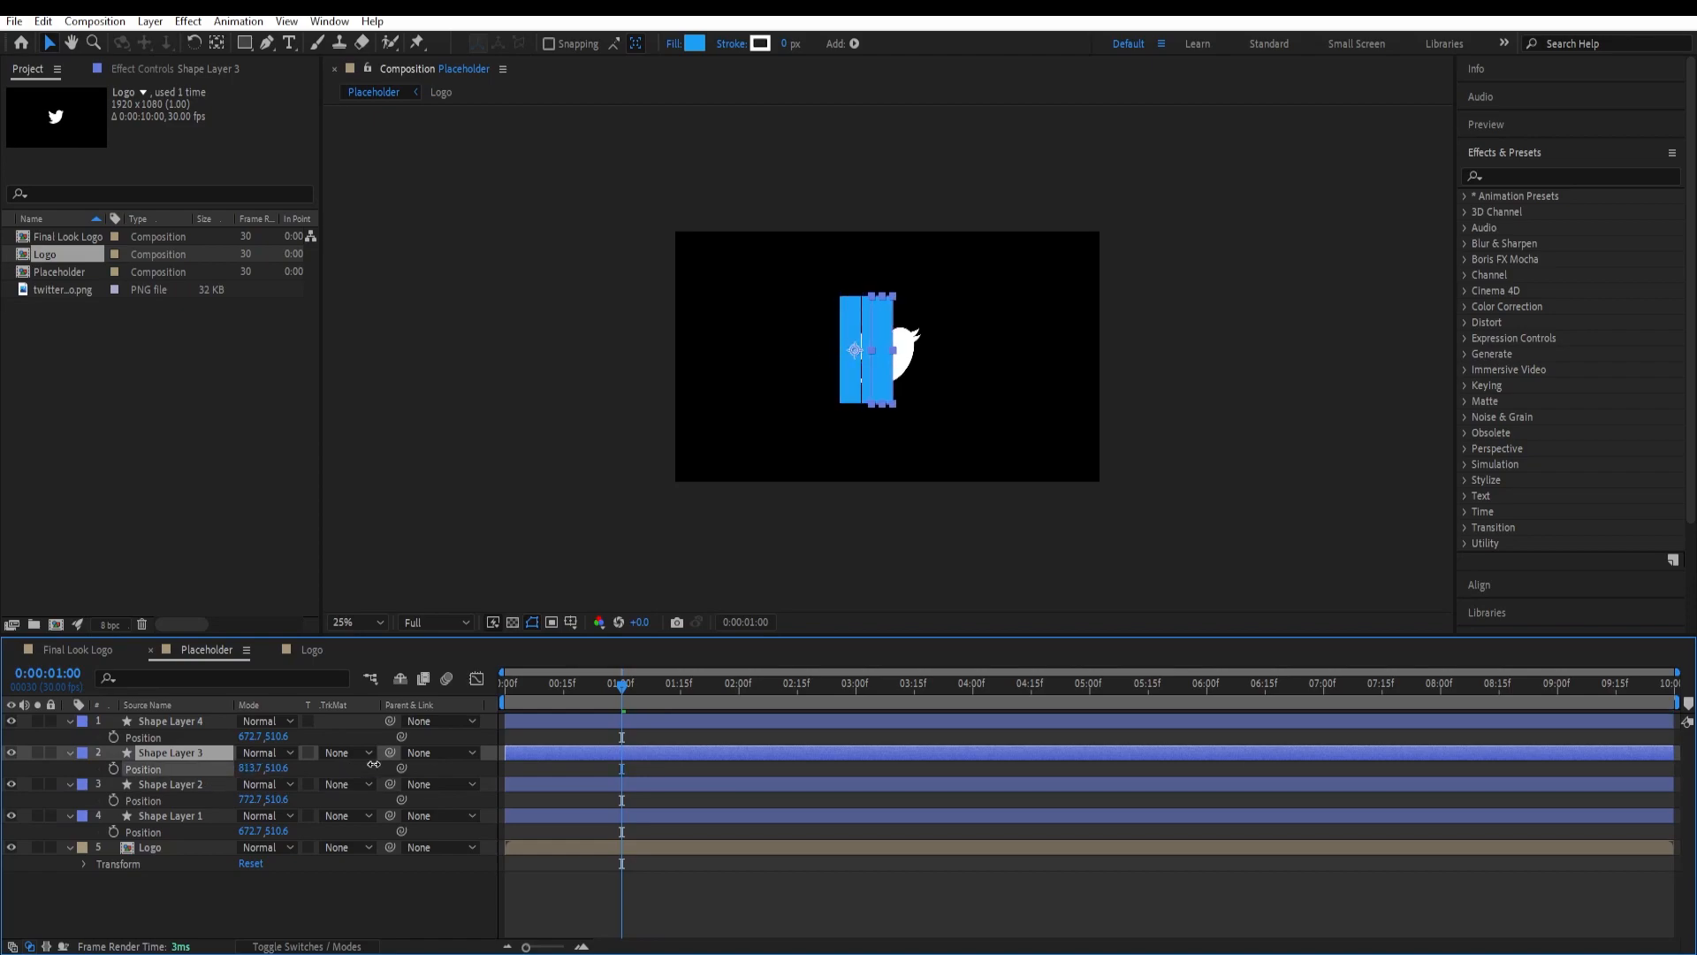
{"action": "left_click_drag", "start_coordinate": [866, 352], "coordinate": [908, 352]}
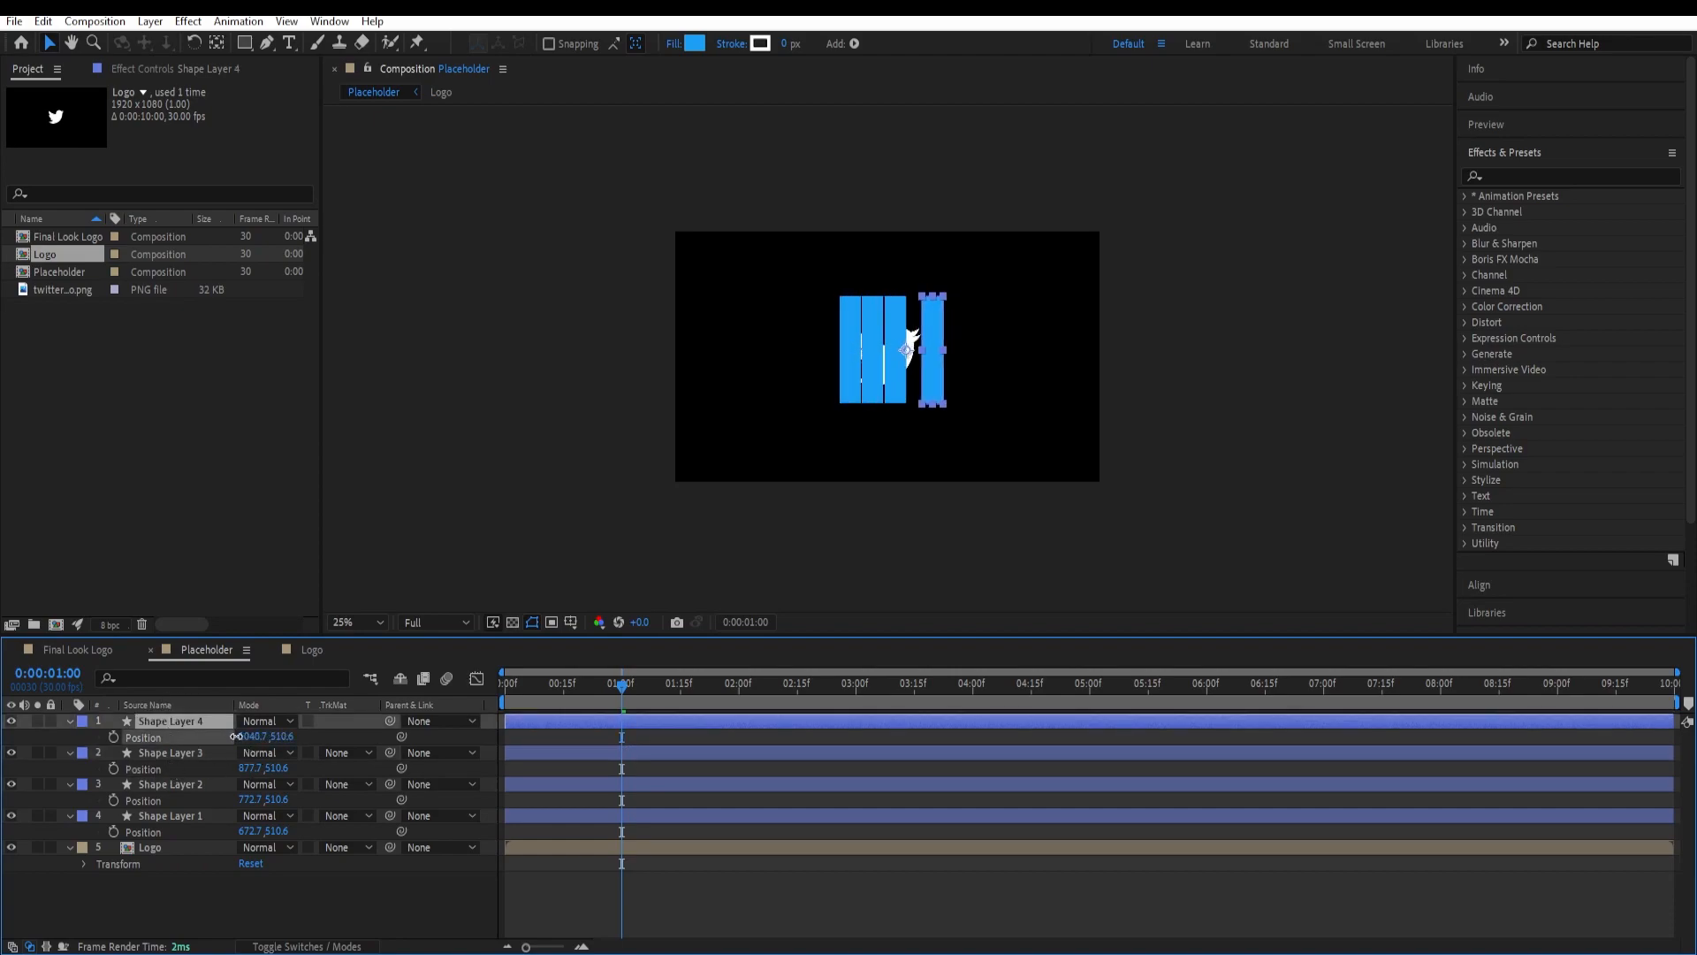
{"action": "left_click_drag", "start_coordinate": [929, 347], "coordinate": [888, 349]}
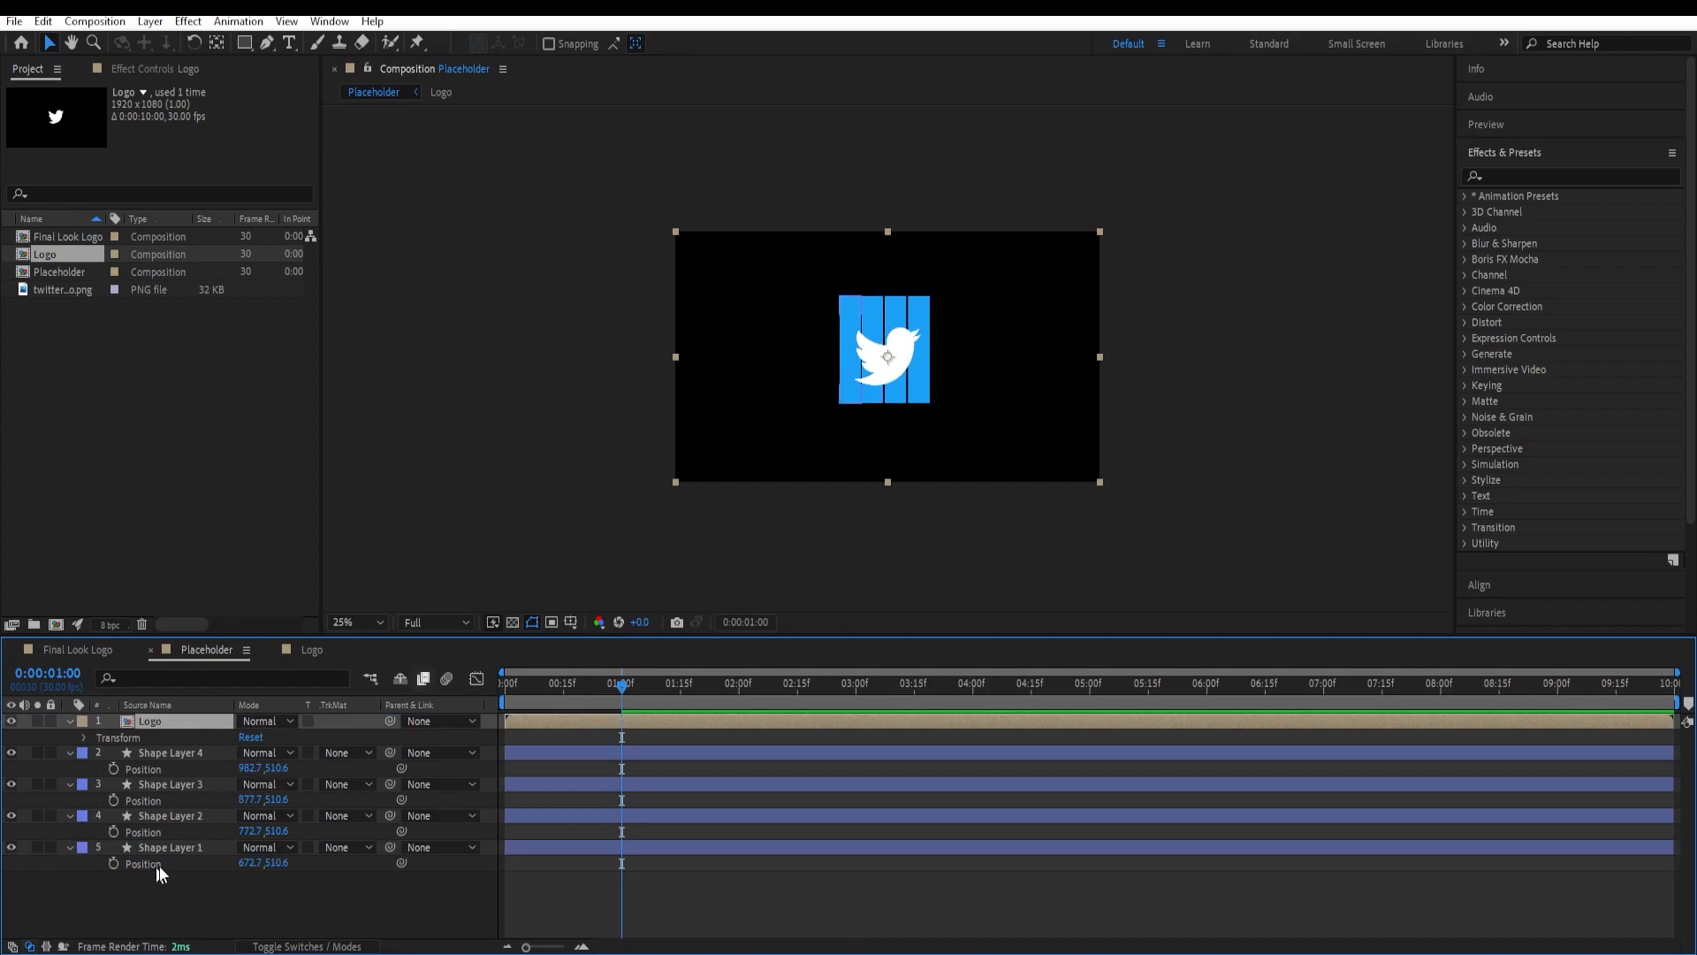
Step: Select the shape layers to distribute the four bars evenly behind the logo
{"action": "left_click", "coordinate": [173, 847]}
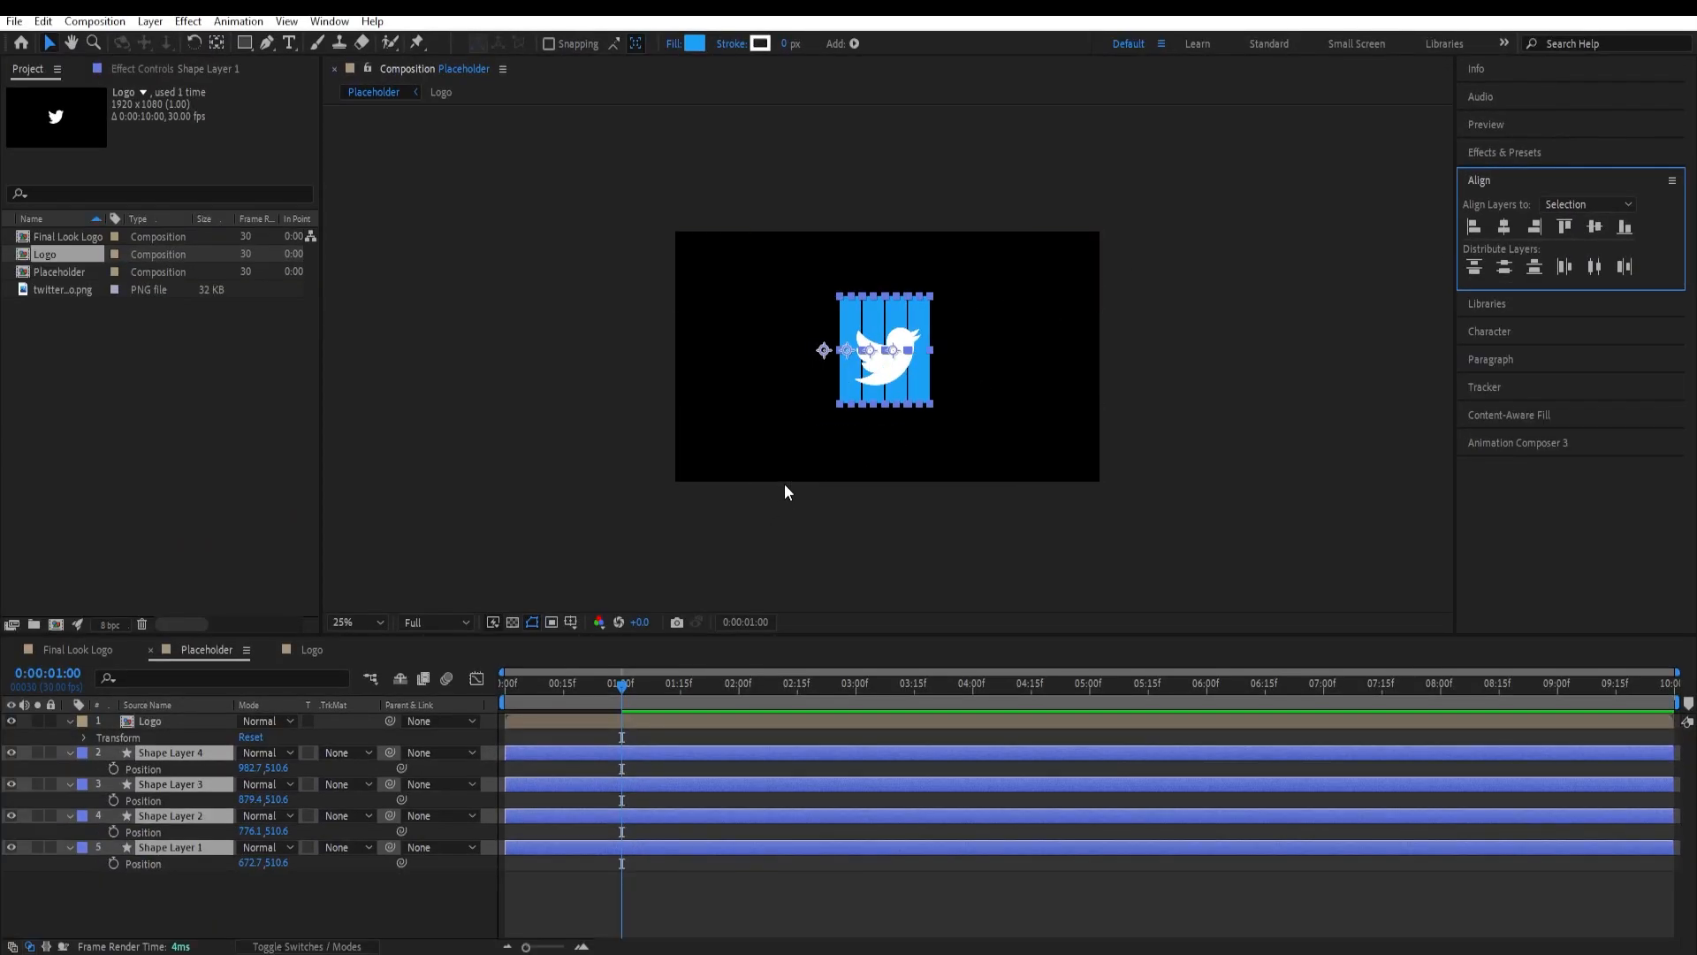
{"action": "mouse_move", "coordinate": [633, 687]}
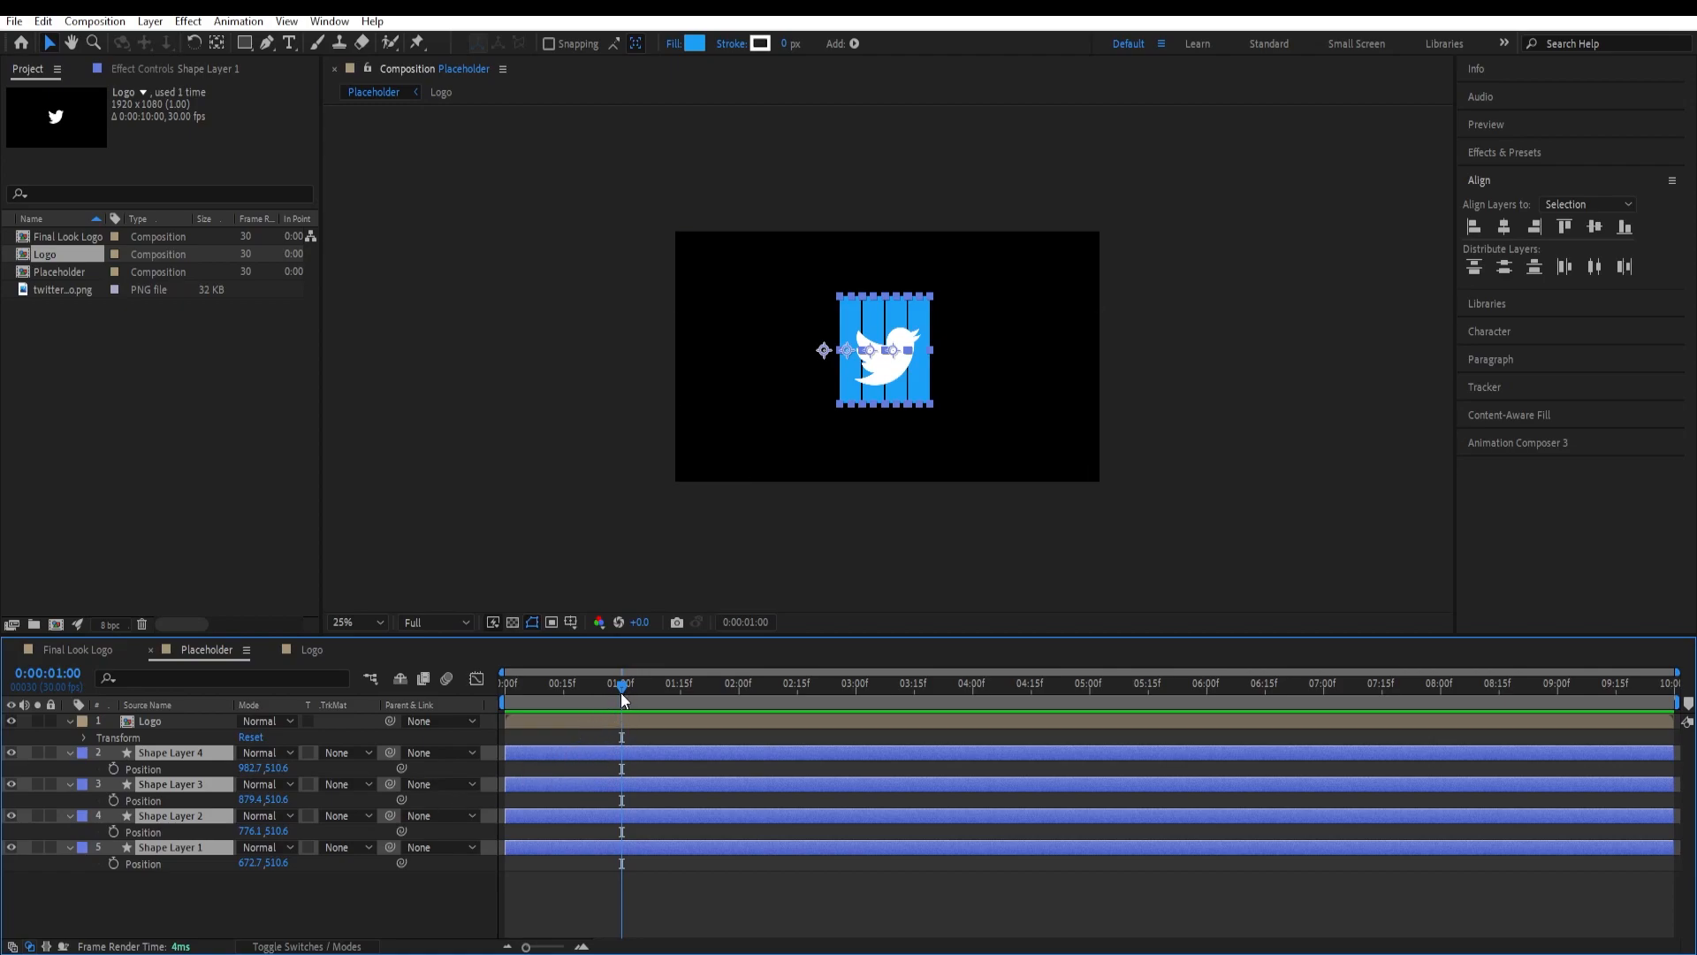
Step: Keyframe the bars' final positions at 1:00, start them above the frame, and stagger each bar's start time
{"action": "left_click", "coordinate": [640, 682]}
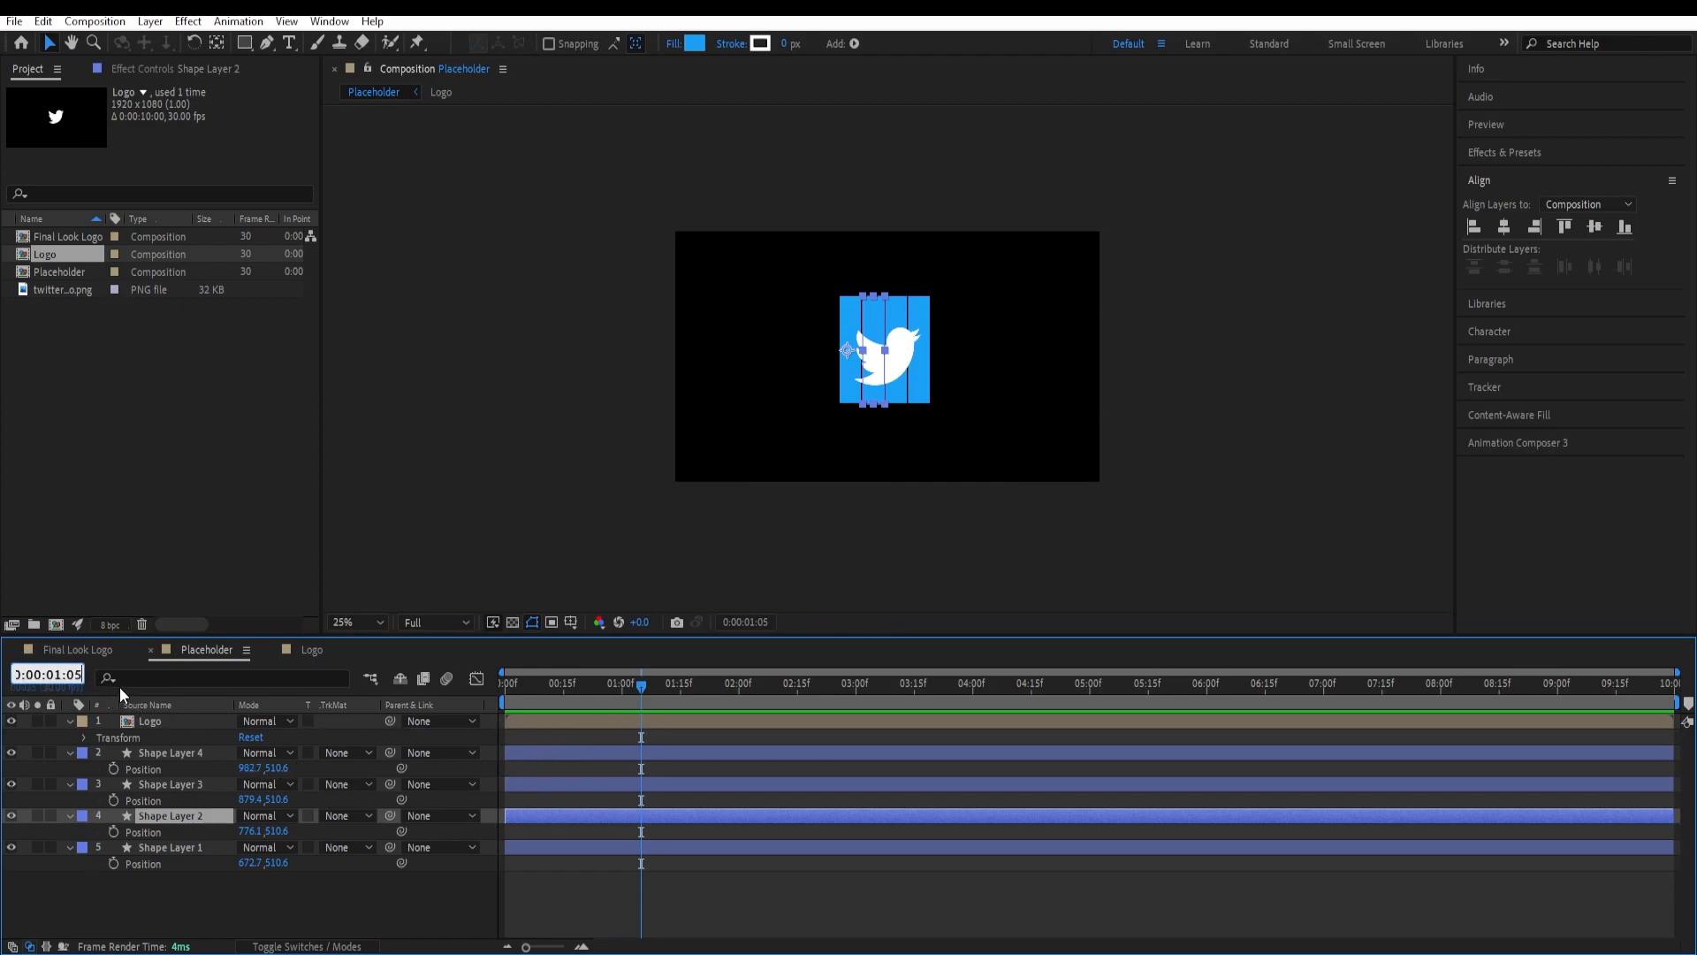
{"action": "mouse_move", "coordinate": [769, 693]}
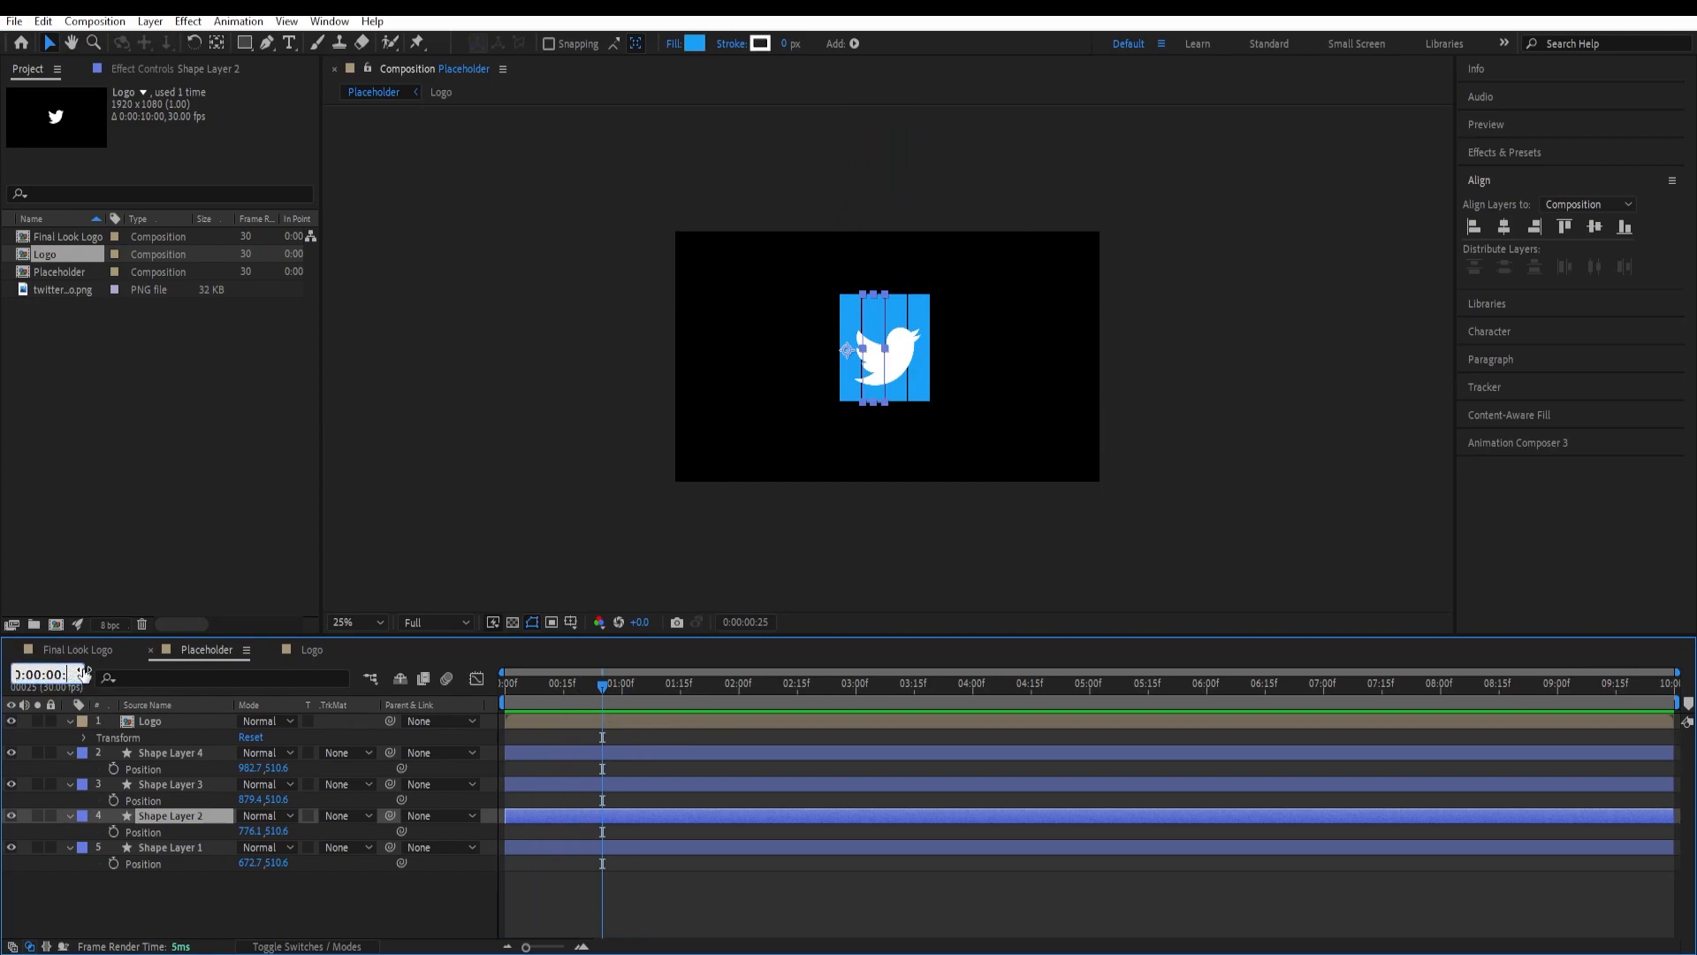
{"action": "left_click_drag", "start_coordinate": [603, 683], "coordinate": [517, 682]}
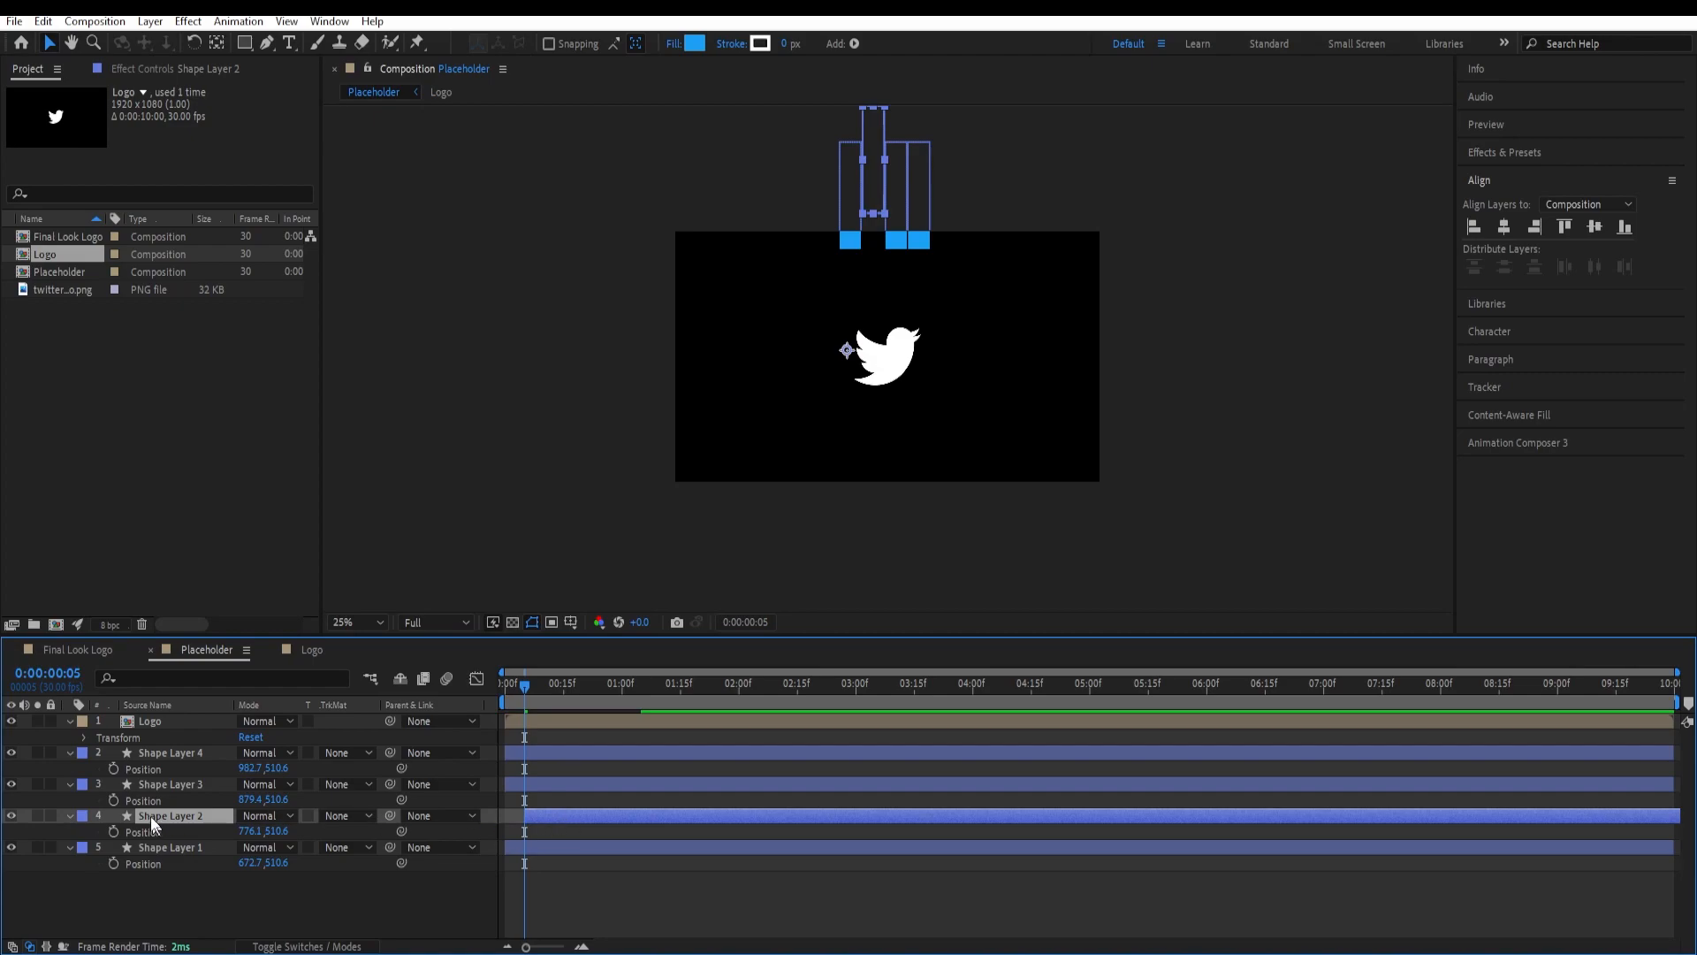
{"action": "left_click", "coordinate": [171, 784]}
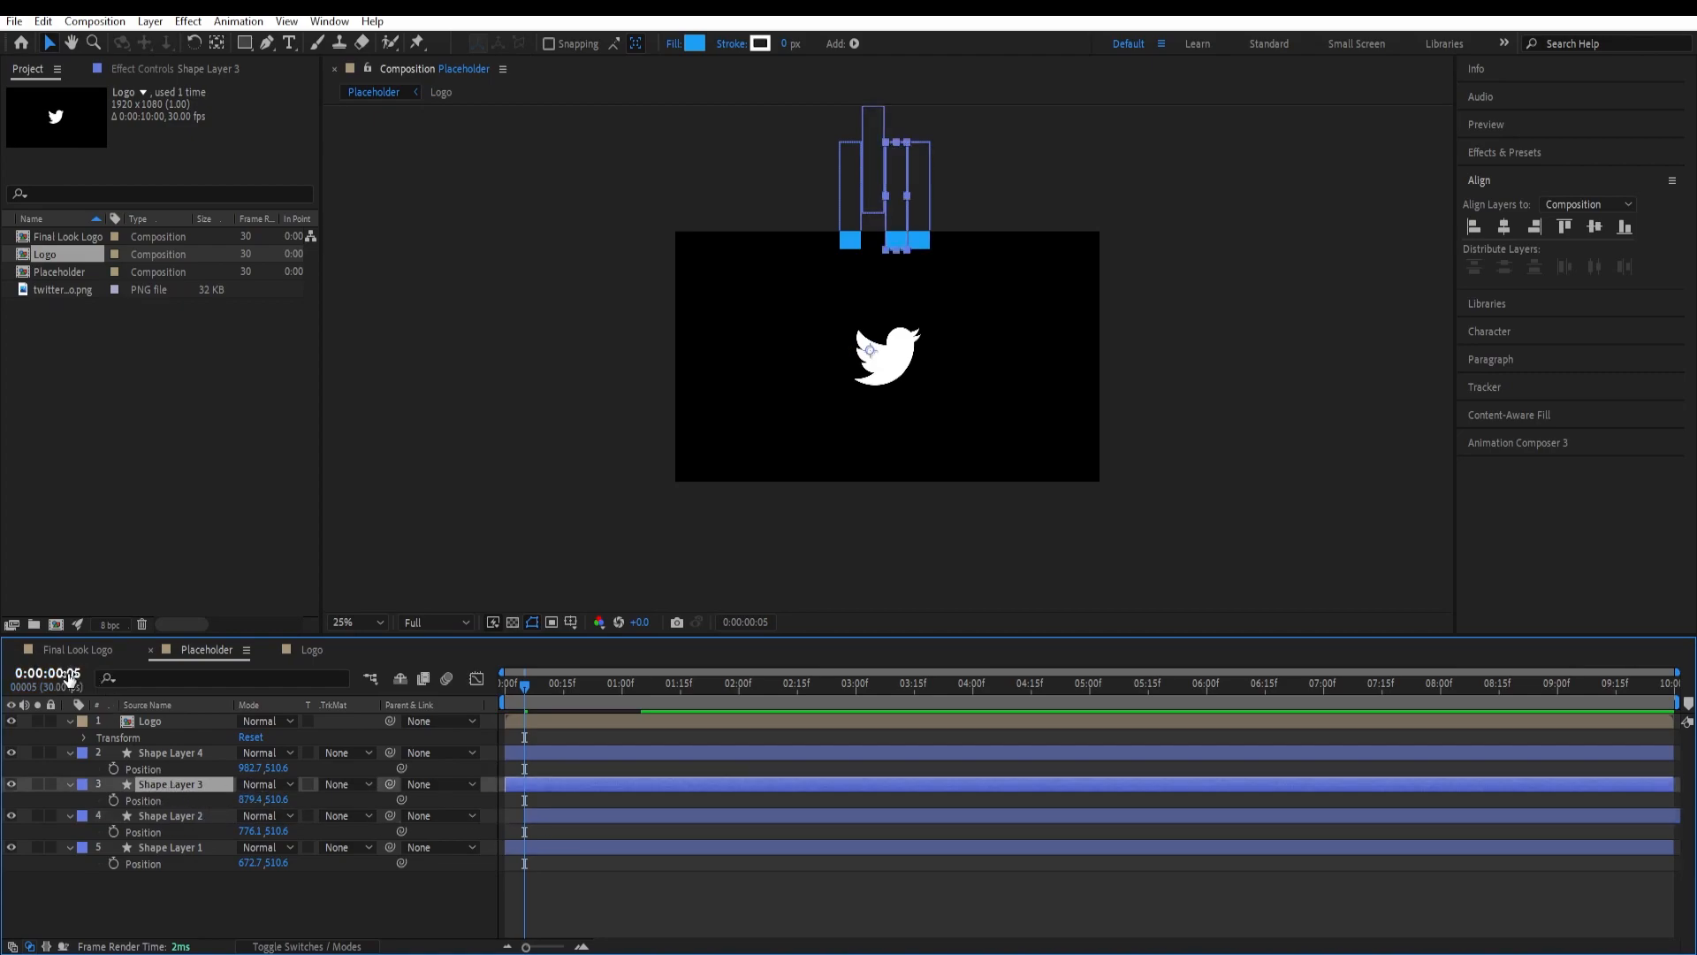
{"action": "left_click", "coordinate": [46, 673]}
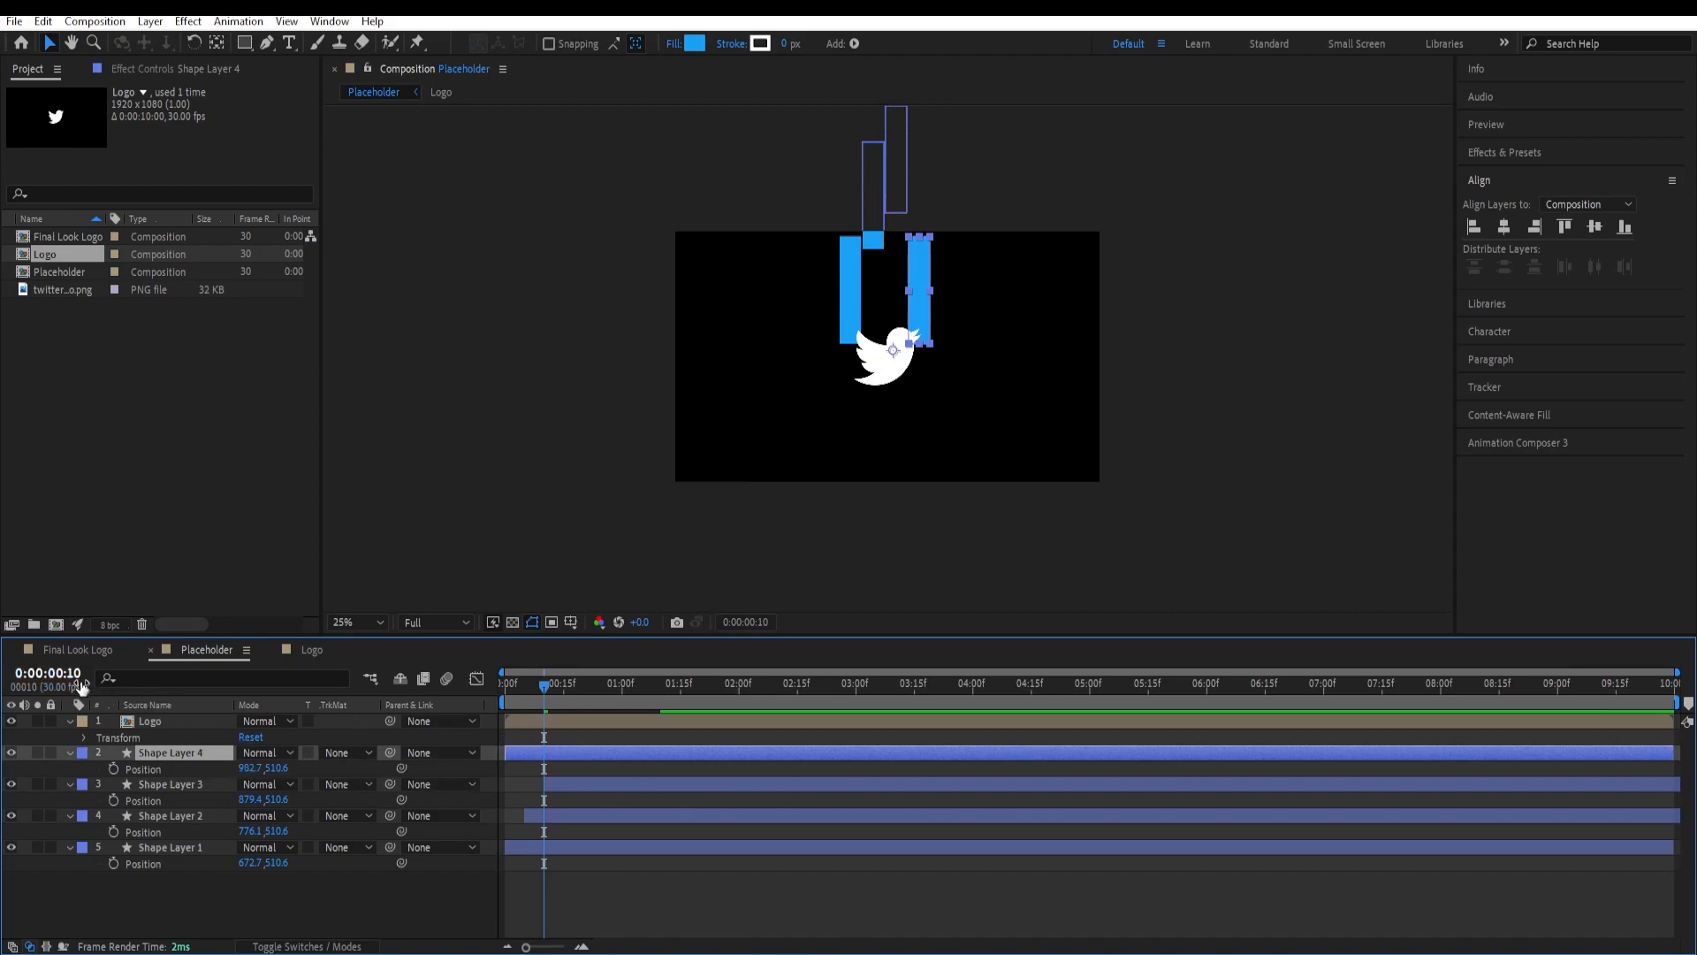
{"action": "left_click", "coordinate": [46, 674]}
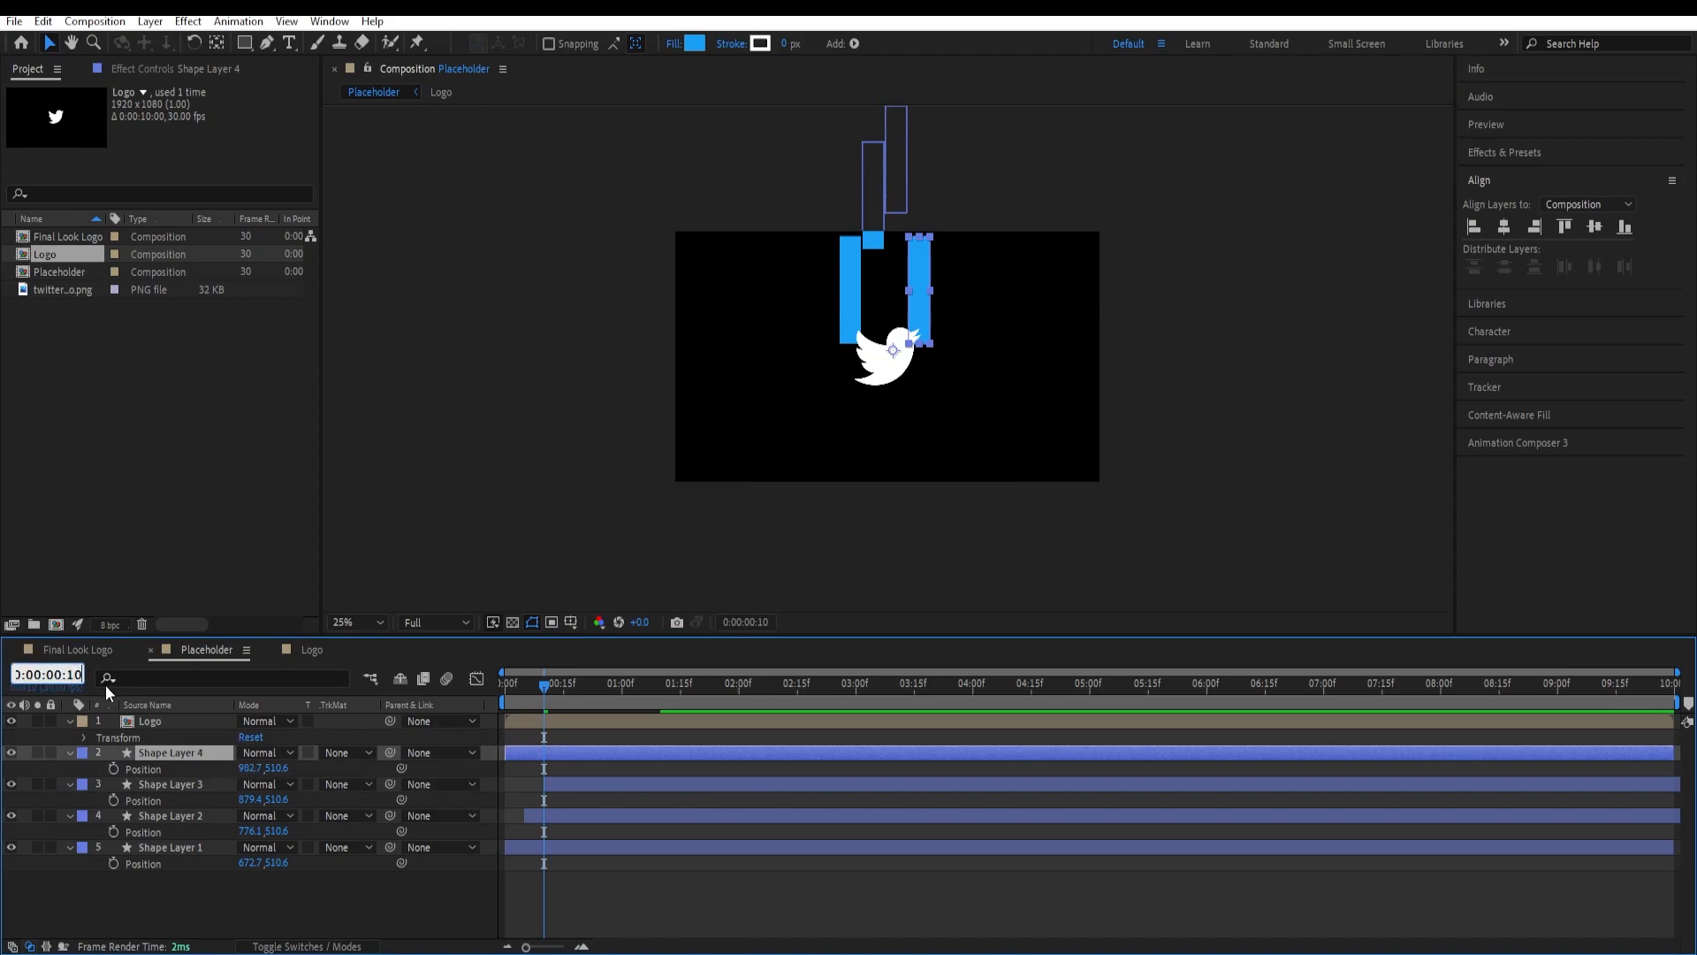
{"action": "left_click", "coordinate": [562, 682]}
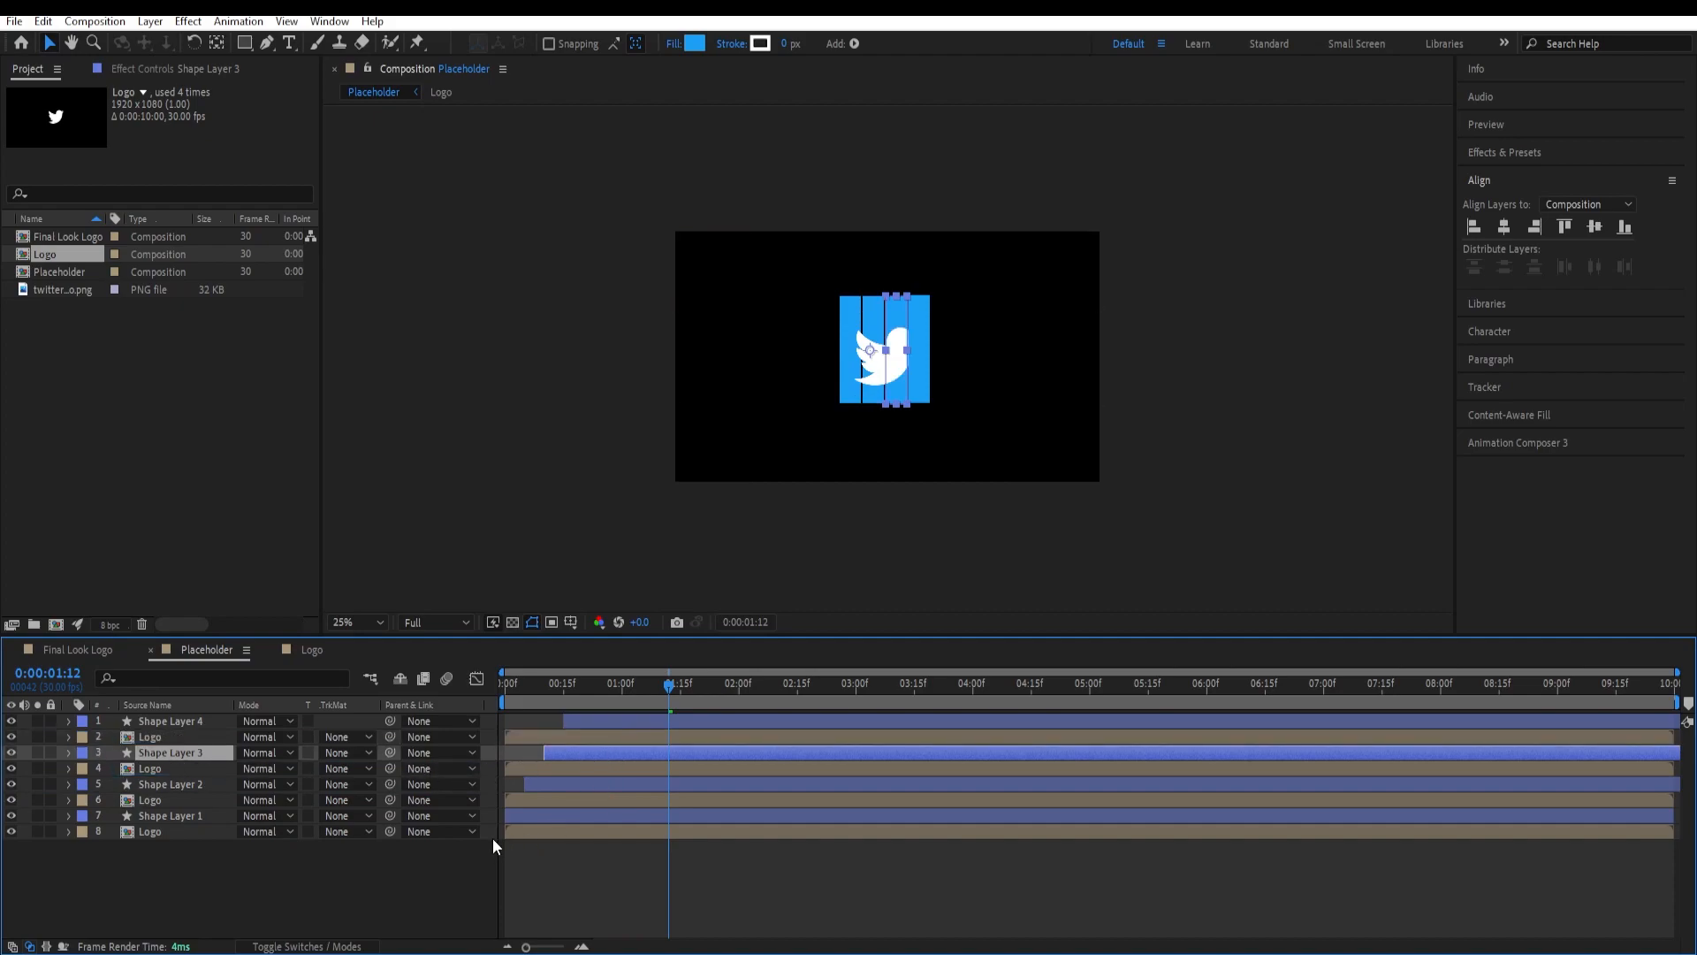
Step: Stagger the duplicated Logo copies so each starts with its paired bar
{"action": "left_click", "coordinate": [149, 831]}
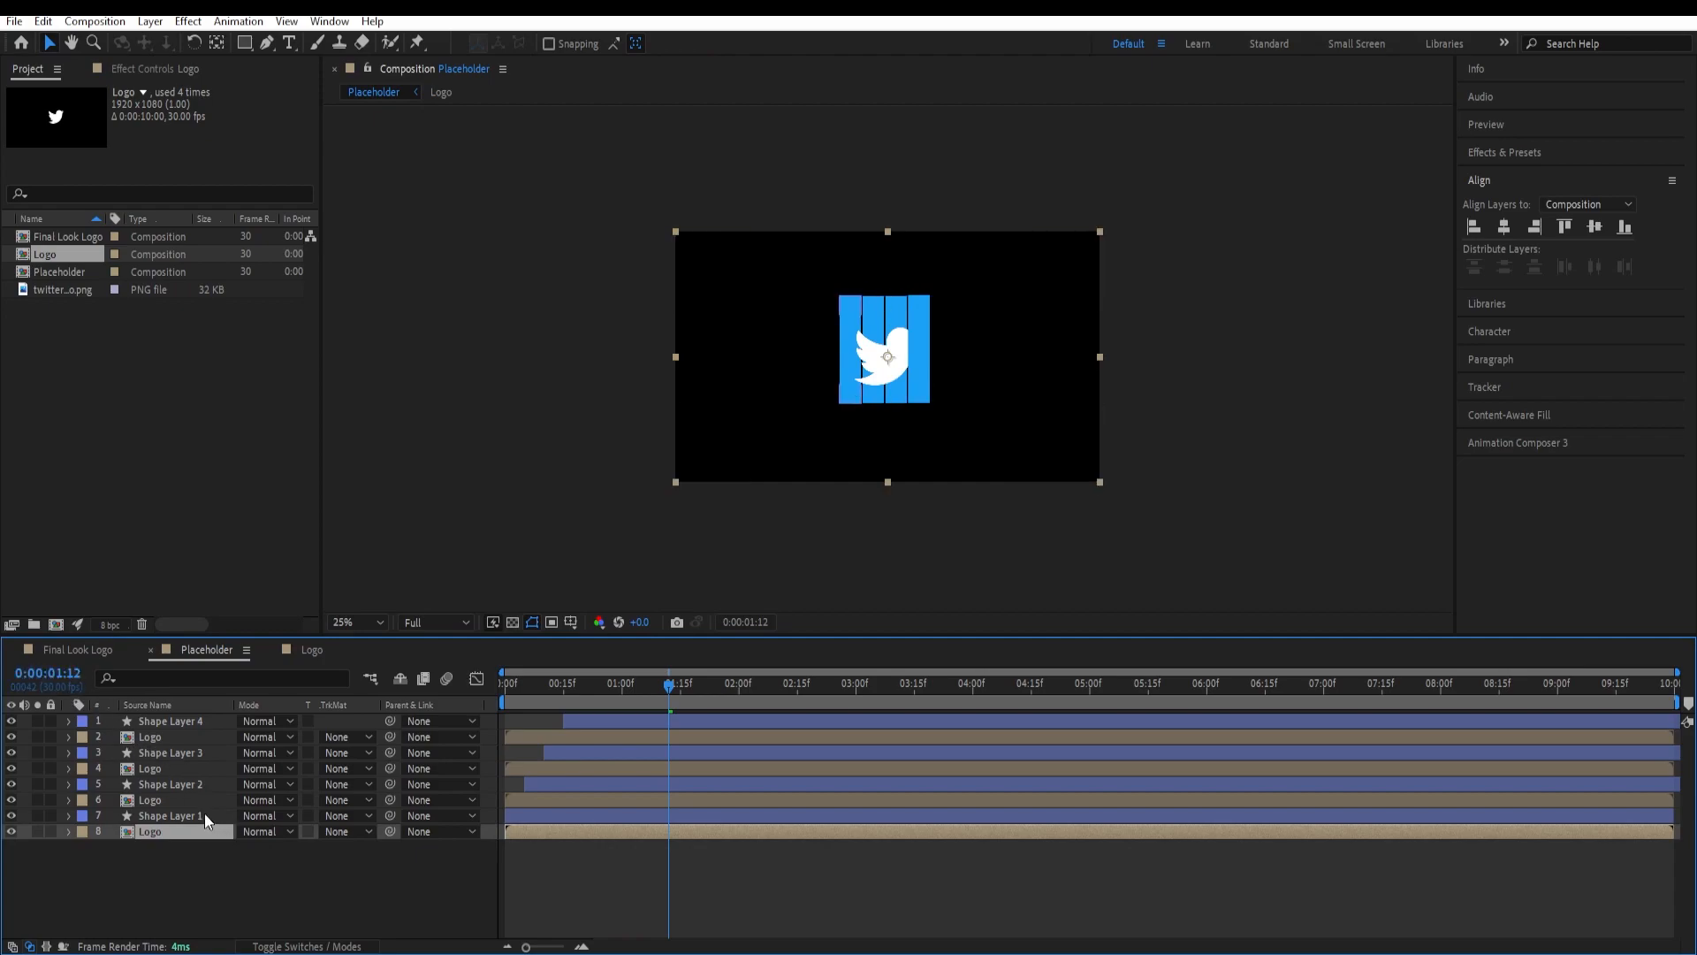
{"action": "left_click", "coordinate": [502, 683]}
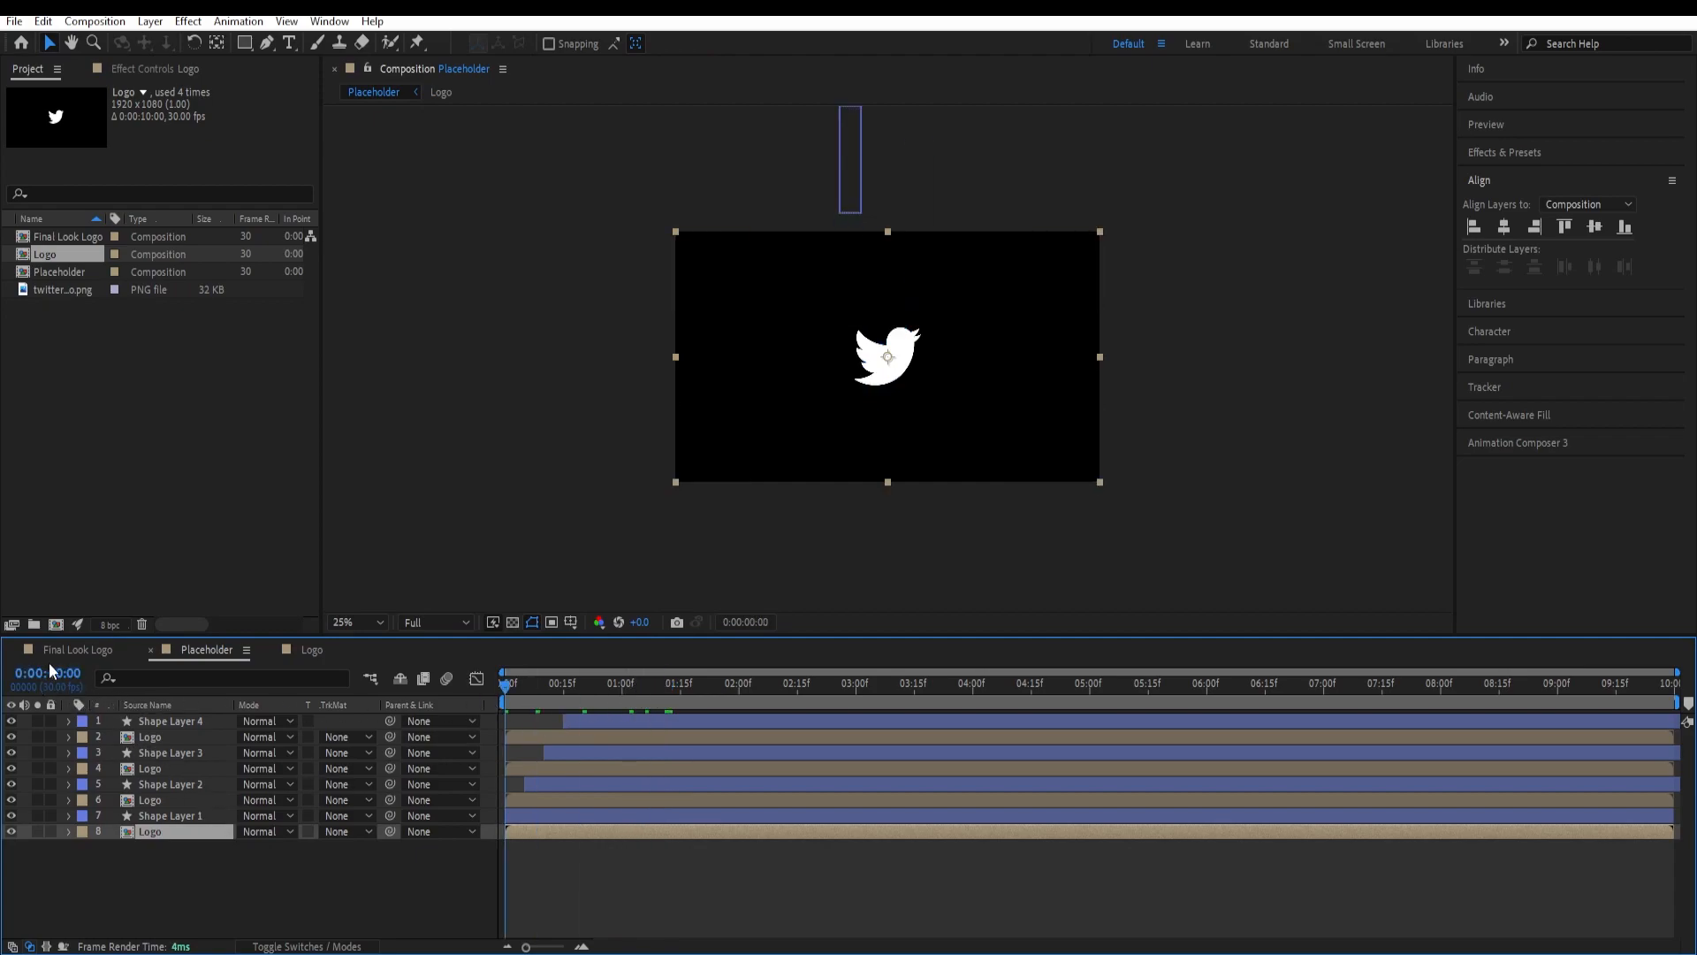
{"action": "left_click", "coordinate": [46, 673]}
{"action": "type", "text": "5"}
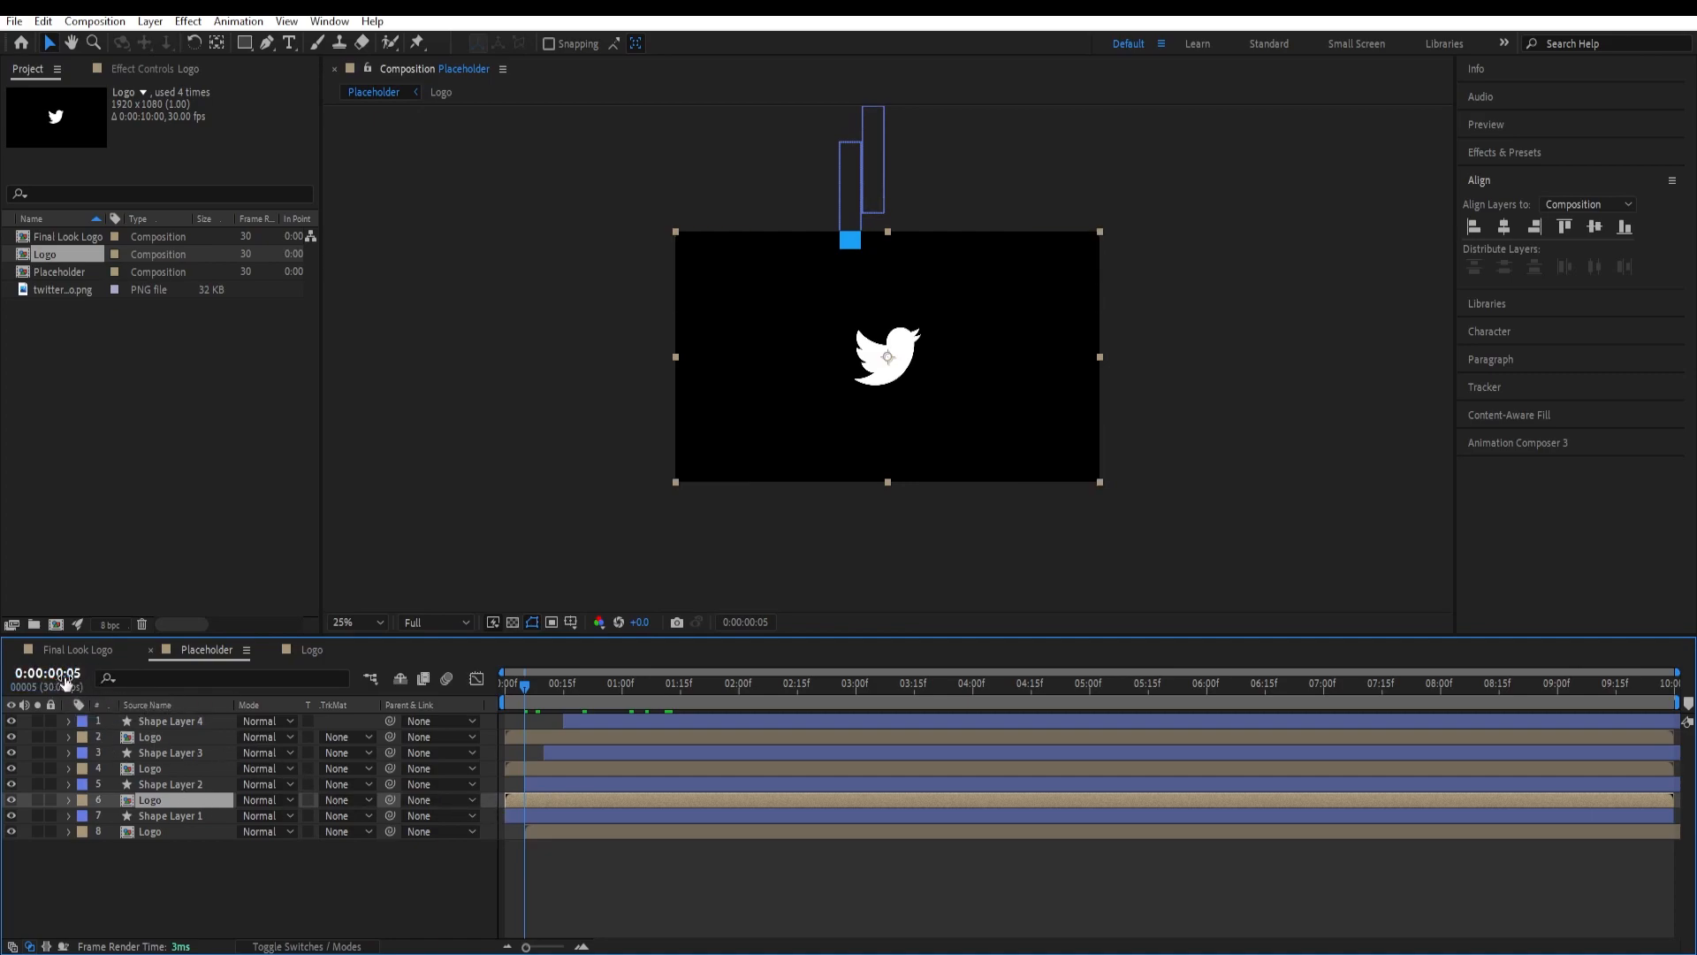
{"action": "left_click", "coordinate": [46, 674]}
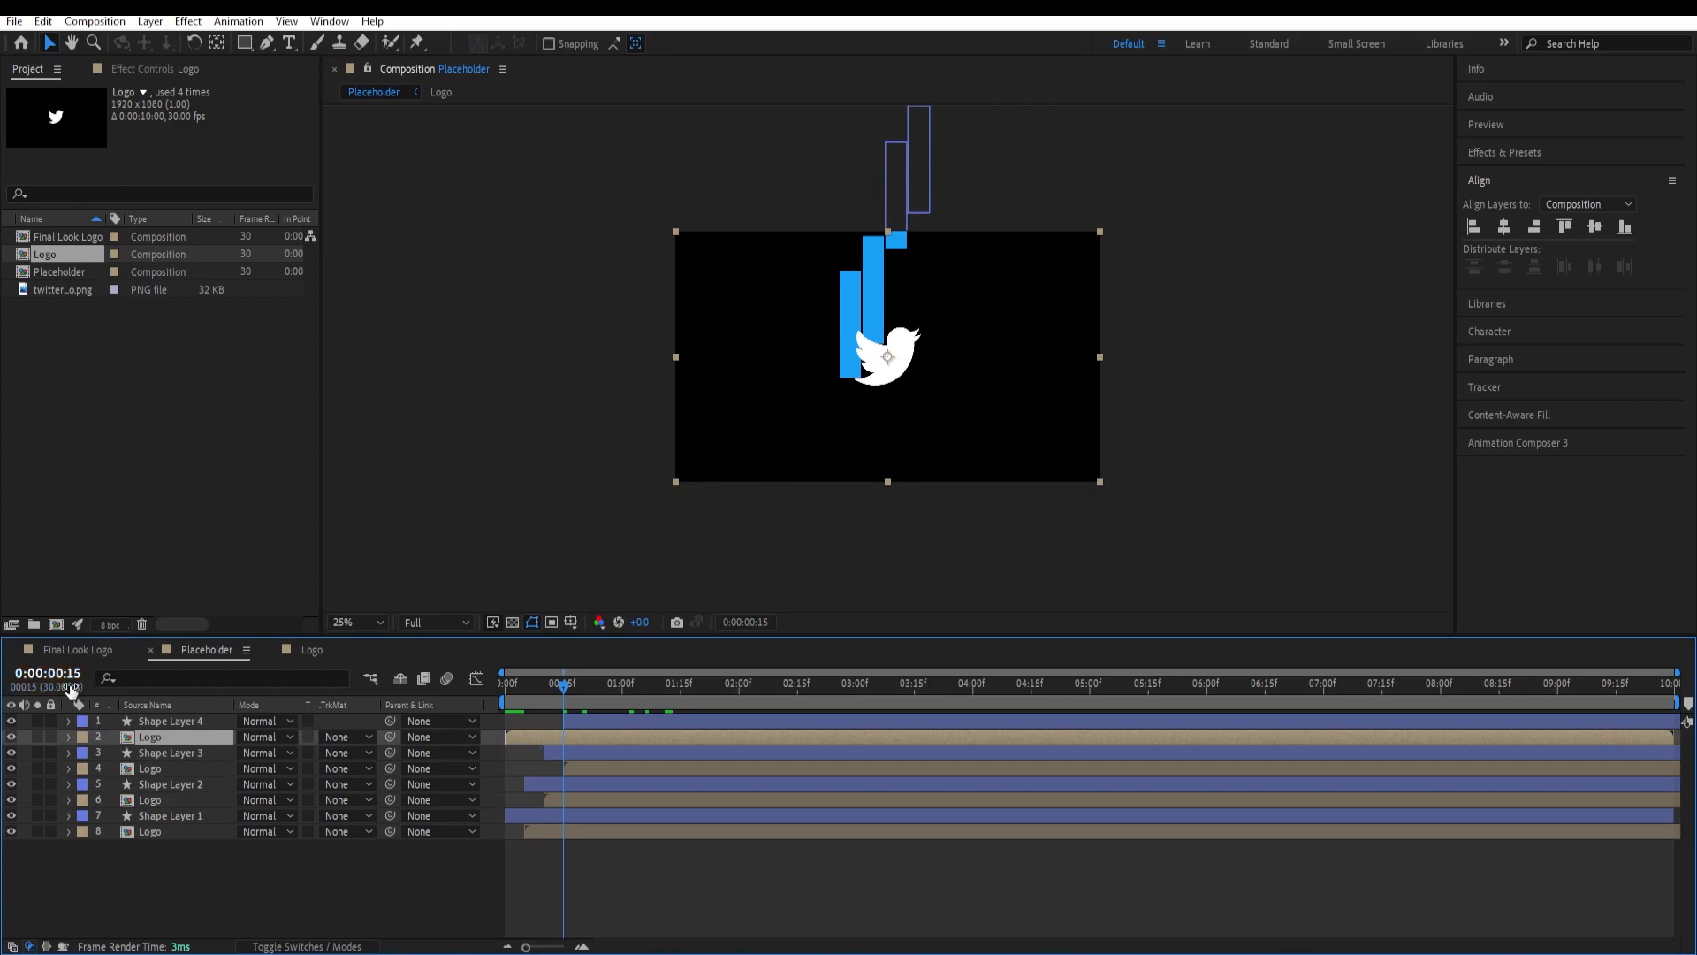
{"action": "left_click", "coordinate": [48, 674]}
{"action": "type", "text": "1:06"}
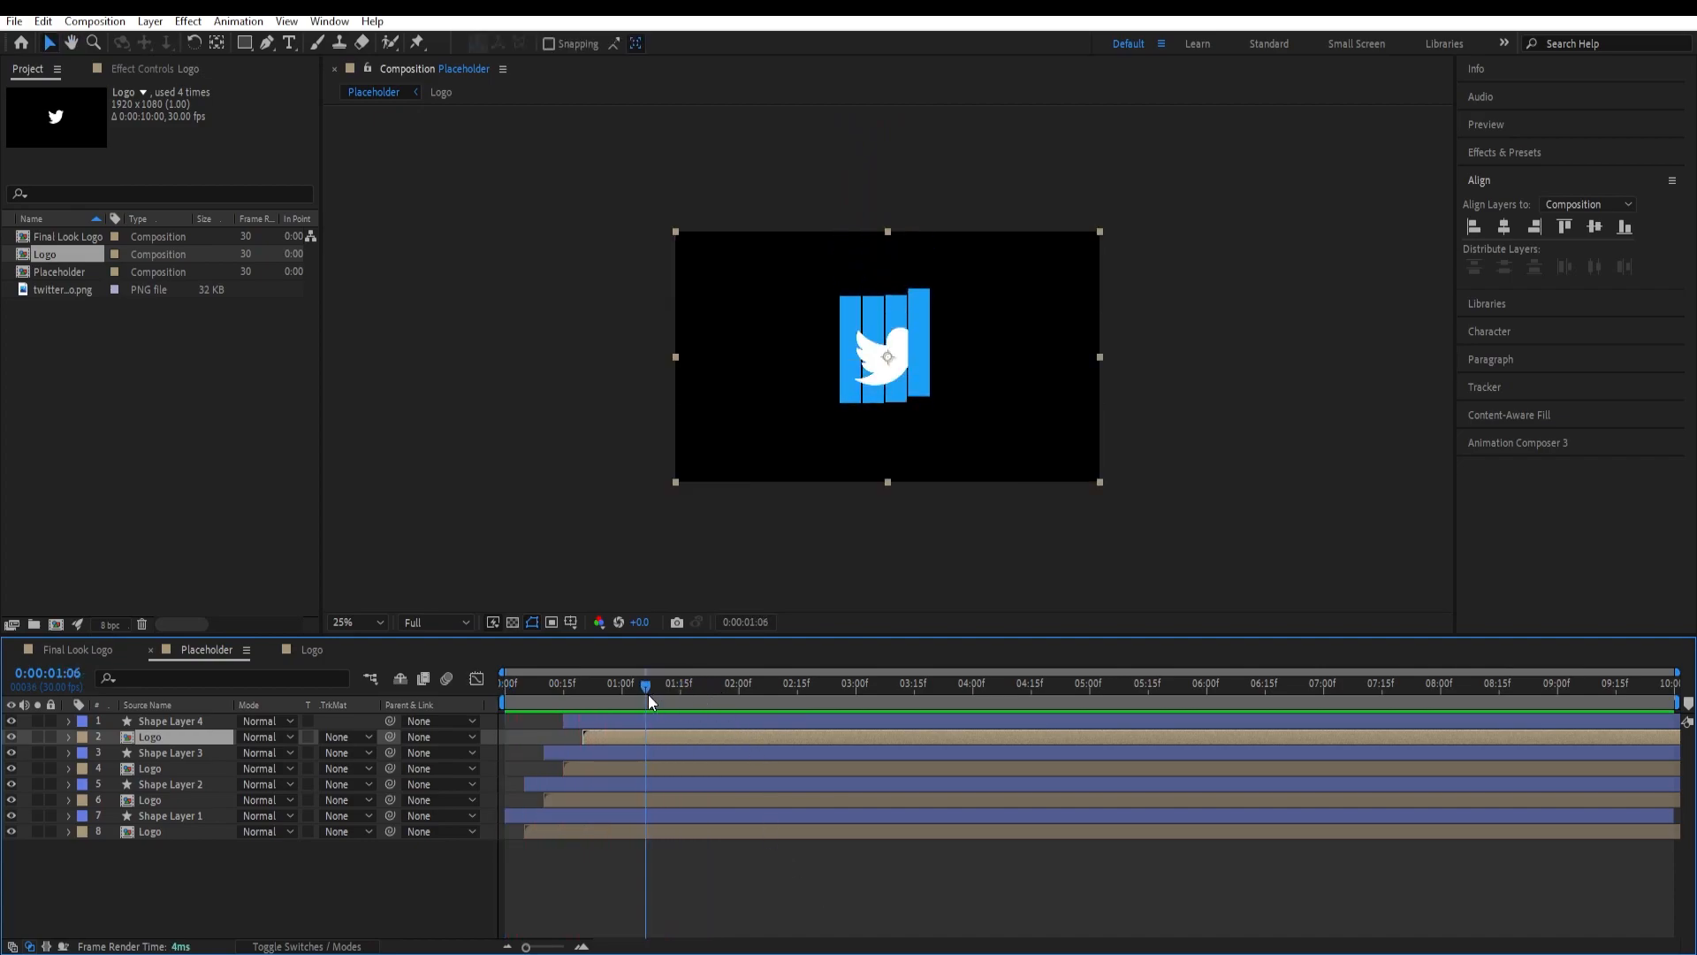
Step: Preview the slide-in and set each Logo copy to Alpha Matte of the bar above it
{"action": "left_click_drag", "start_coordinate": [647, 685], "coordinate": [612, 685]}
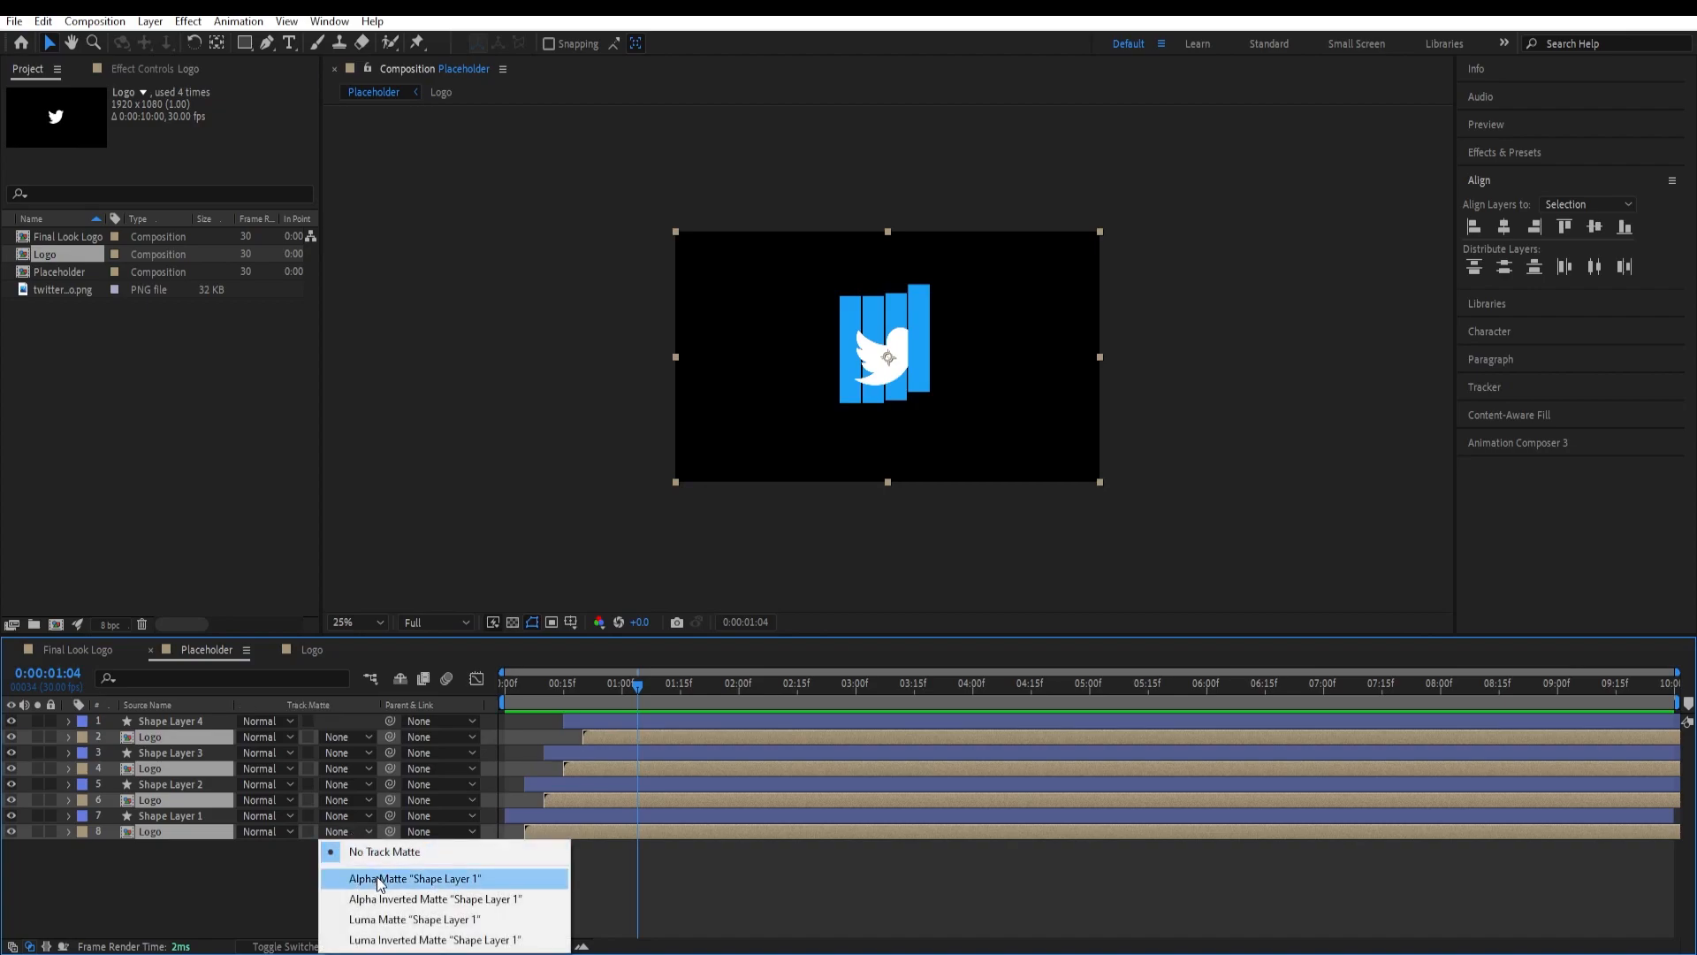
{"action": "left_click", "coordinate": [414, 879]}
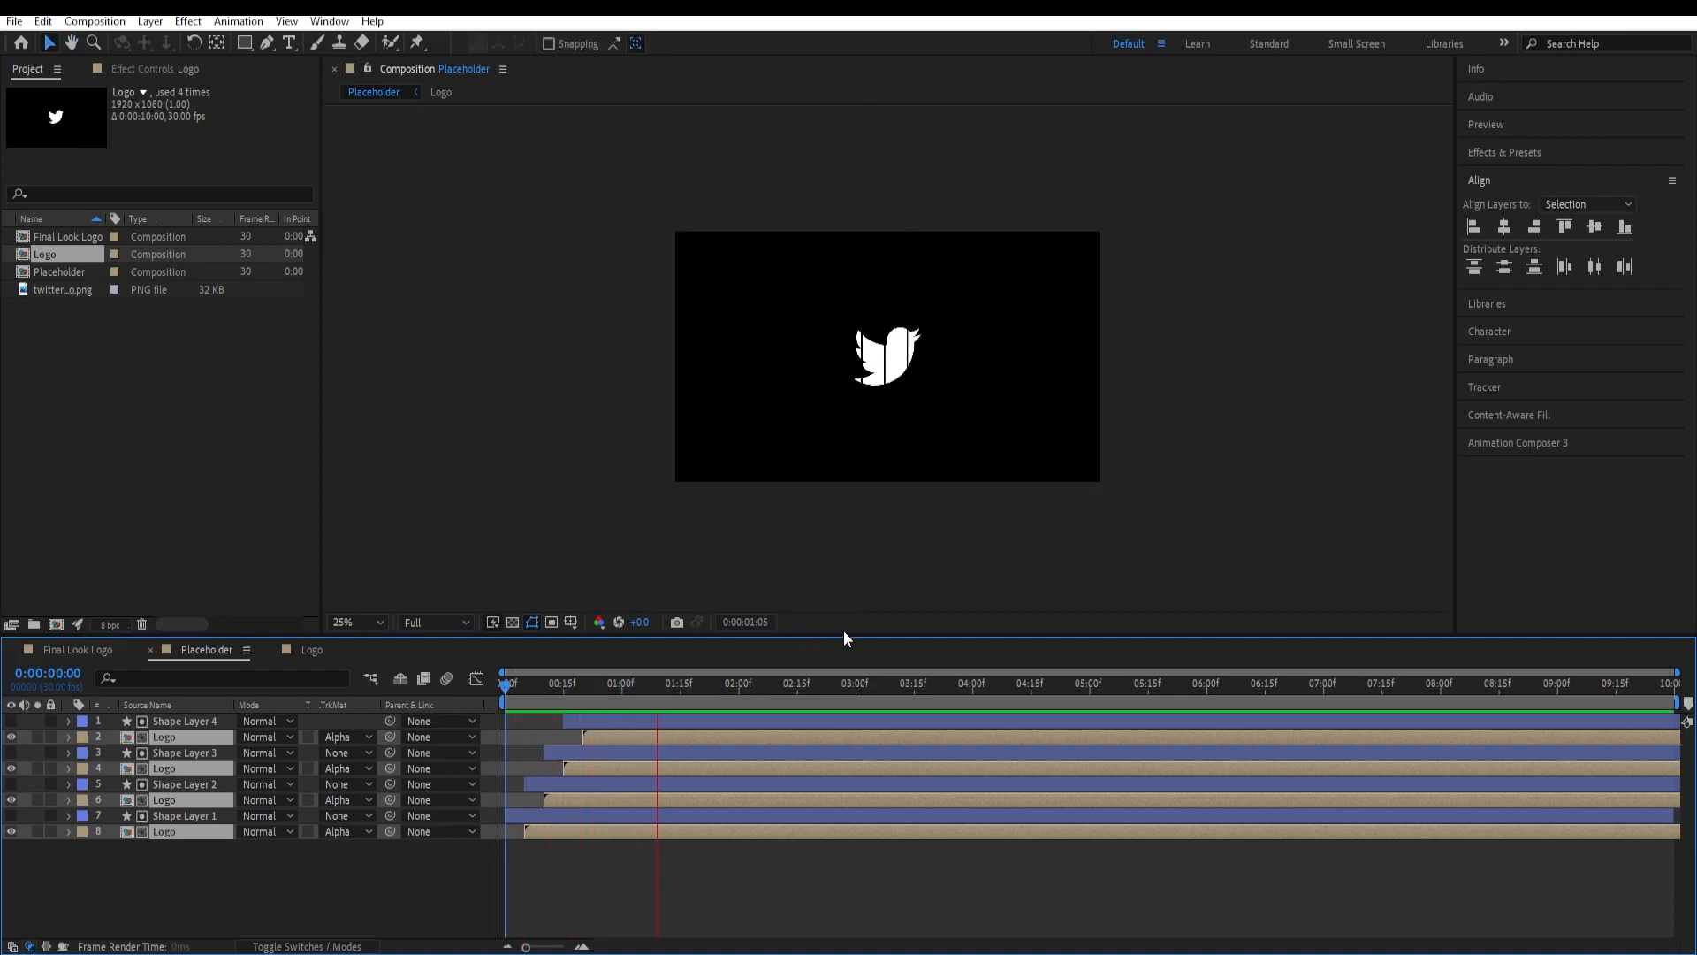
{"action": "left_click", "coordinate": [504, 683]}
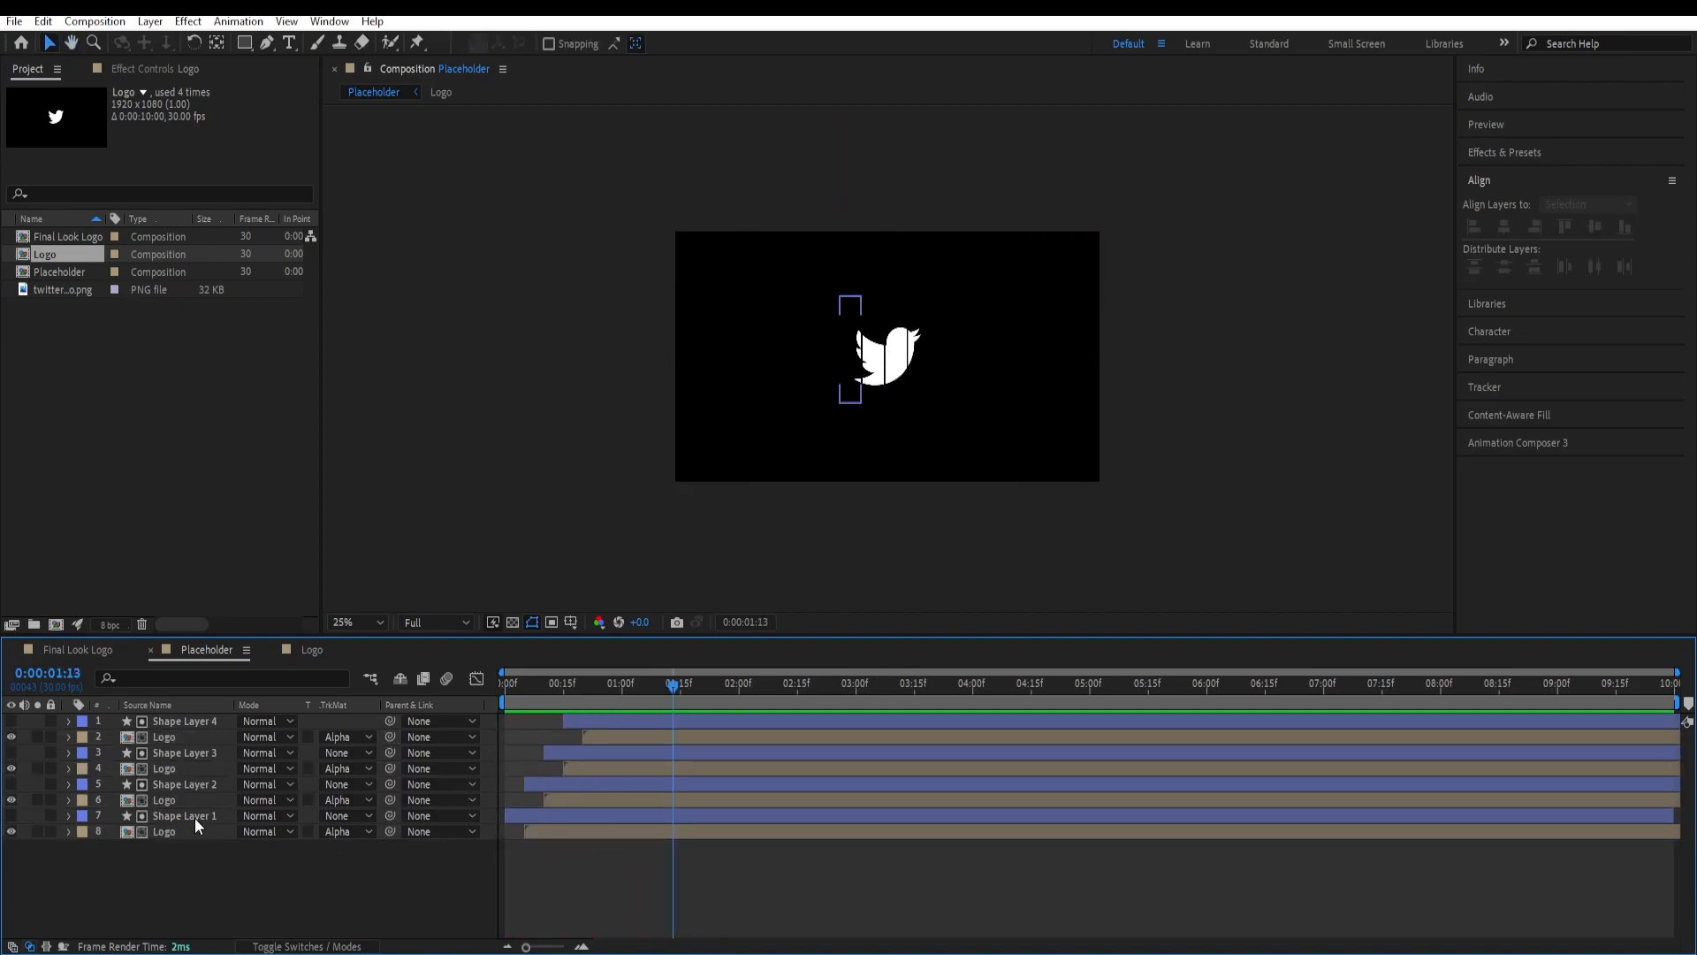
Step: Copy the four bar shape layers into the Final Look Logo composition
{"action": "left_click", "coordinate": [186, 816]}
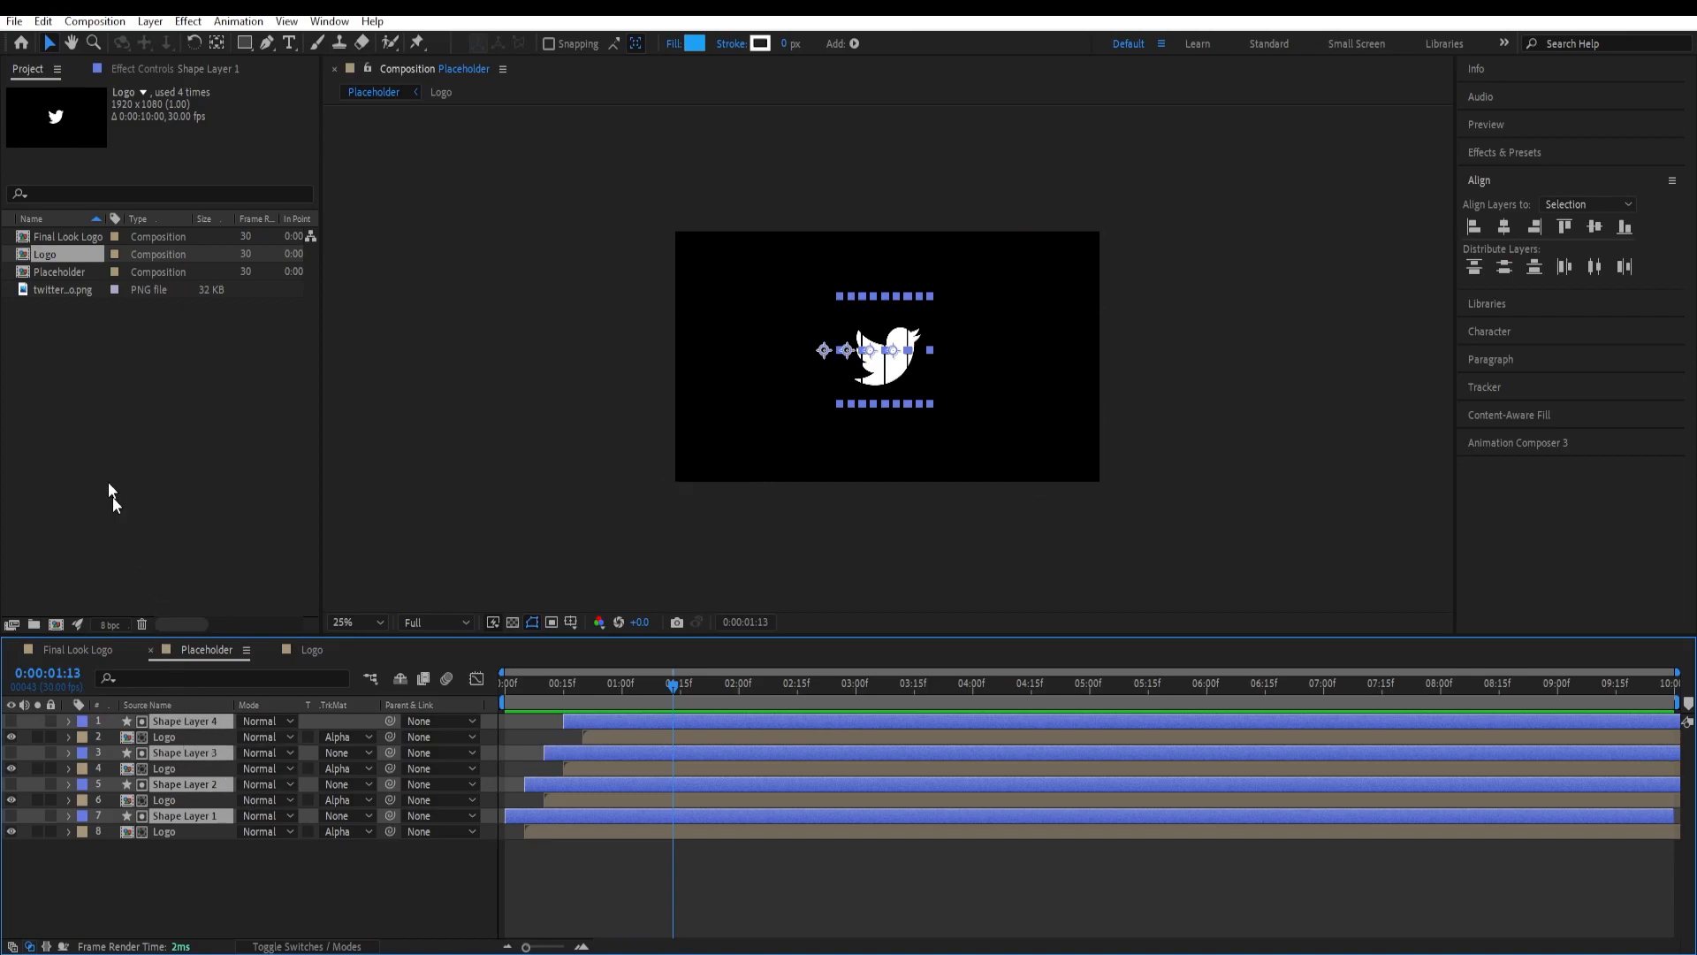
{"action": "double_click", "coordinate": [69, 235]}
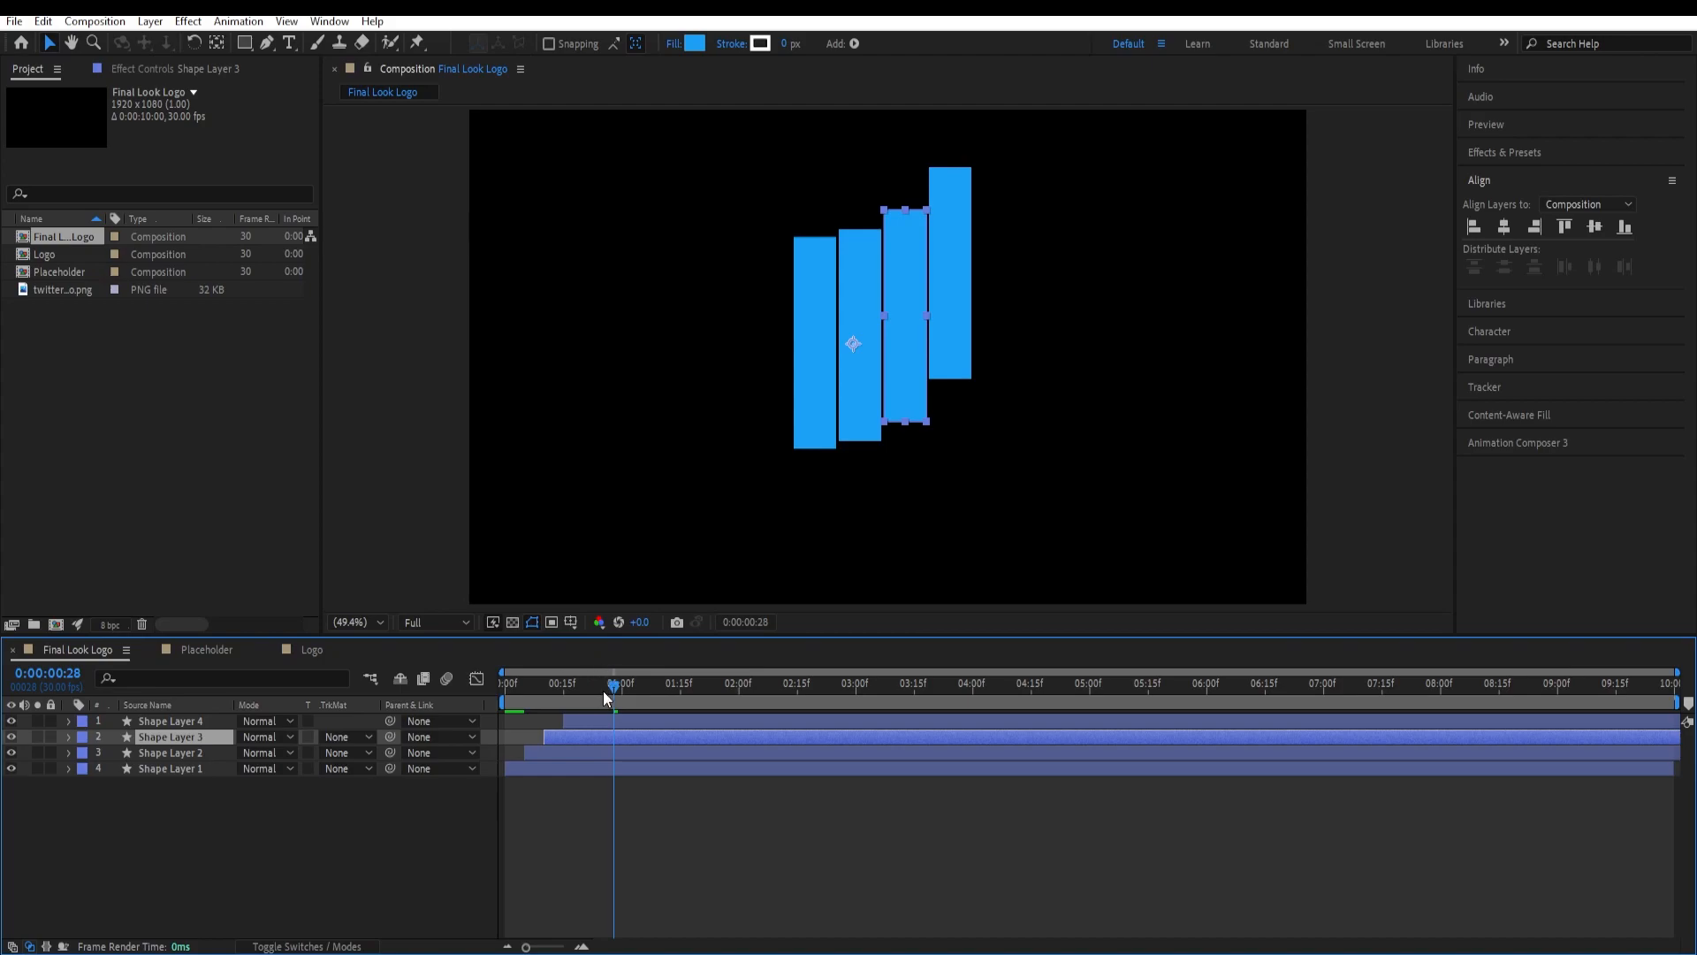
Step: Add an adjustment layer above the bars with the Gradient Ramp effect applied
{"action": "left_click", "coordinate": [508, 682]}
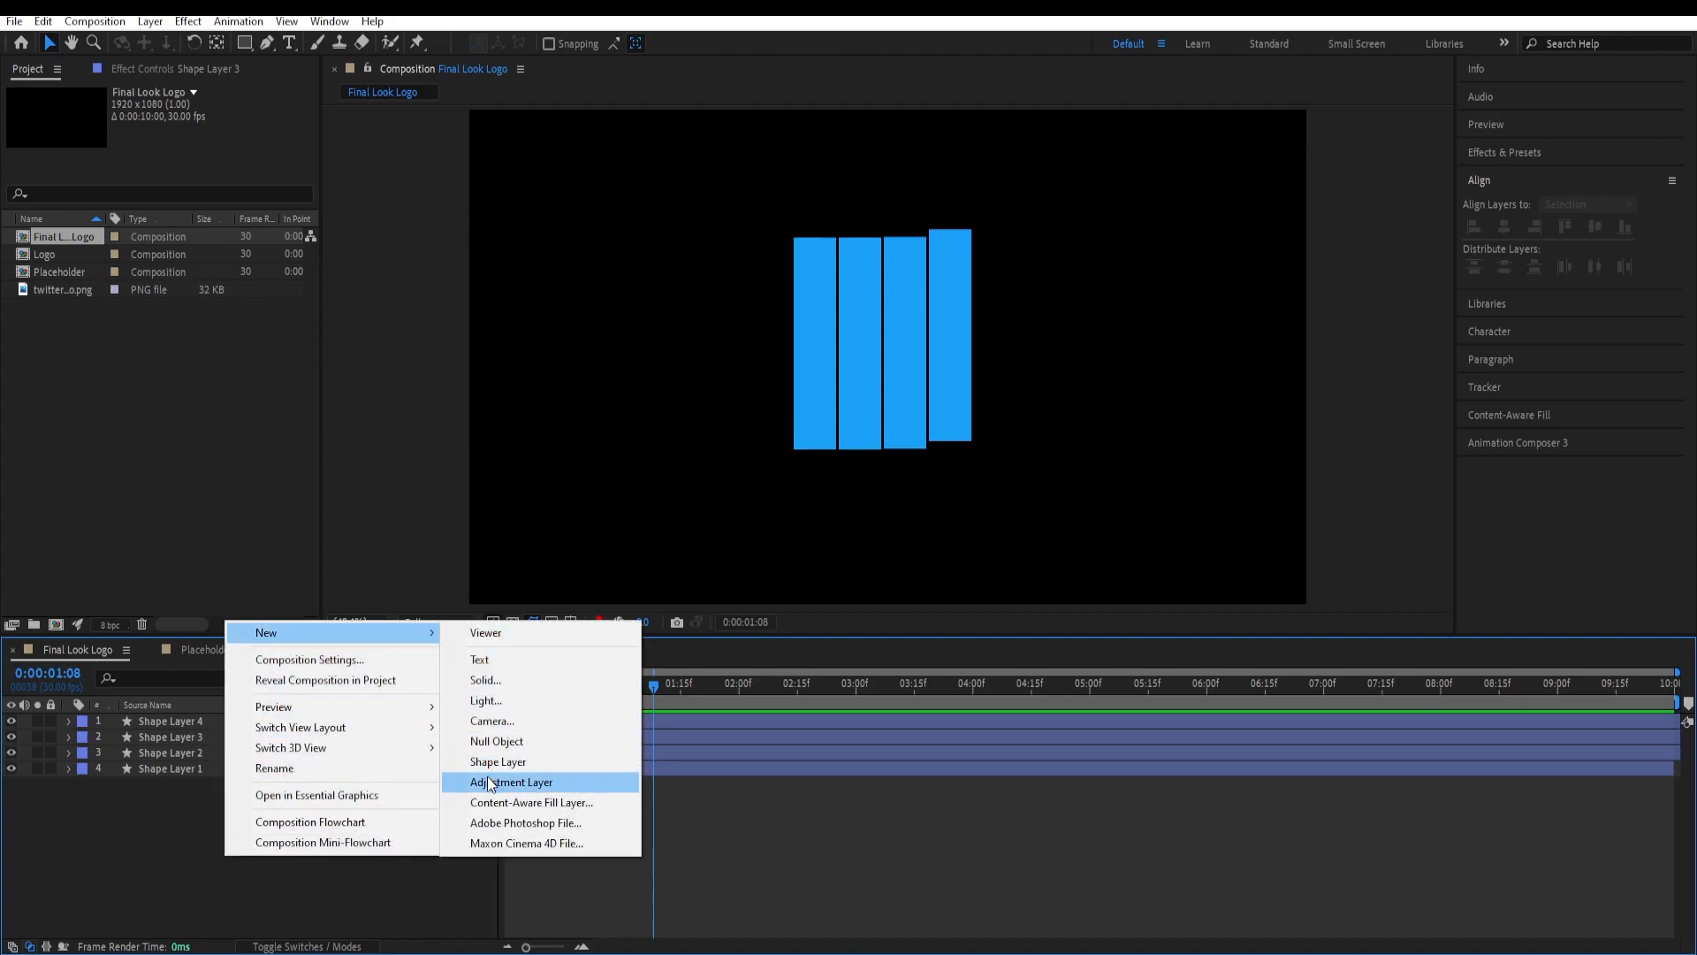
{"action": "left_click", "coordinate": [513, 782]}
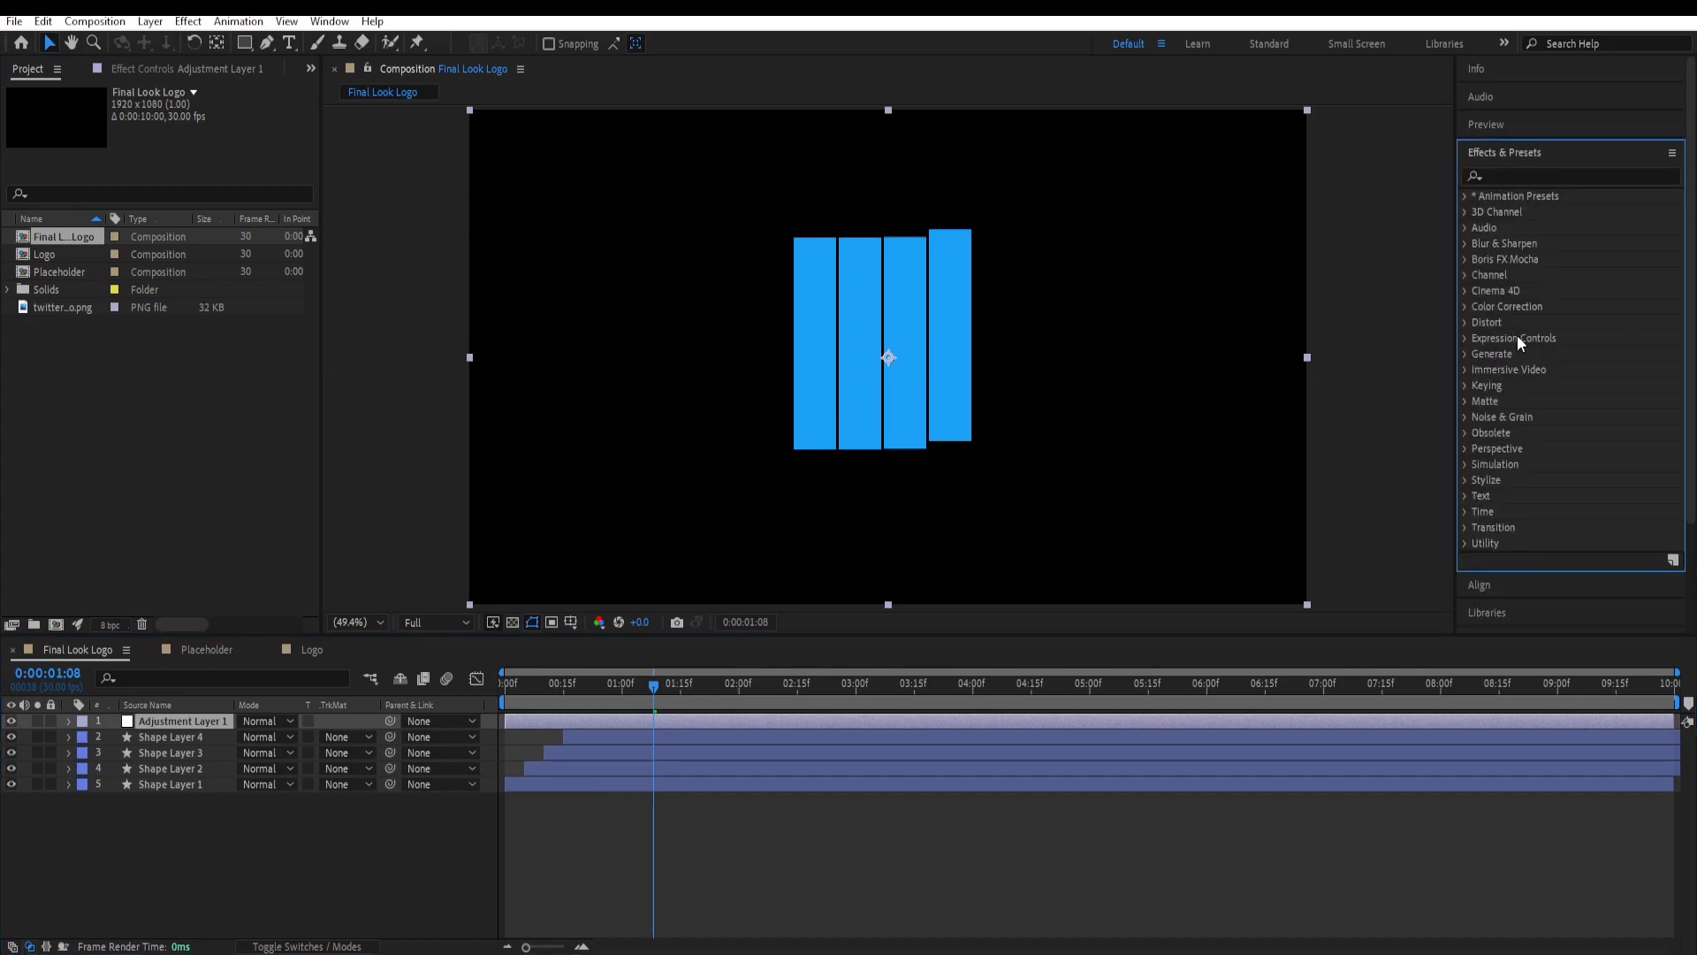
{"action": "type", "text": "gradient"}
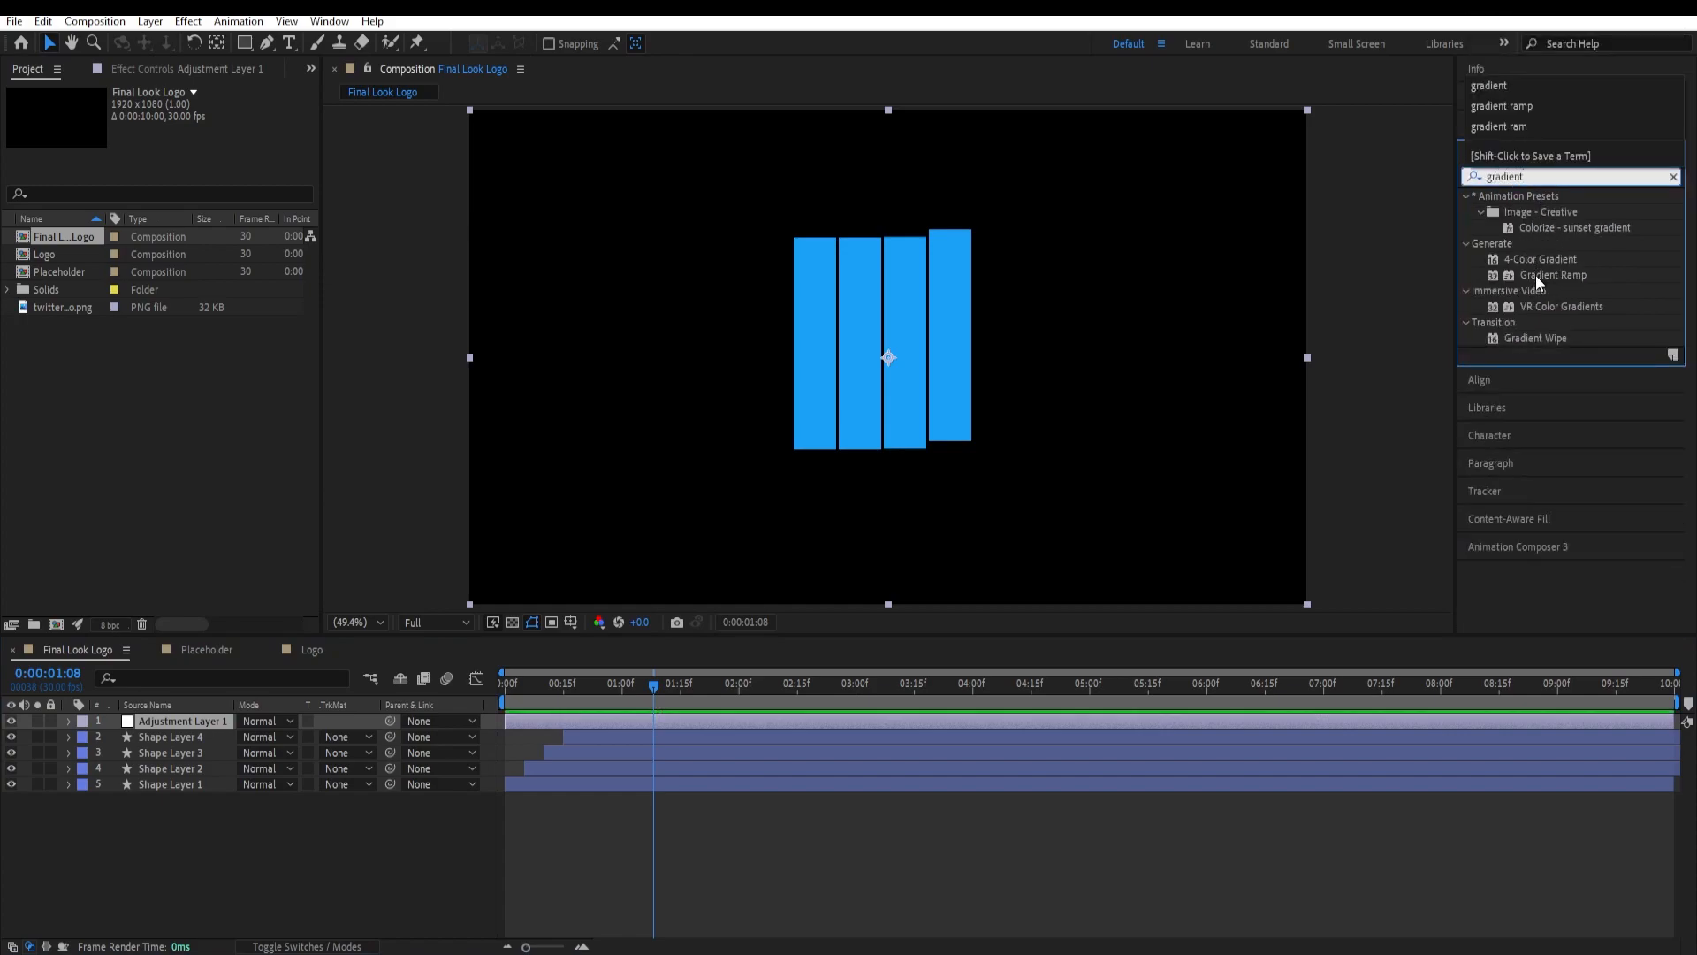
{"action": "double_click", "coordinate": [1553, 274]}
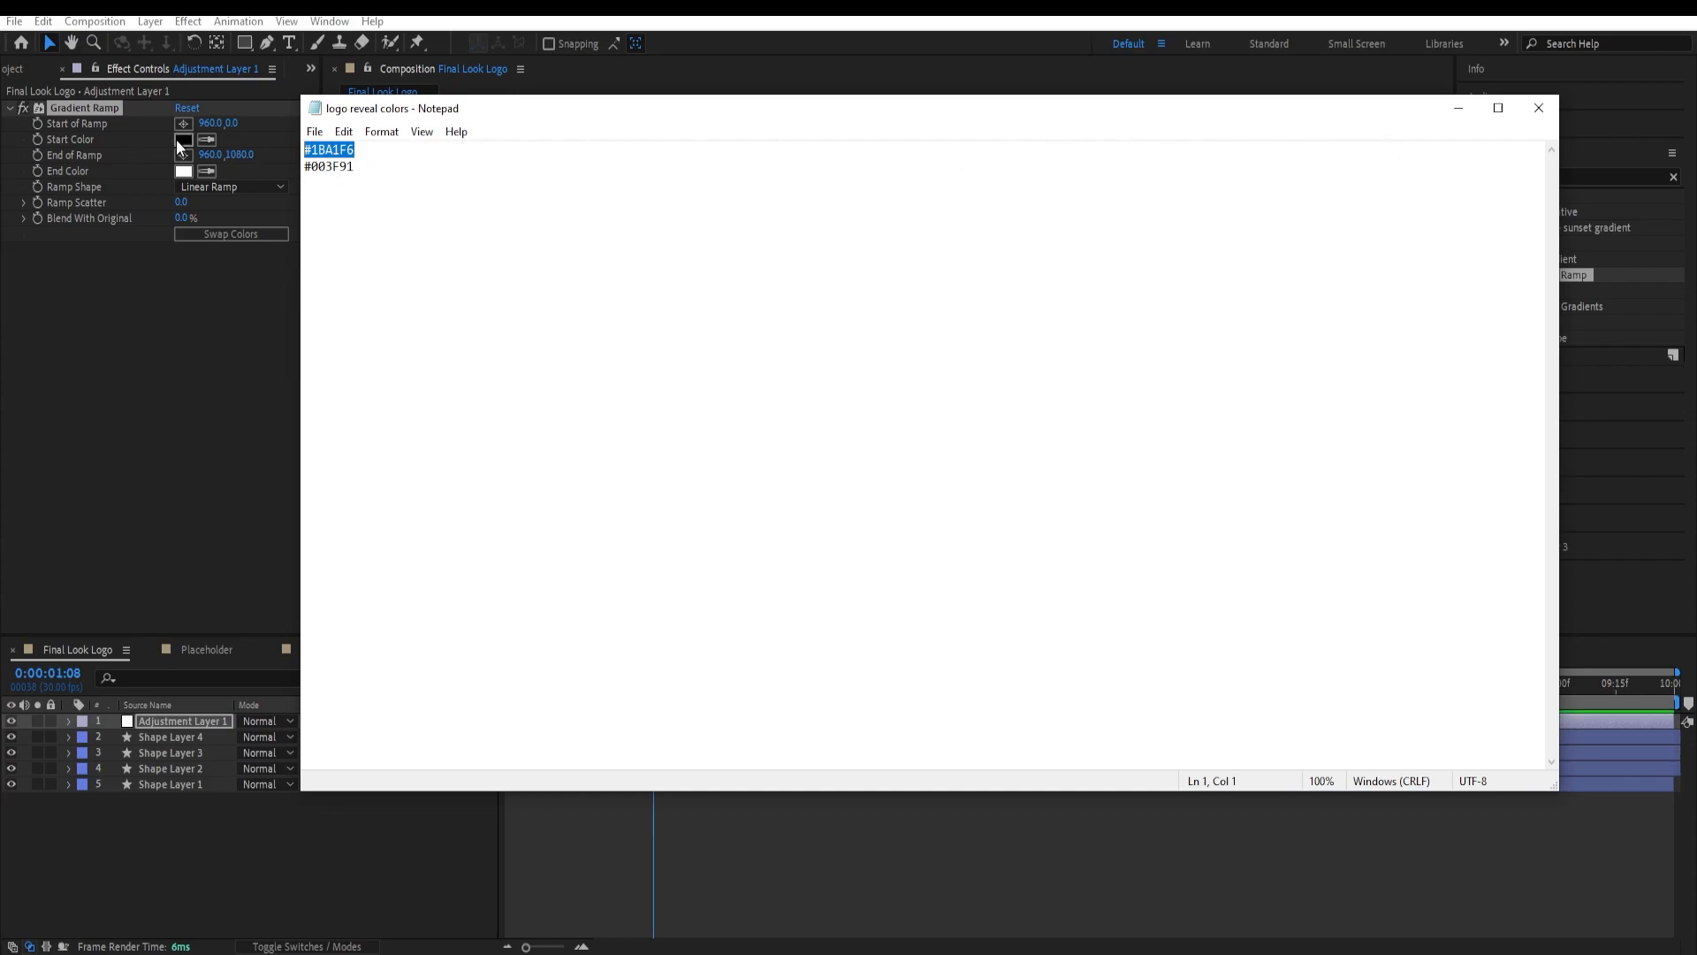
Step: Set the ramp light blue to dark blue running diagonally from top right to bottom left
{"action": "left_click", "coordinate": [182, 138]}
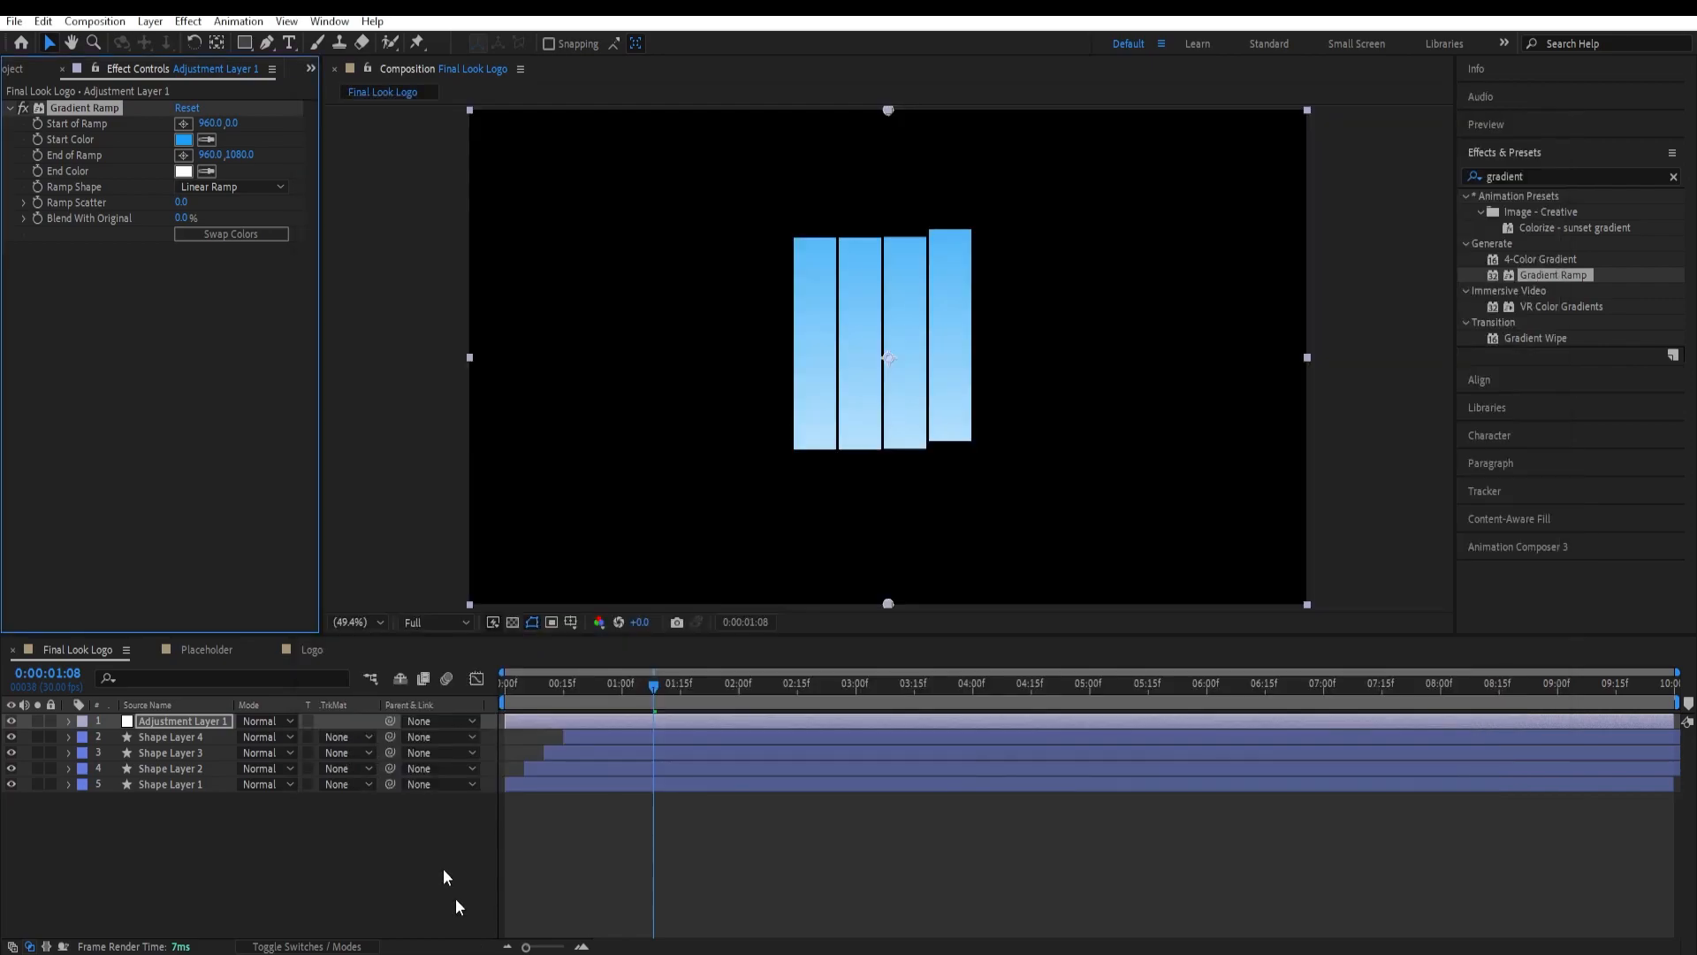
{"action": "left_click", "coordinate": [182, 172]}
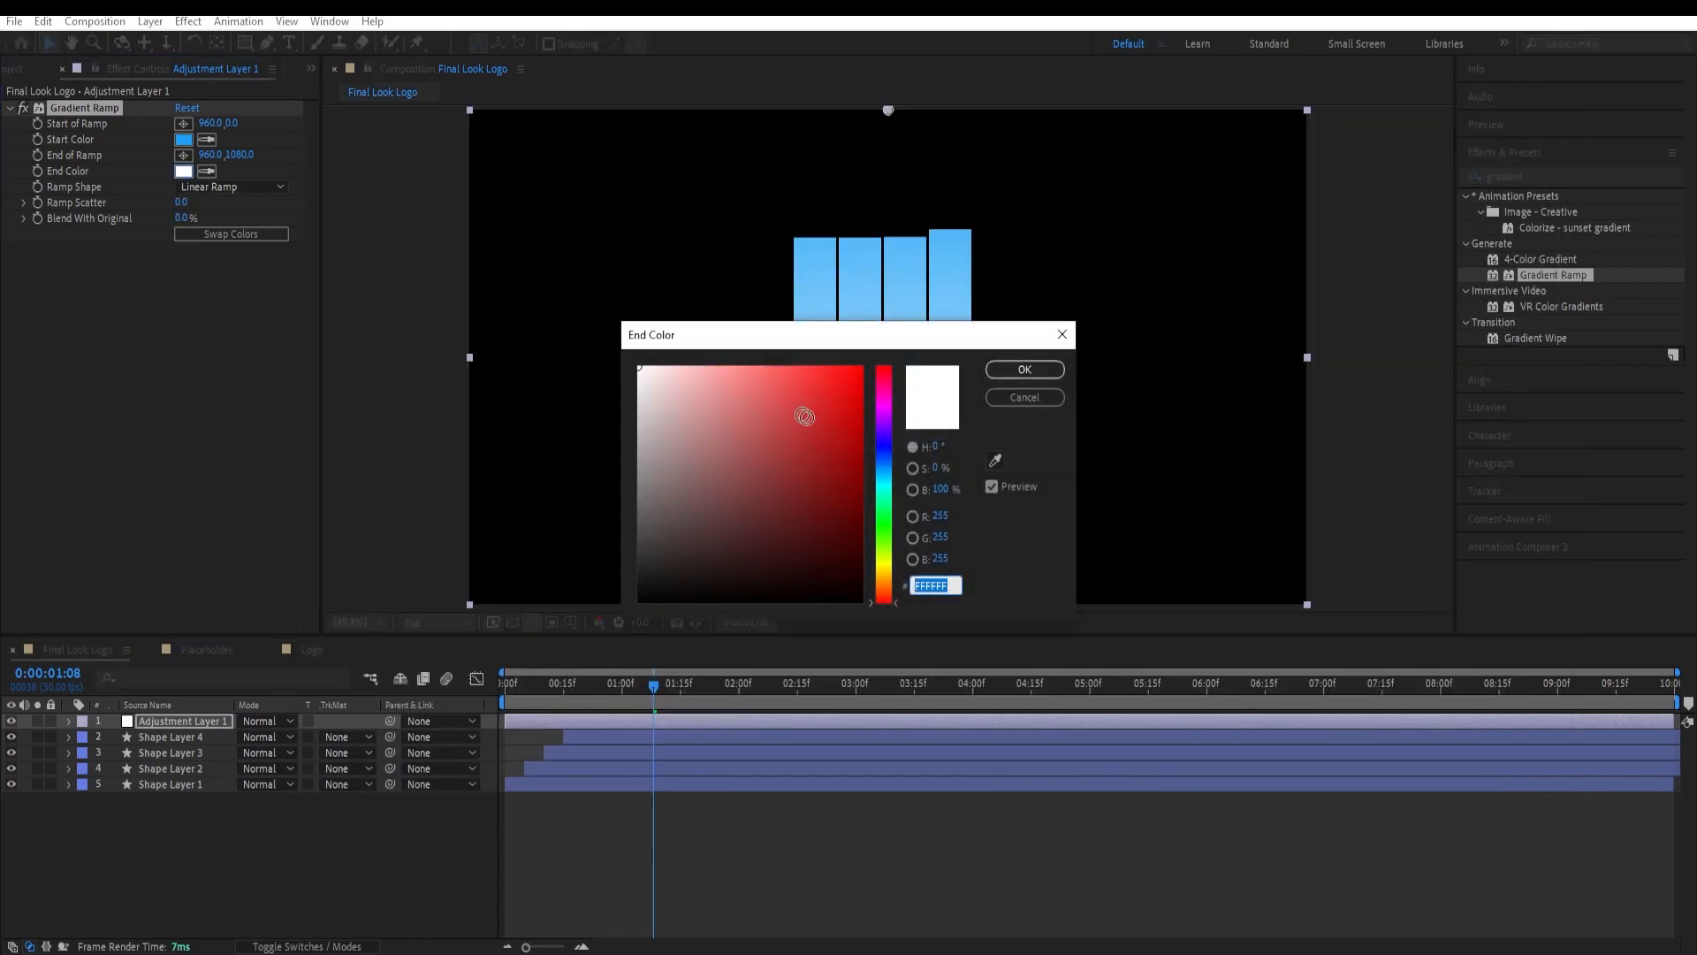
{"action": "left_click", "coordinate": [1022, 370]}
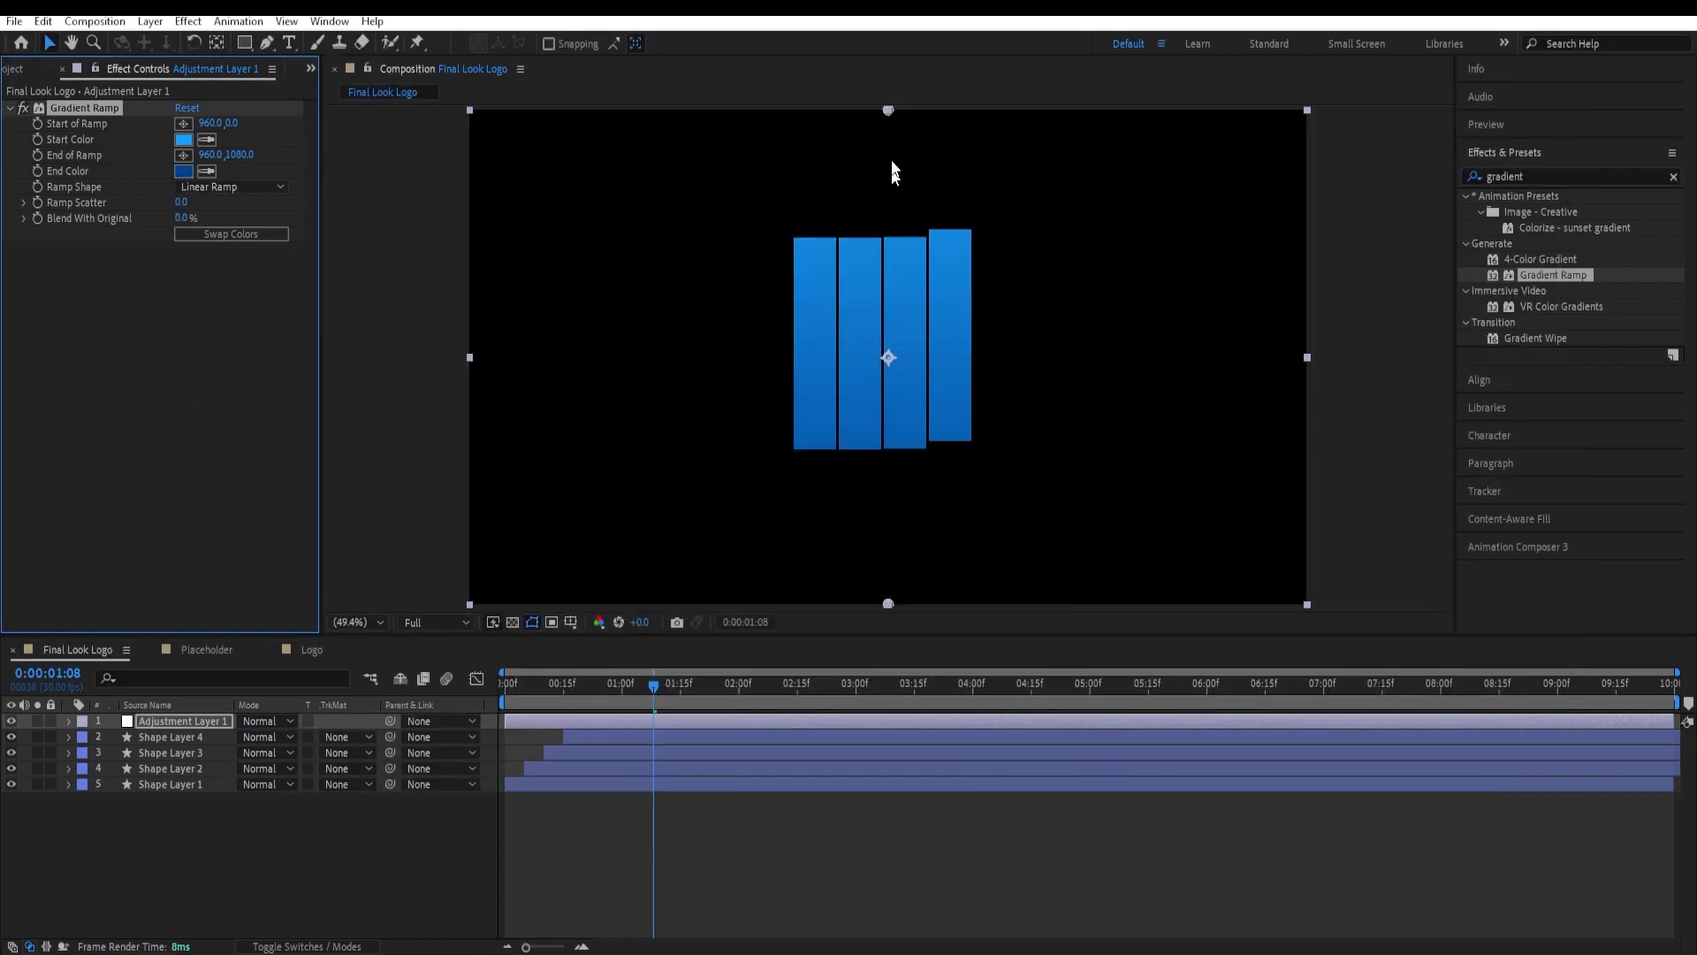
{"action": "left_click_drag", "start_coordinate": [888, 111], "coordinate": [977, 214]}
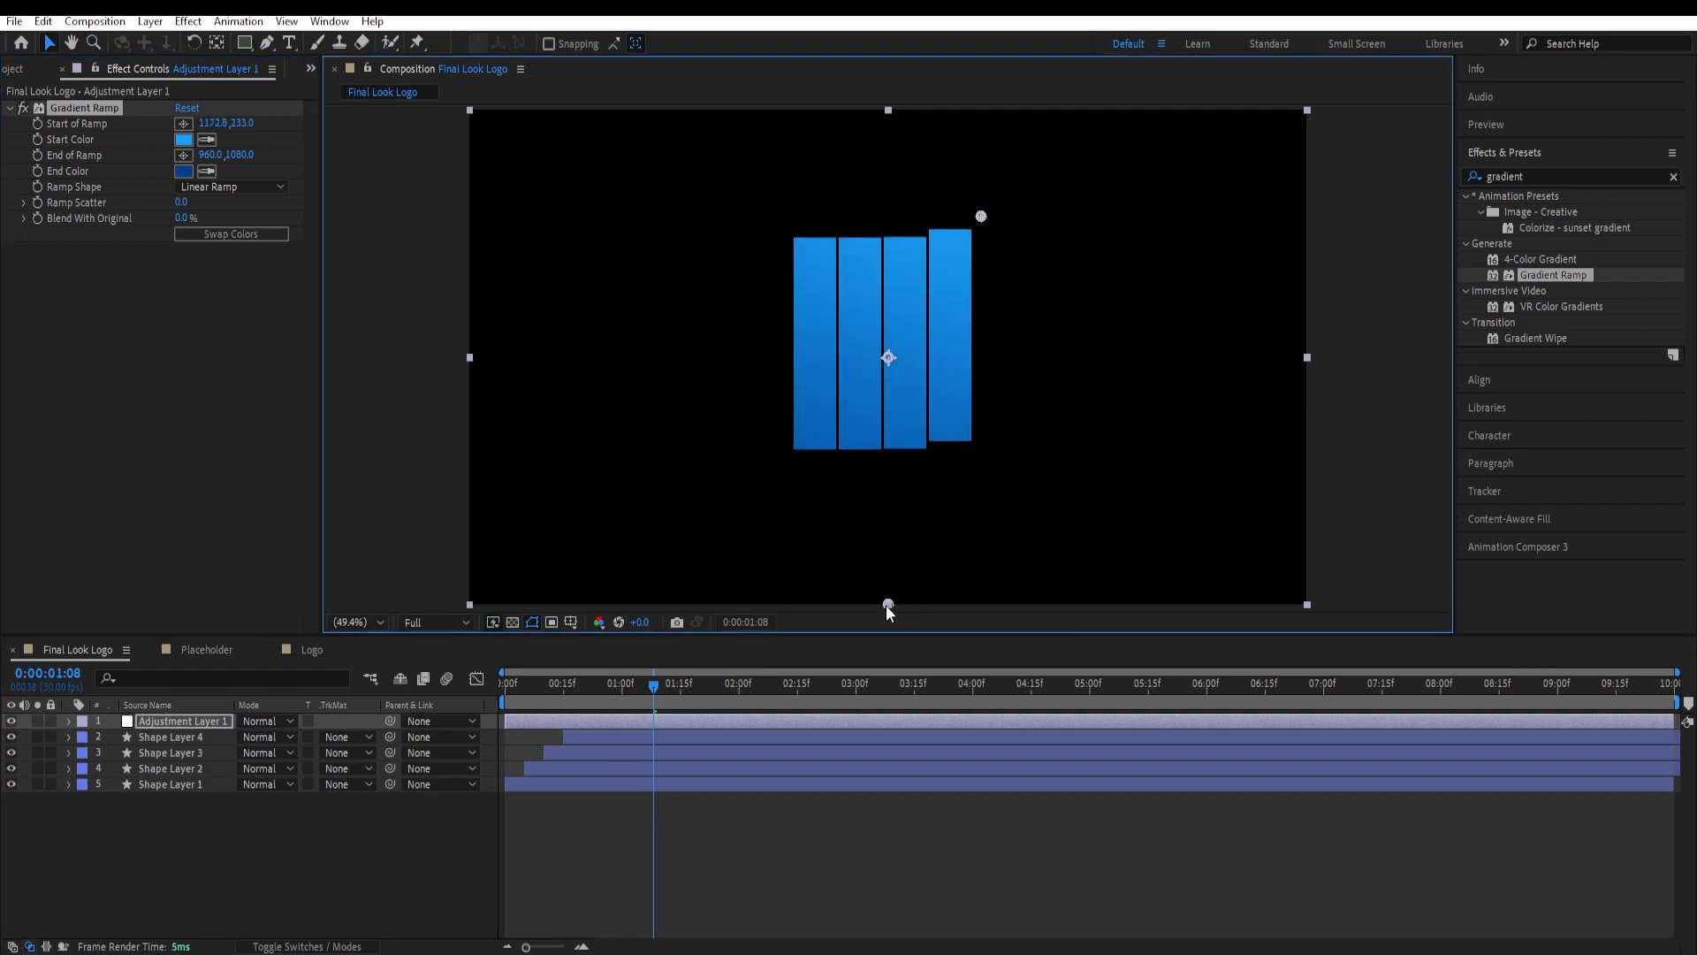
{"action": "left_click_drag", "start_coordinate": [888, 605], "coordinate": [784, 466]}
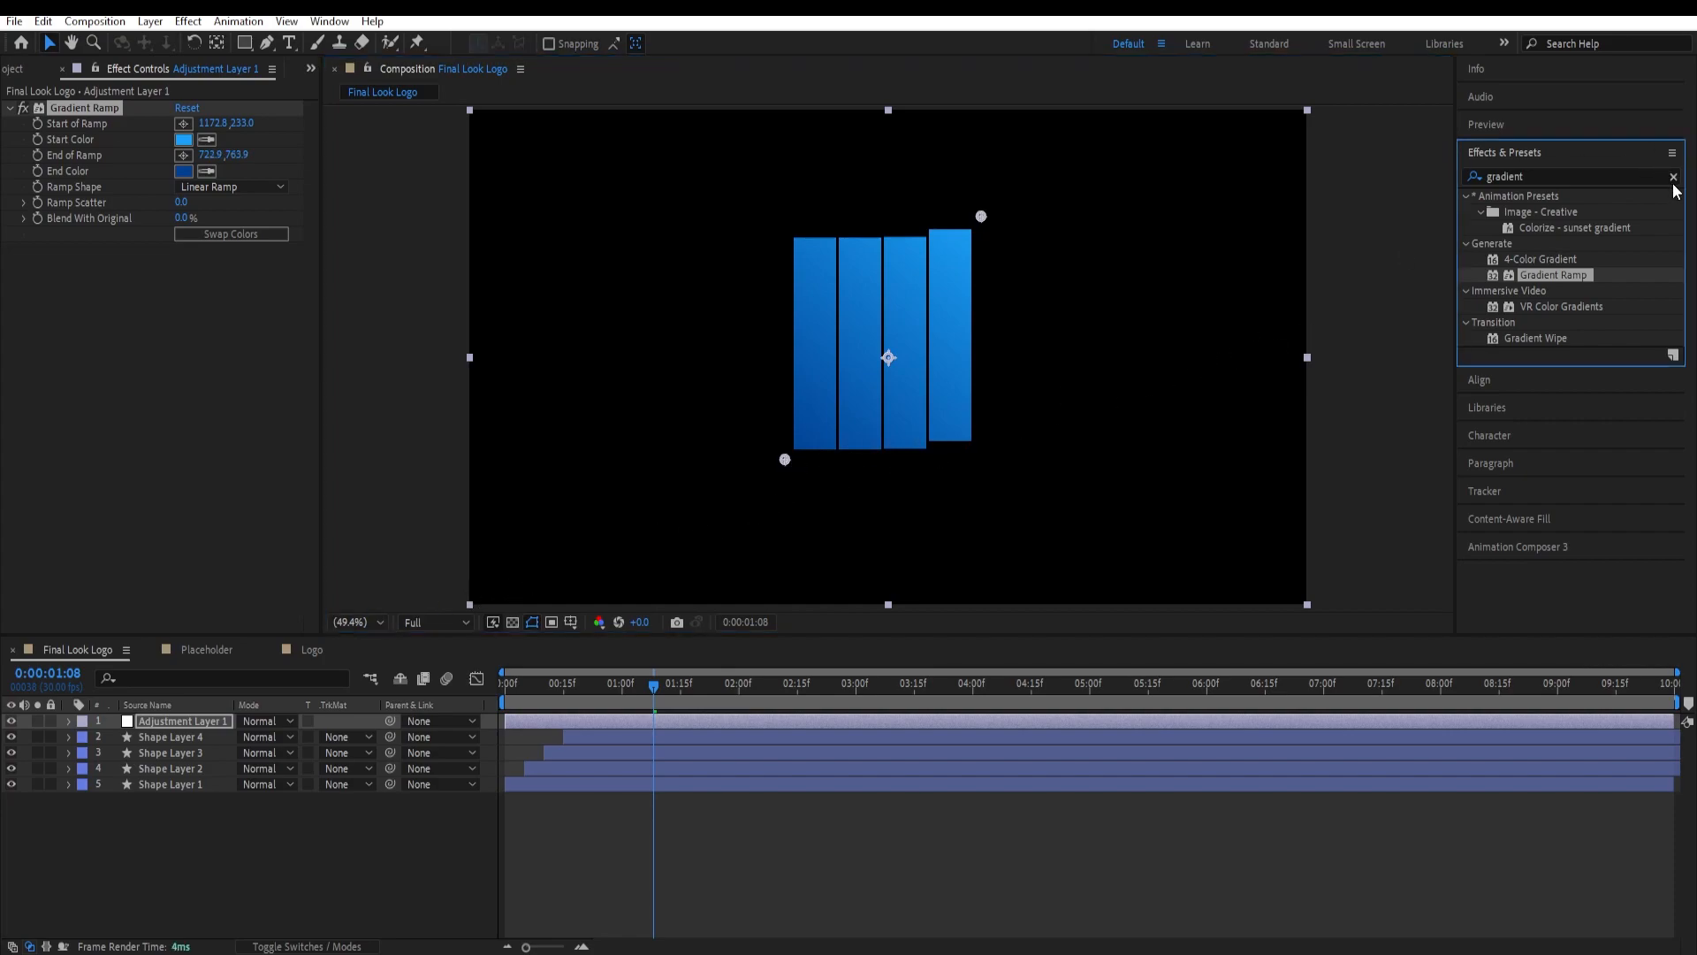
{"action": "left_click", "coordinate": [1674, 177]}
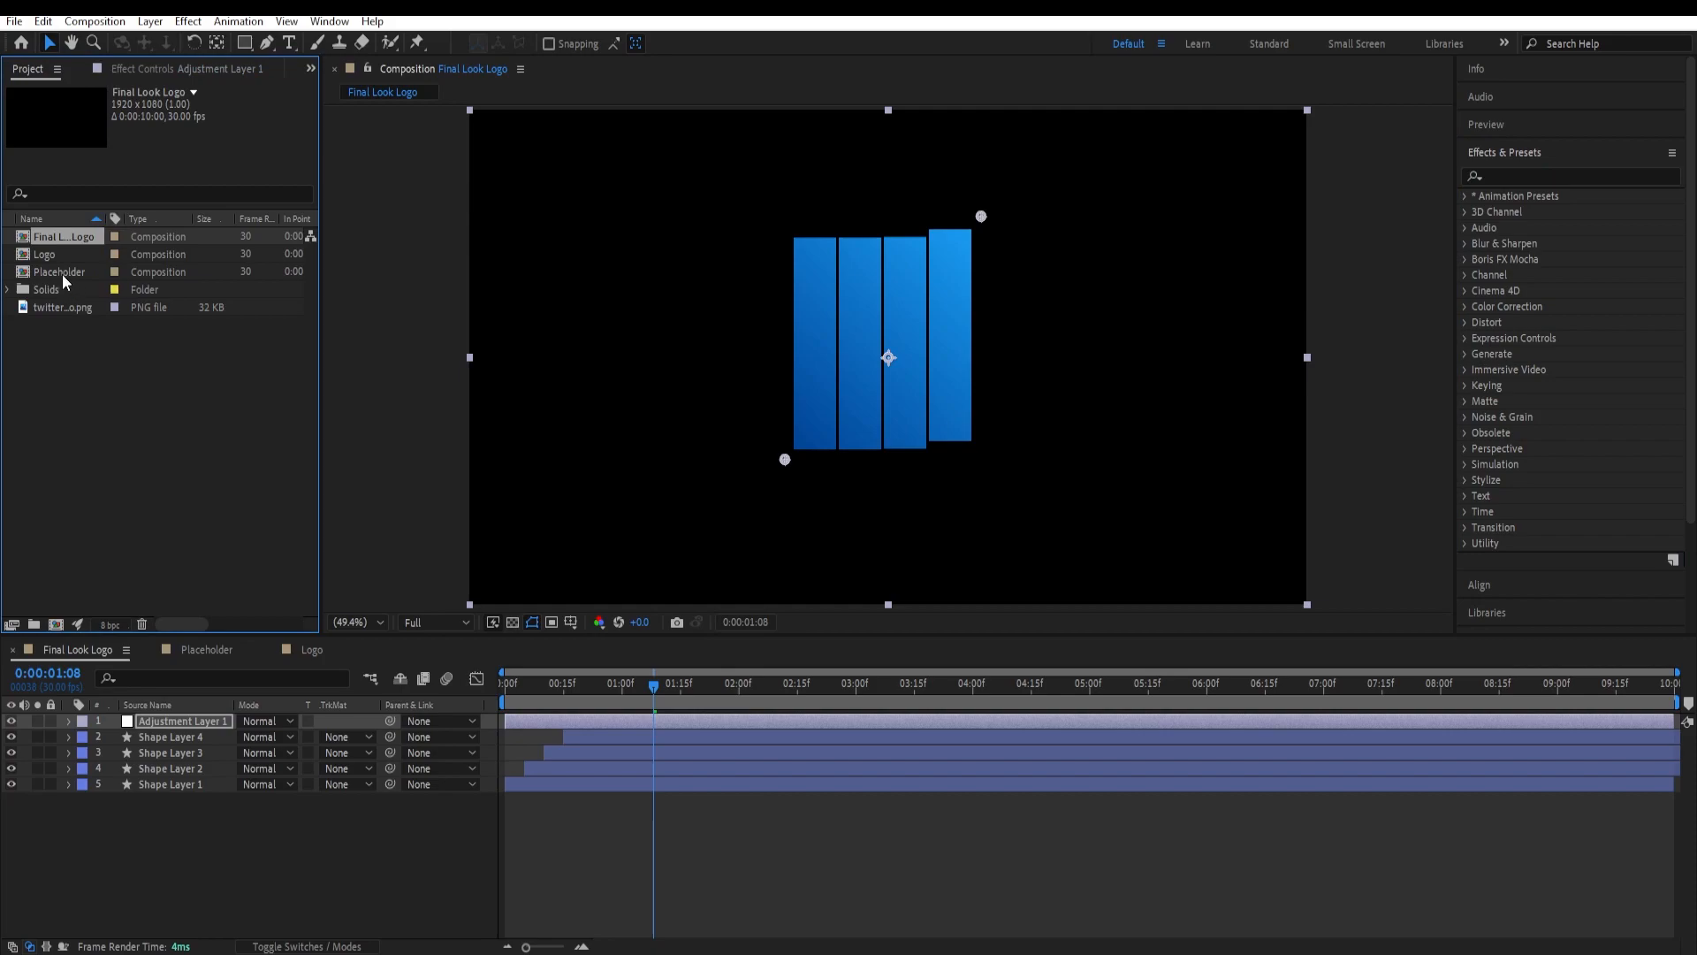
Step: Layer the Placeholder bird-logo composition above the gradient bars in the timeline
{"action": "left_click", "coordinate": [60, 273]}
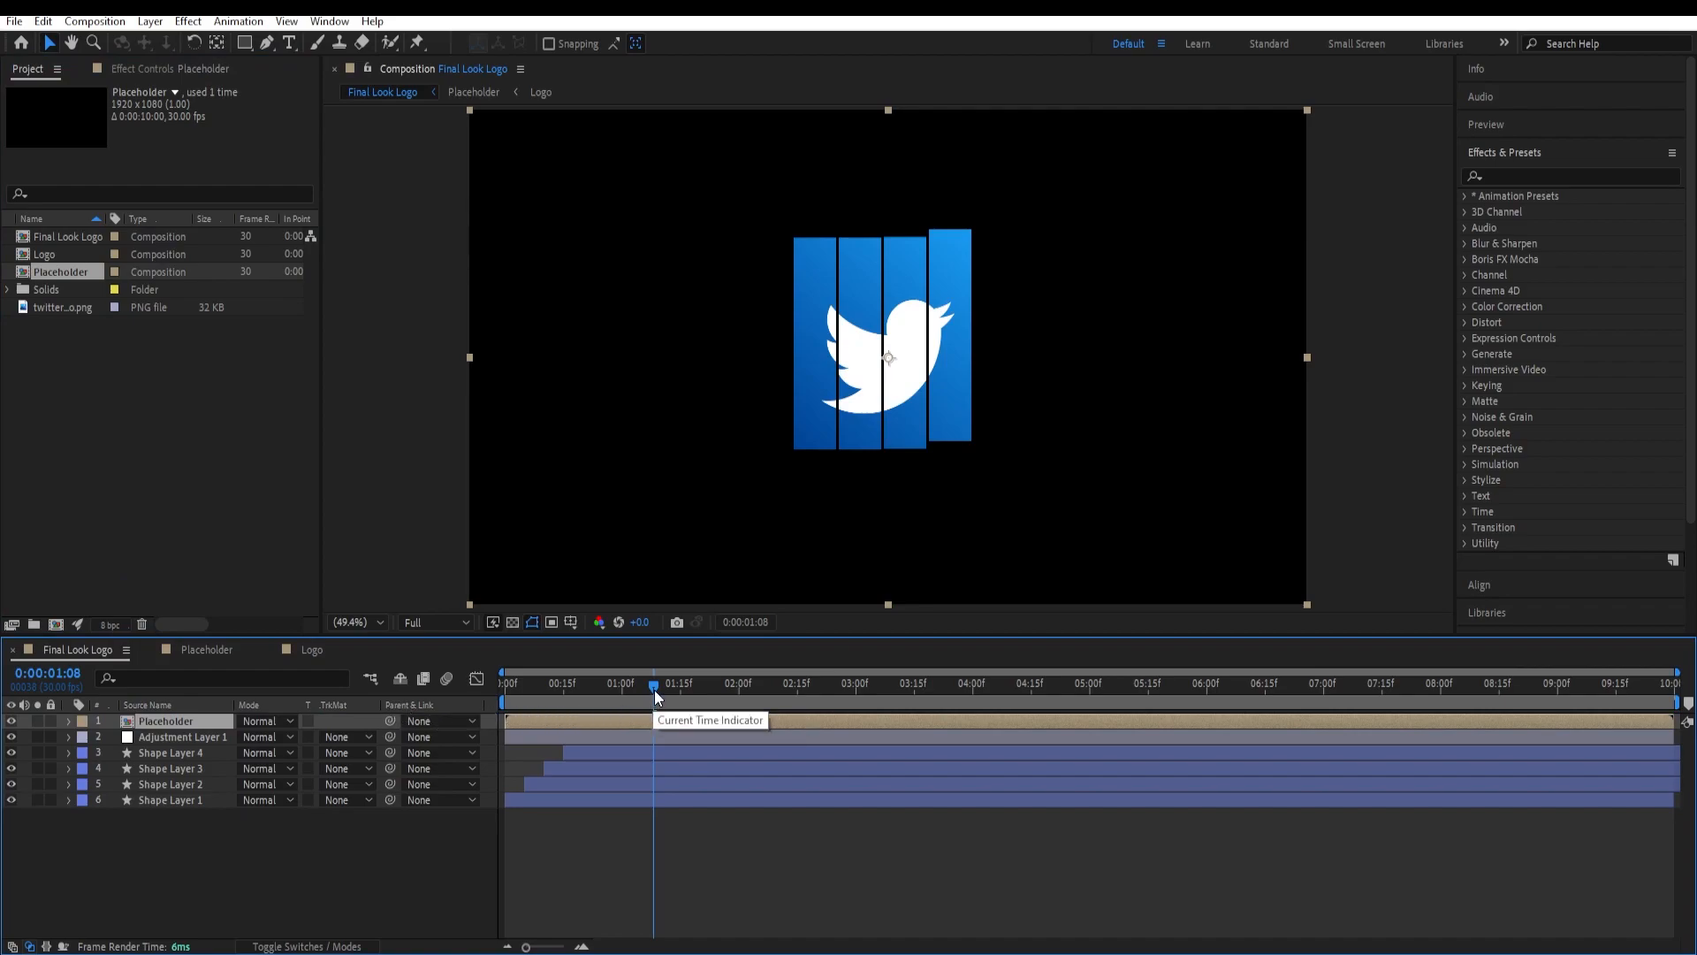
{"action": "left_click_drag", "start_coordinate": [652, 683], "coordinate": [504, 683]}
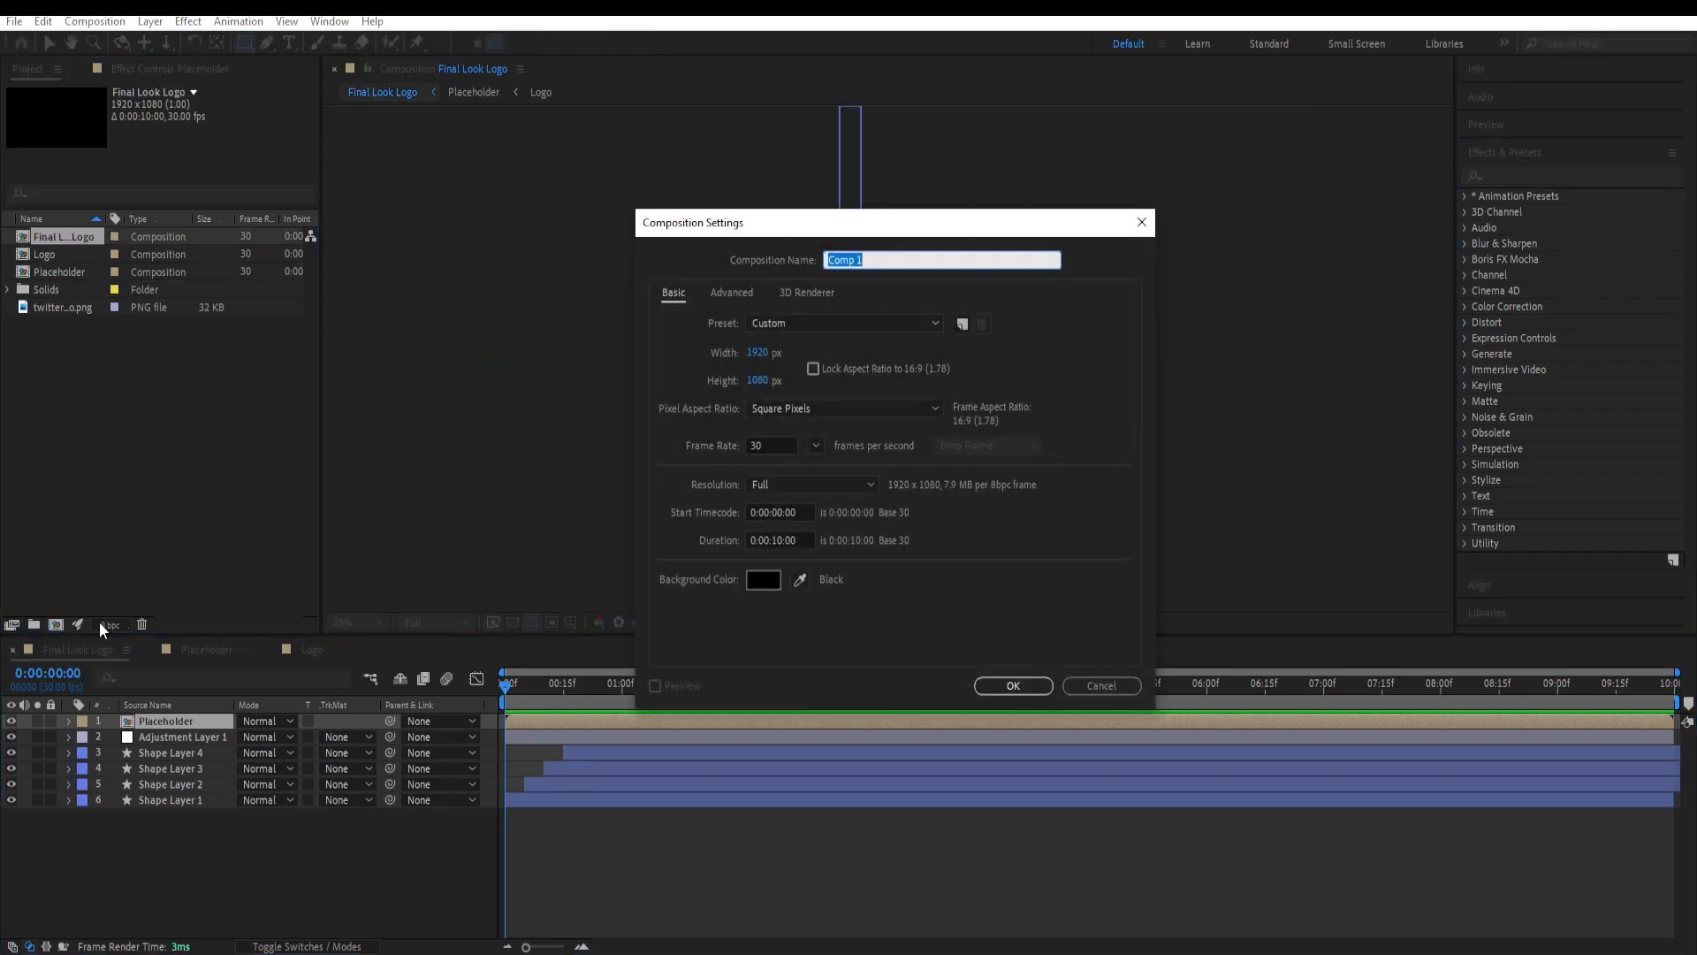
Step: Create a new composition named Light
{"action": "type", "text": "Light"}
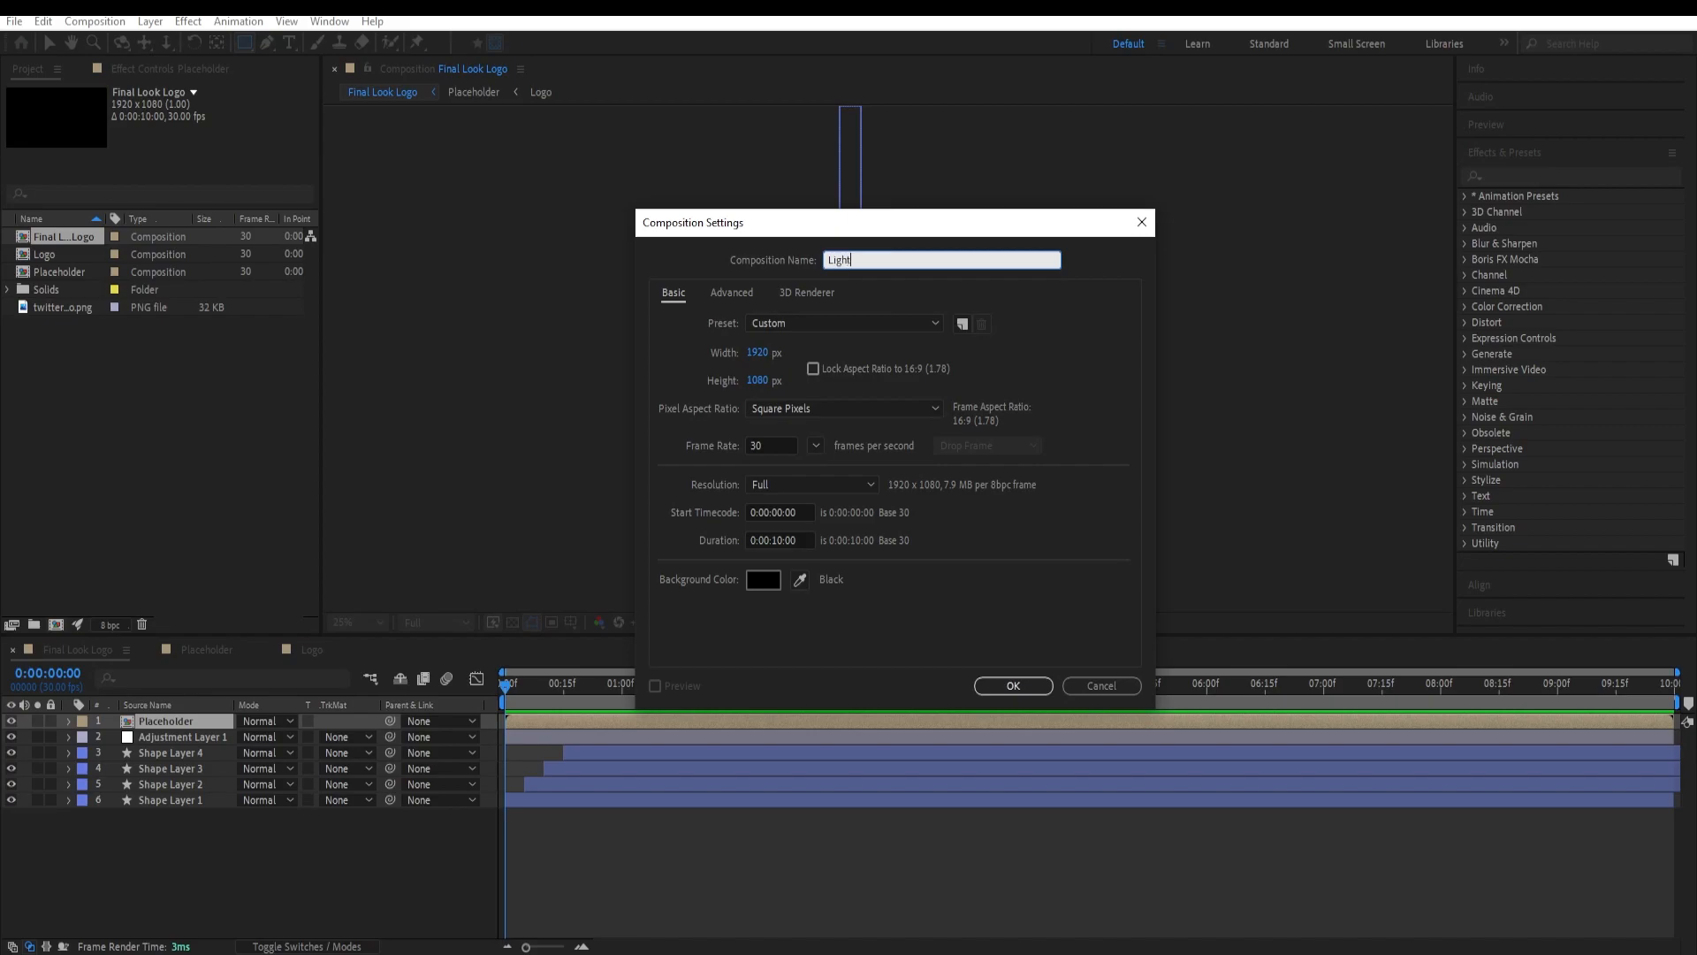
{"action": "left_click", "coordinate": [1011, 686]}
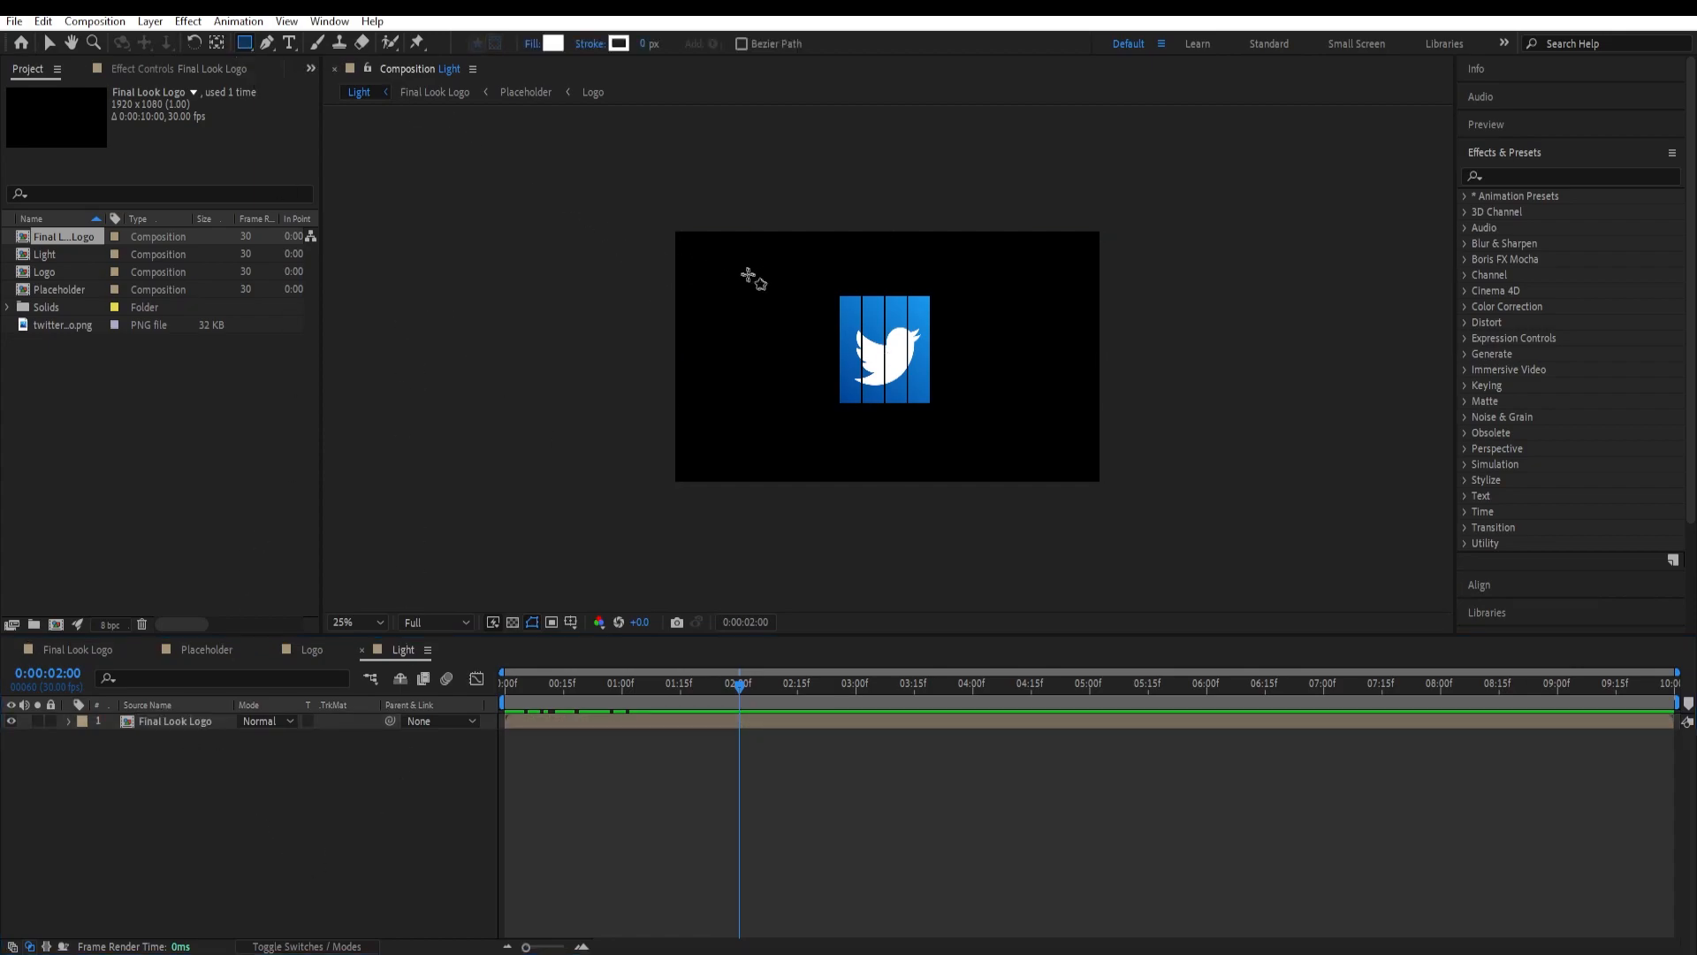
Step: Draw a thin tilted white bar and keyframe it sliding past the logo's right side
{"action": "left_click_drag", "start_coordinate": [745, 260], "coordinate": [745, 429]}
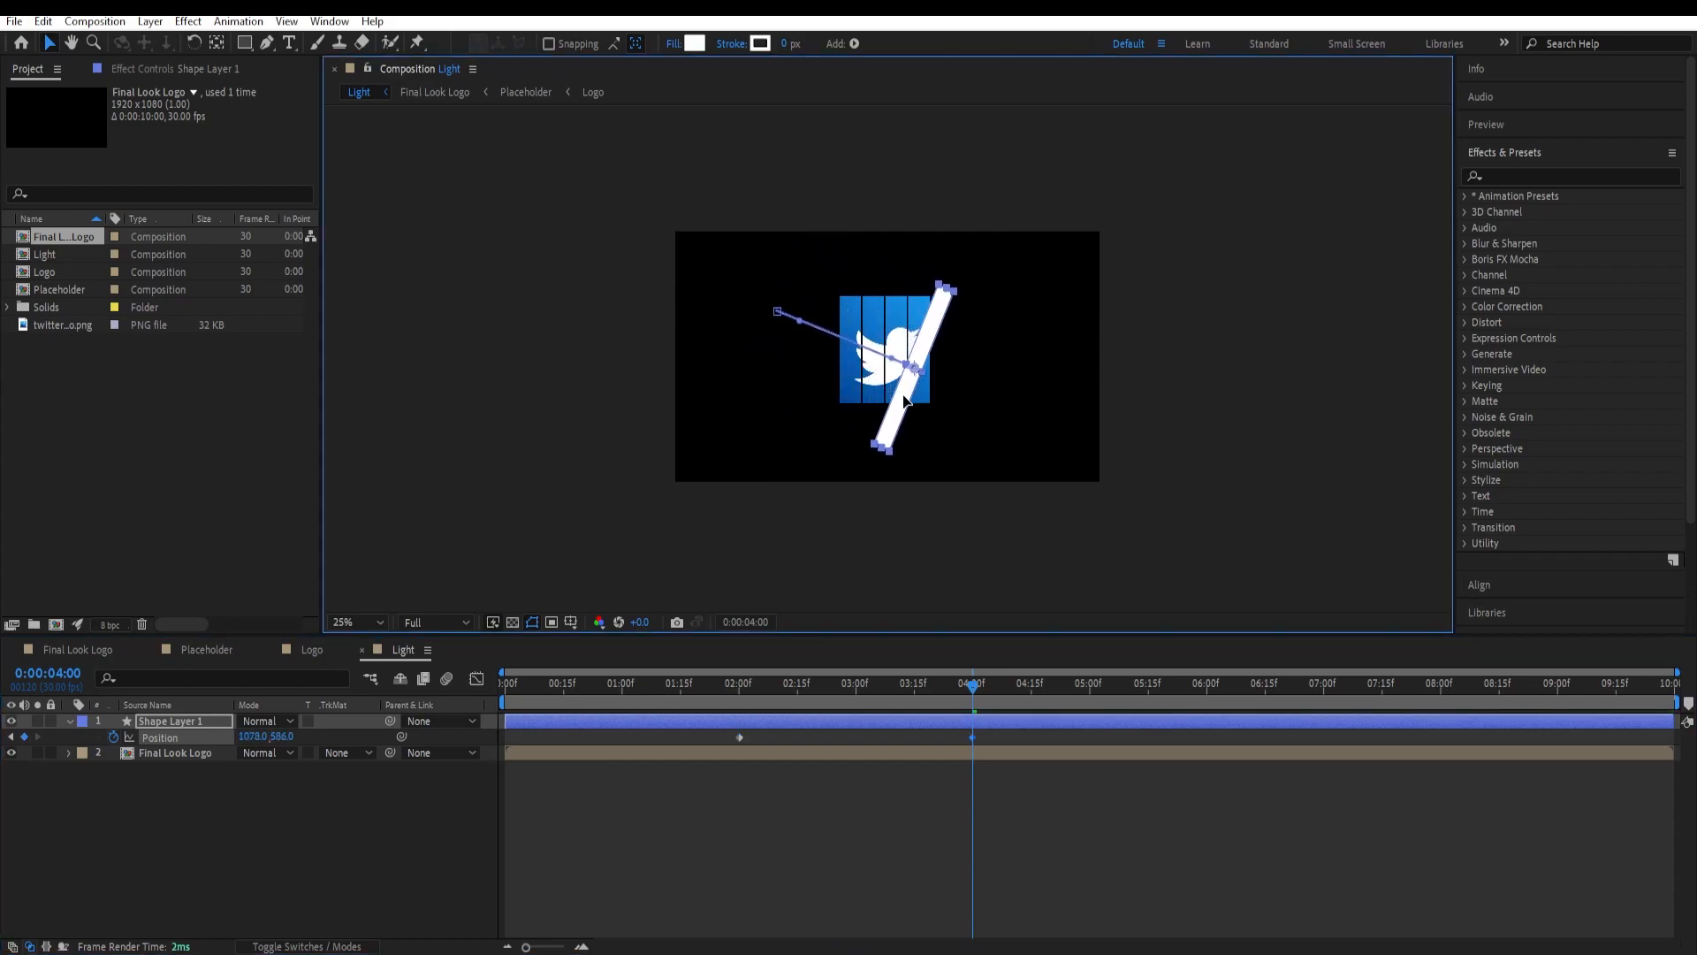
{"action": "left_click_drag", "start_coordinate": [903, 401], "coordinate": [974, 459]}
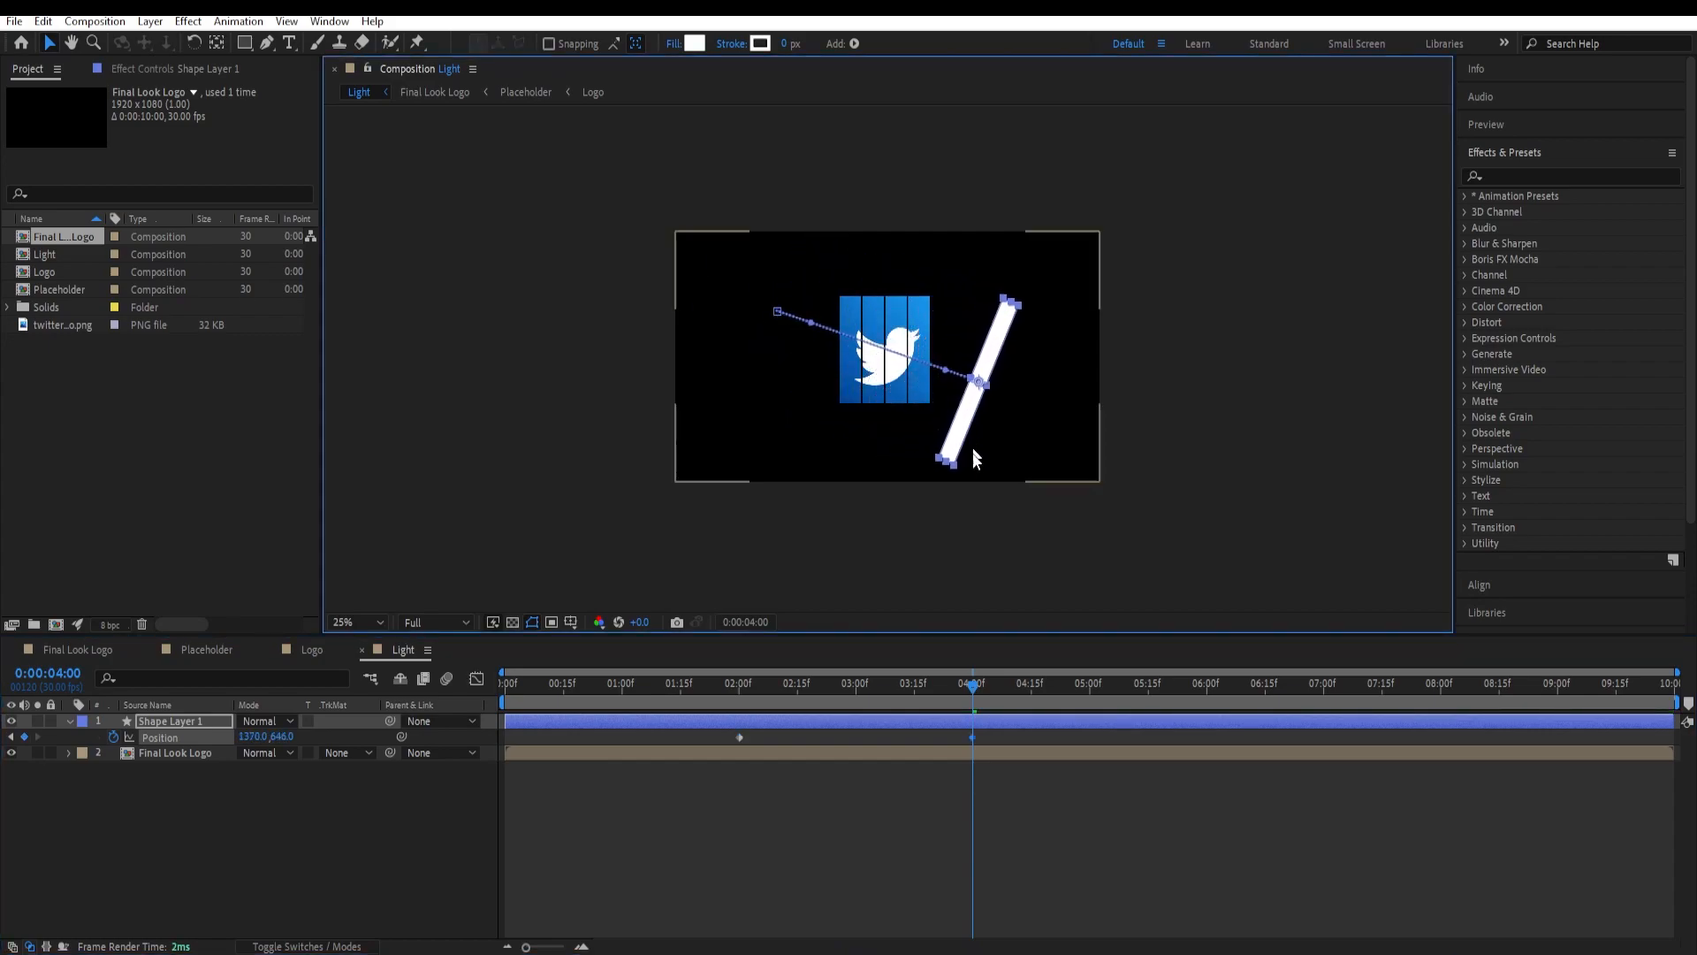
{"action": "mouse_move", "coordinate": [971, 709]}
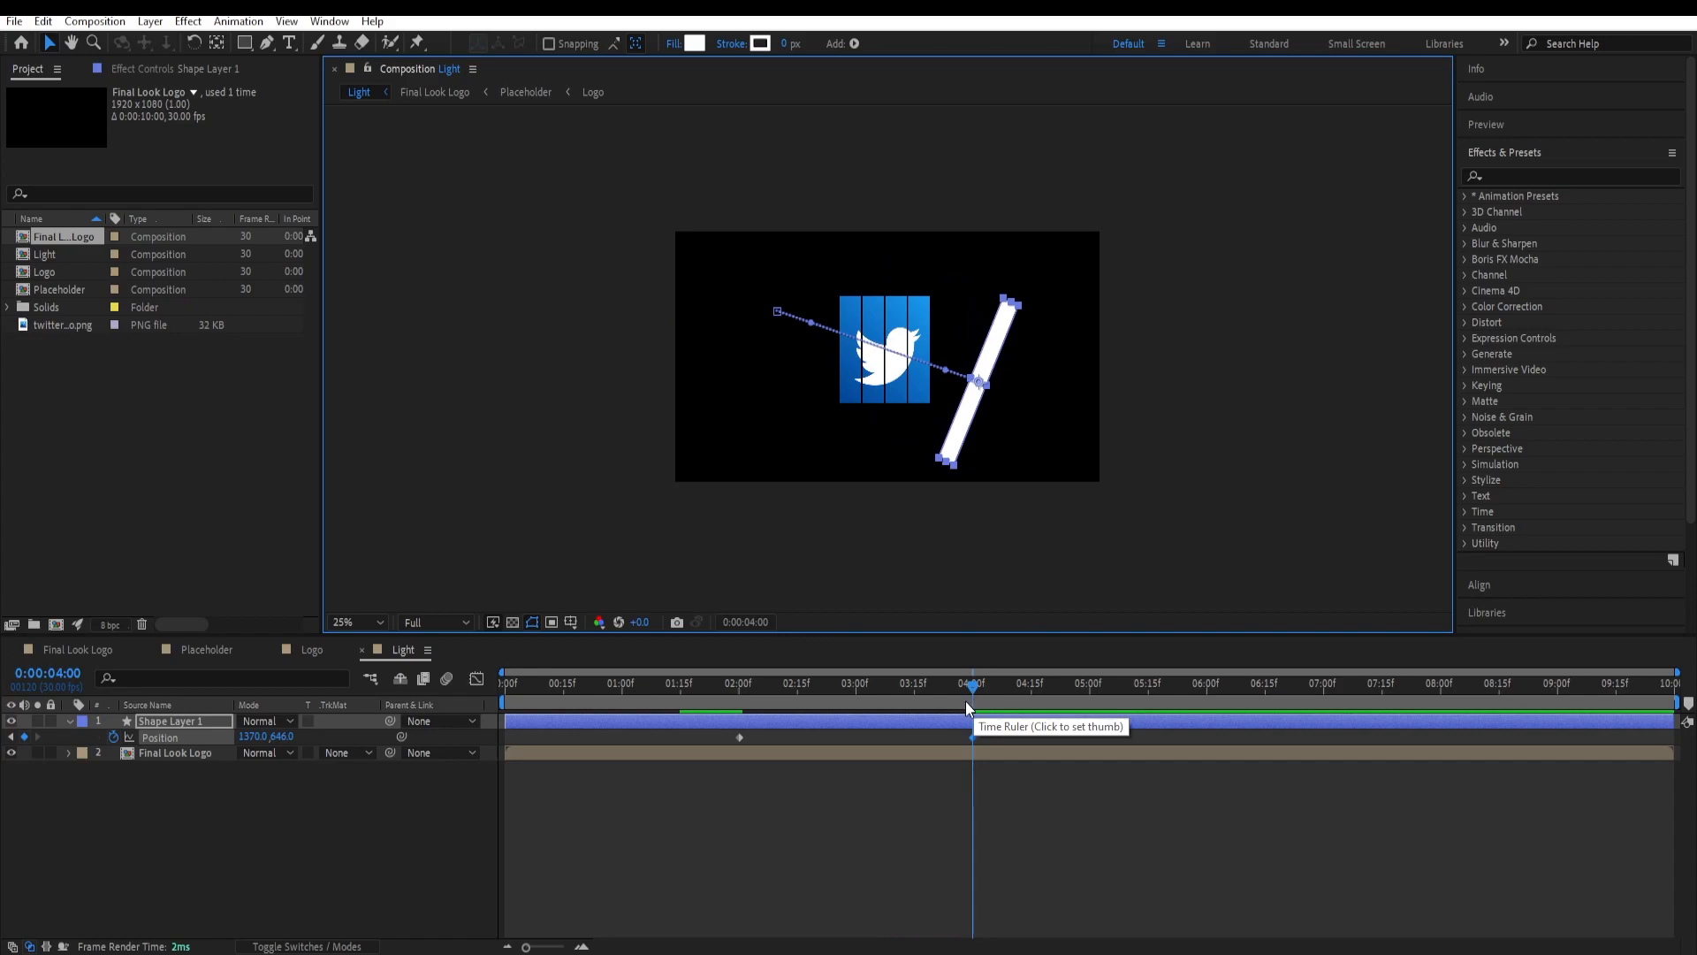
{"action": "left_click_drag", "start_coordinate": [972, 682], "coordinate": [953, 682]}
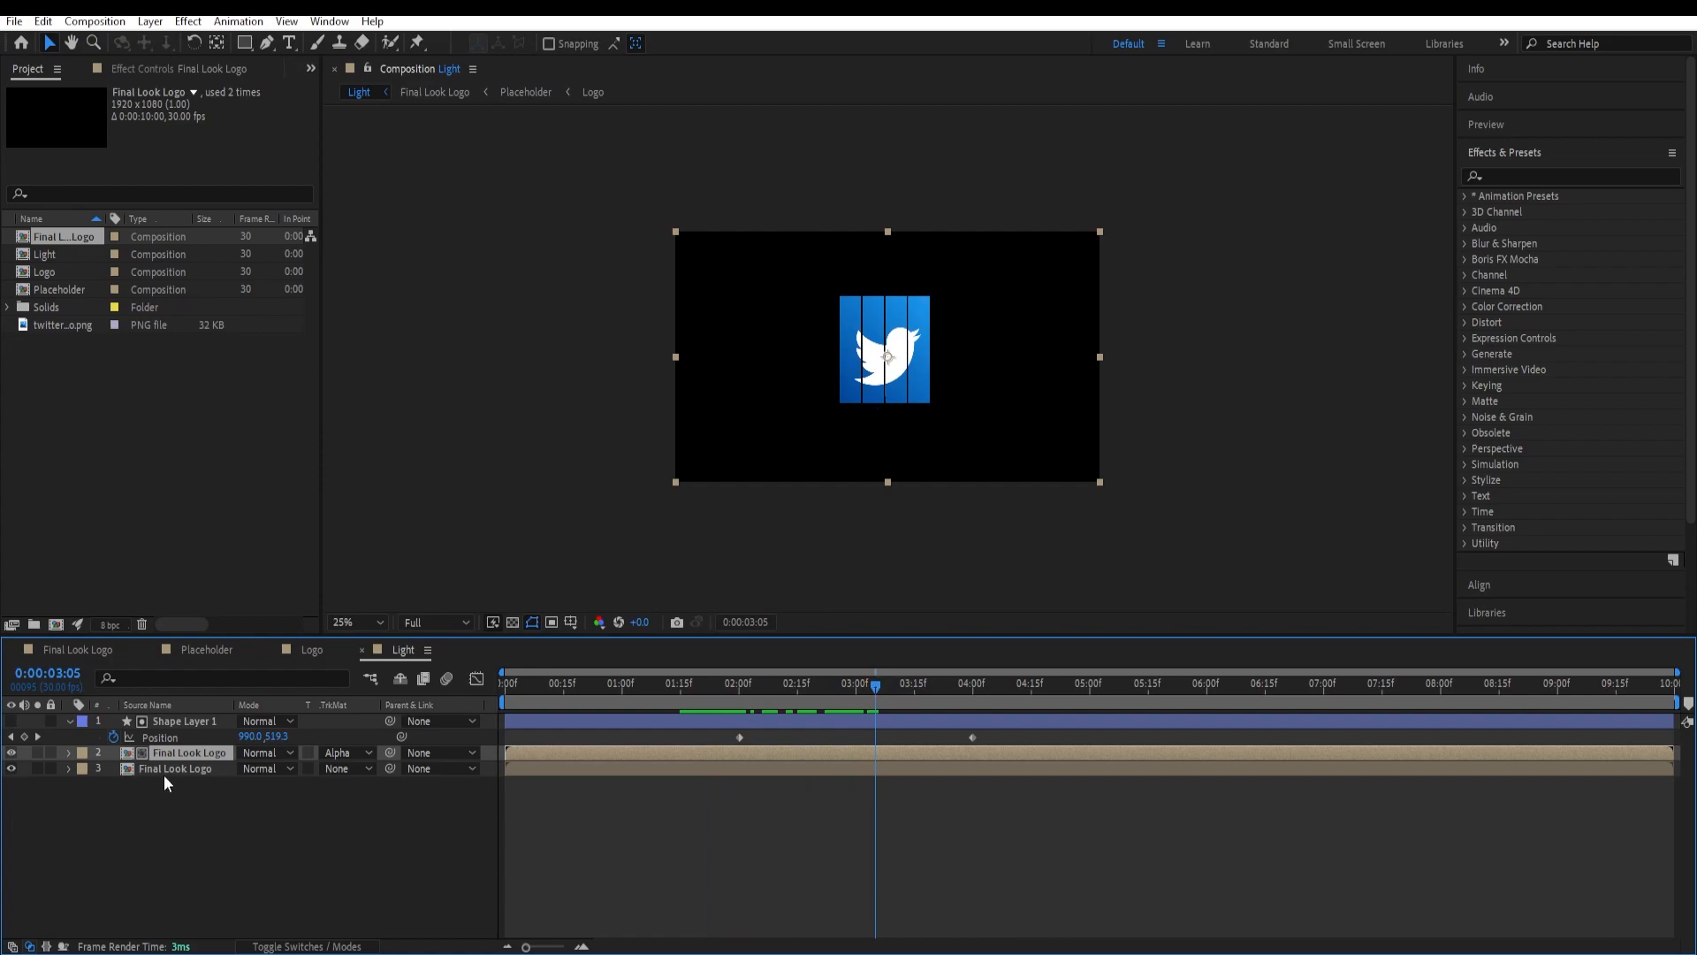
Step: Apply a white Fill at 30% opacity to the matted logo copy and preview maximized
{"action": "left_click", "coordinate": [1560, 175]}
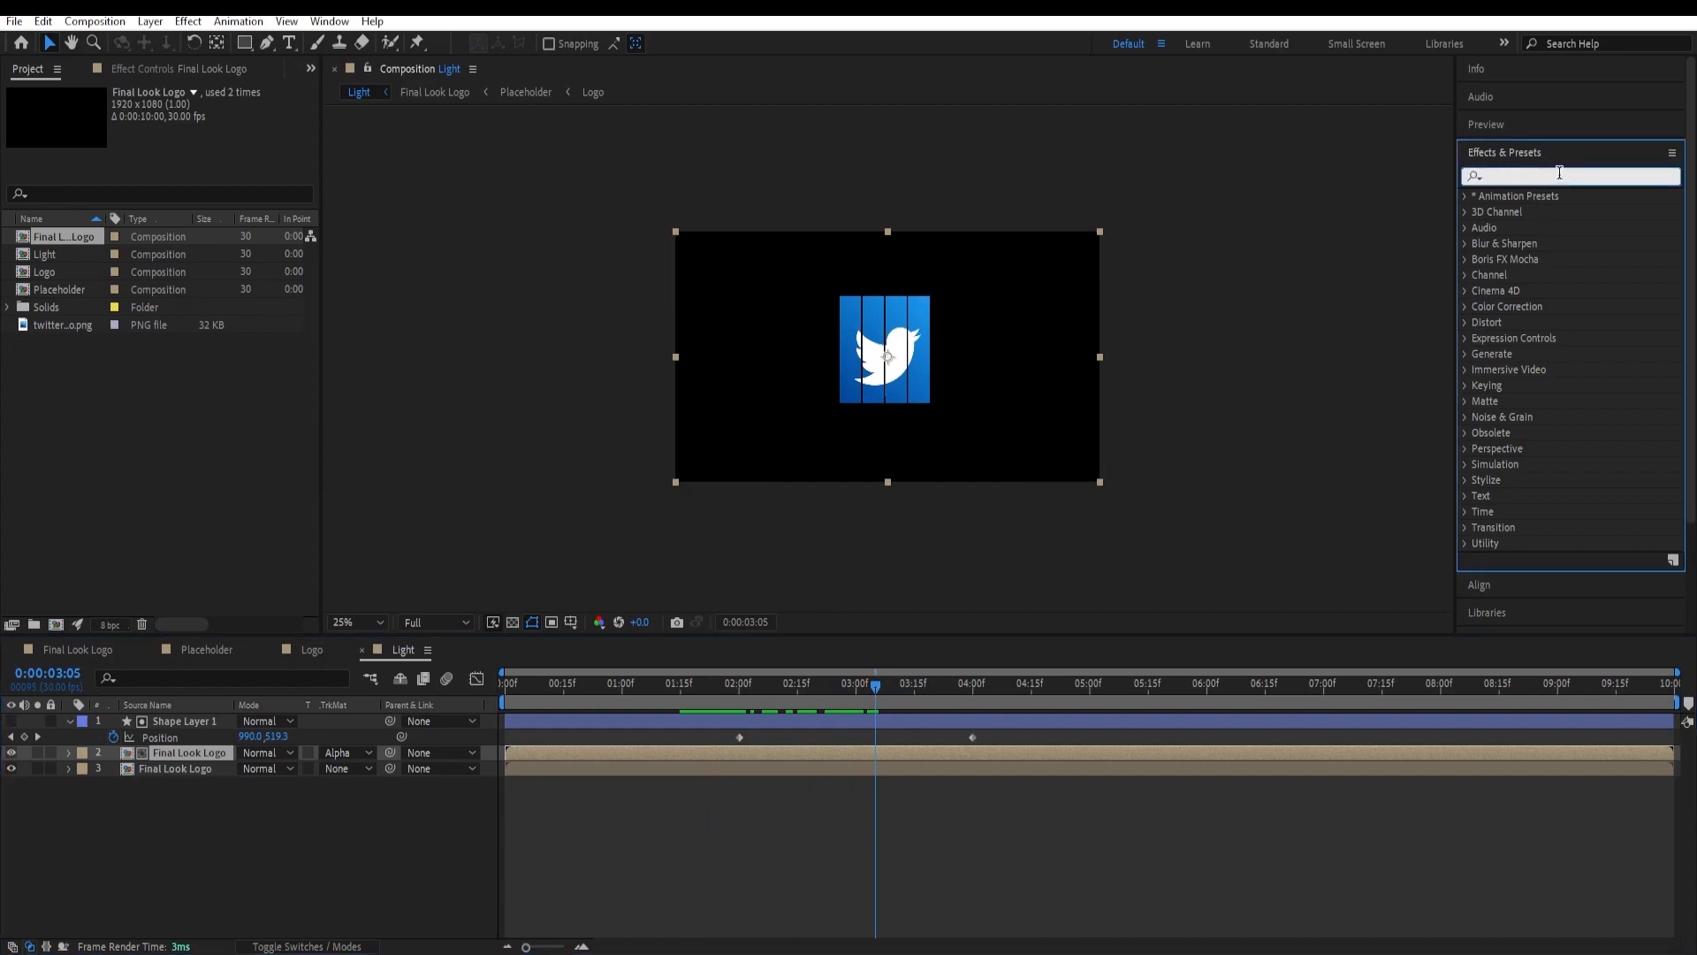
{"action": "type", "text": "fill"}
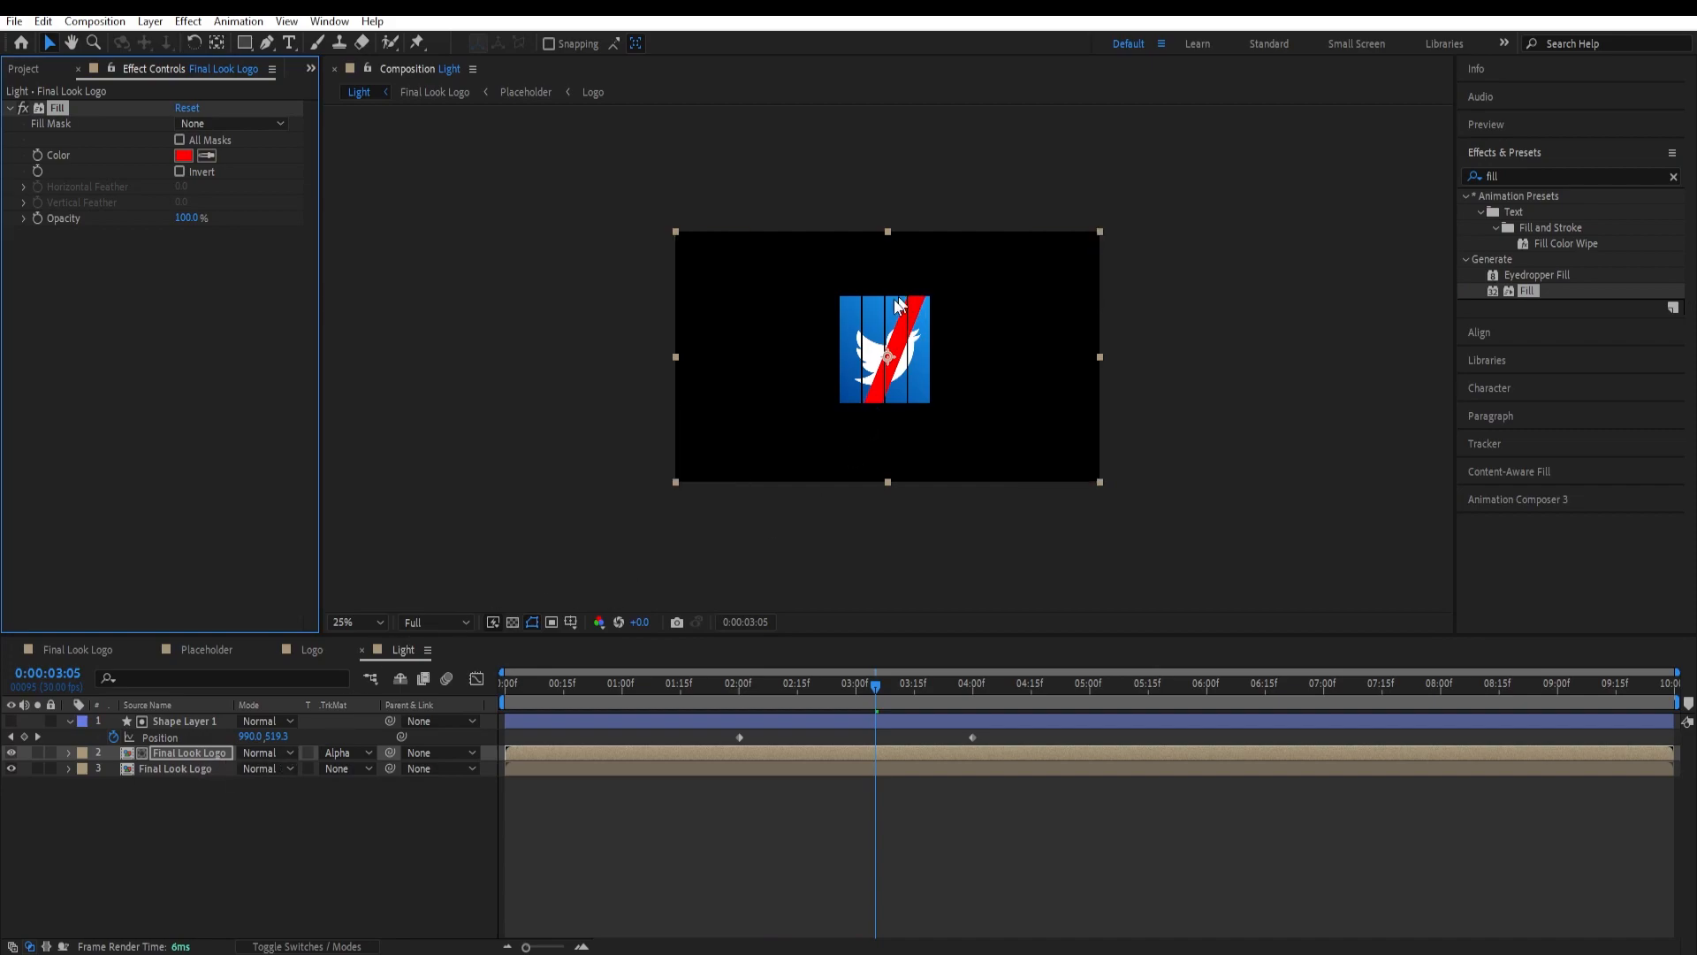
{"action": "mouse_move", "coordinate": [861, 297]}
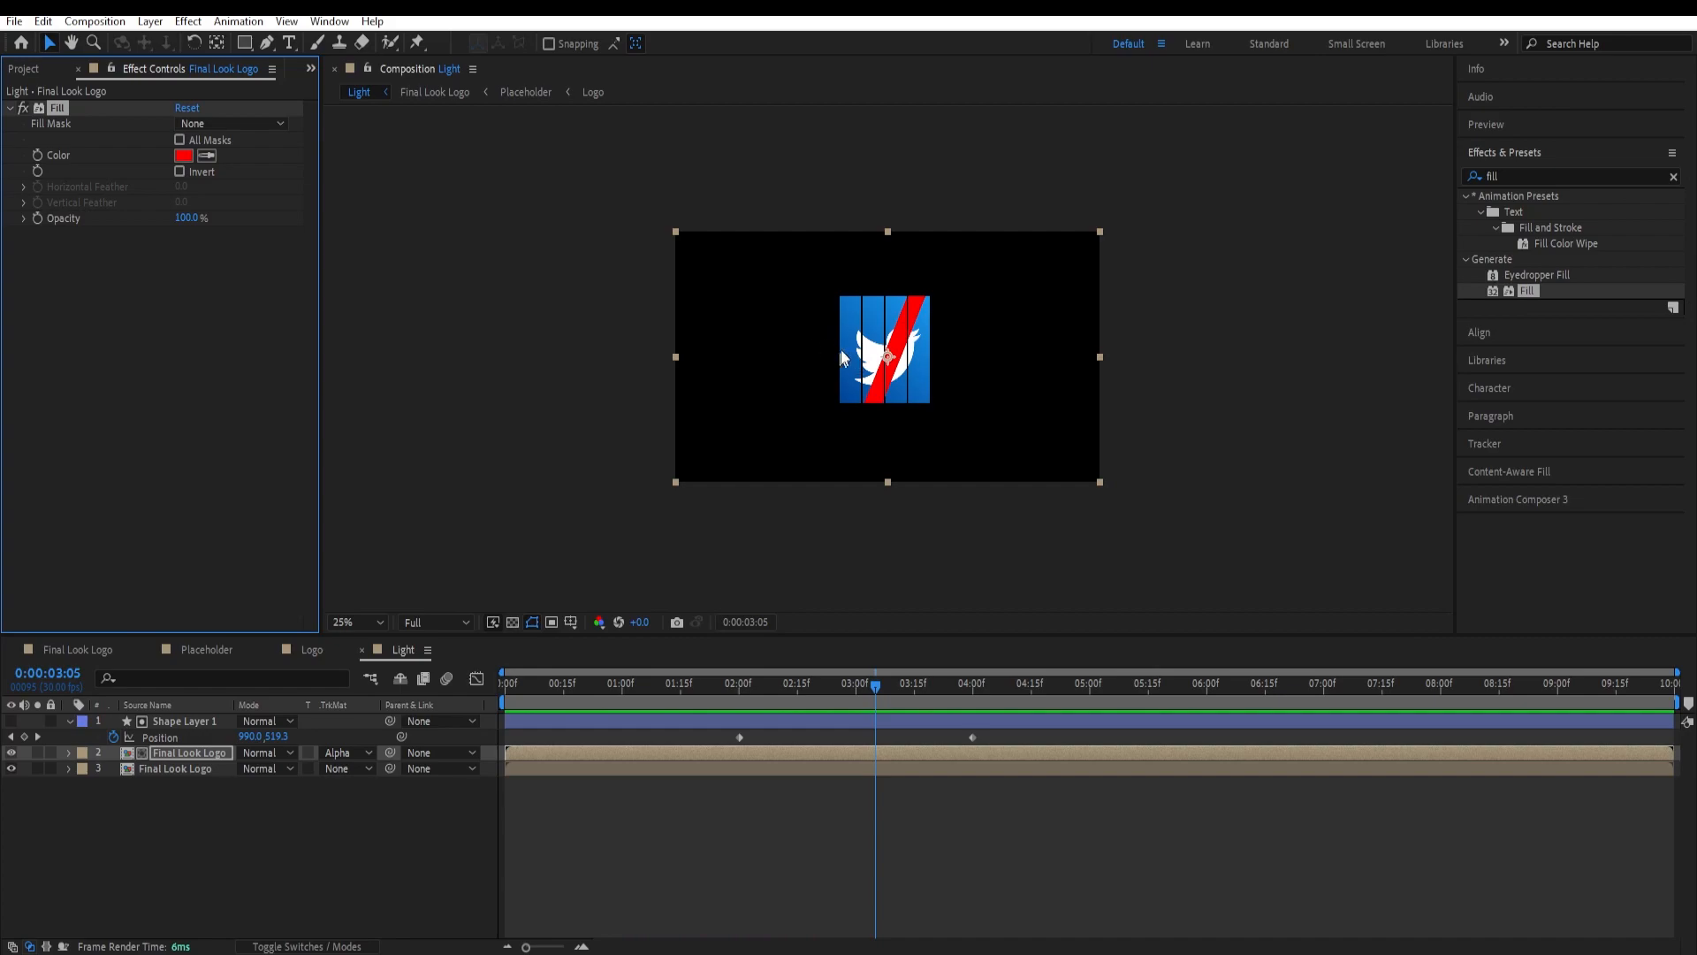
{"action": "left_click", "coordinate": [184, 156]}
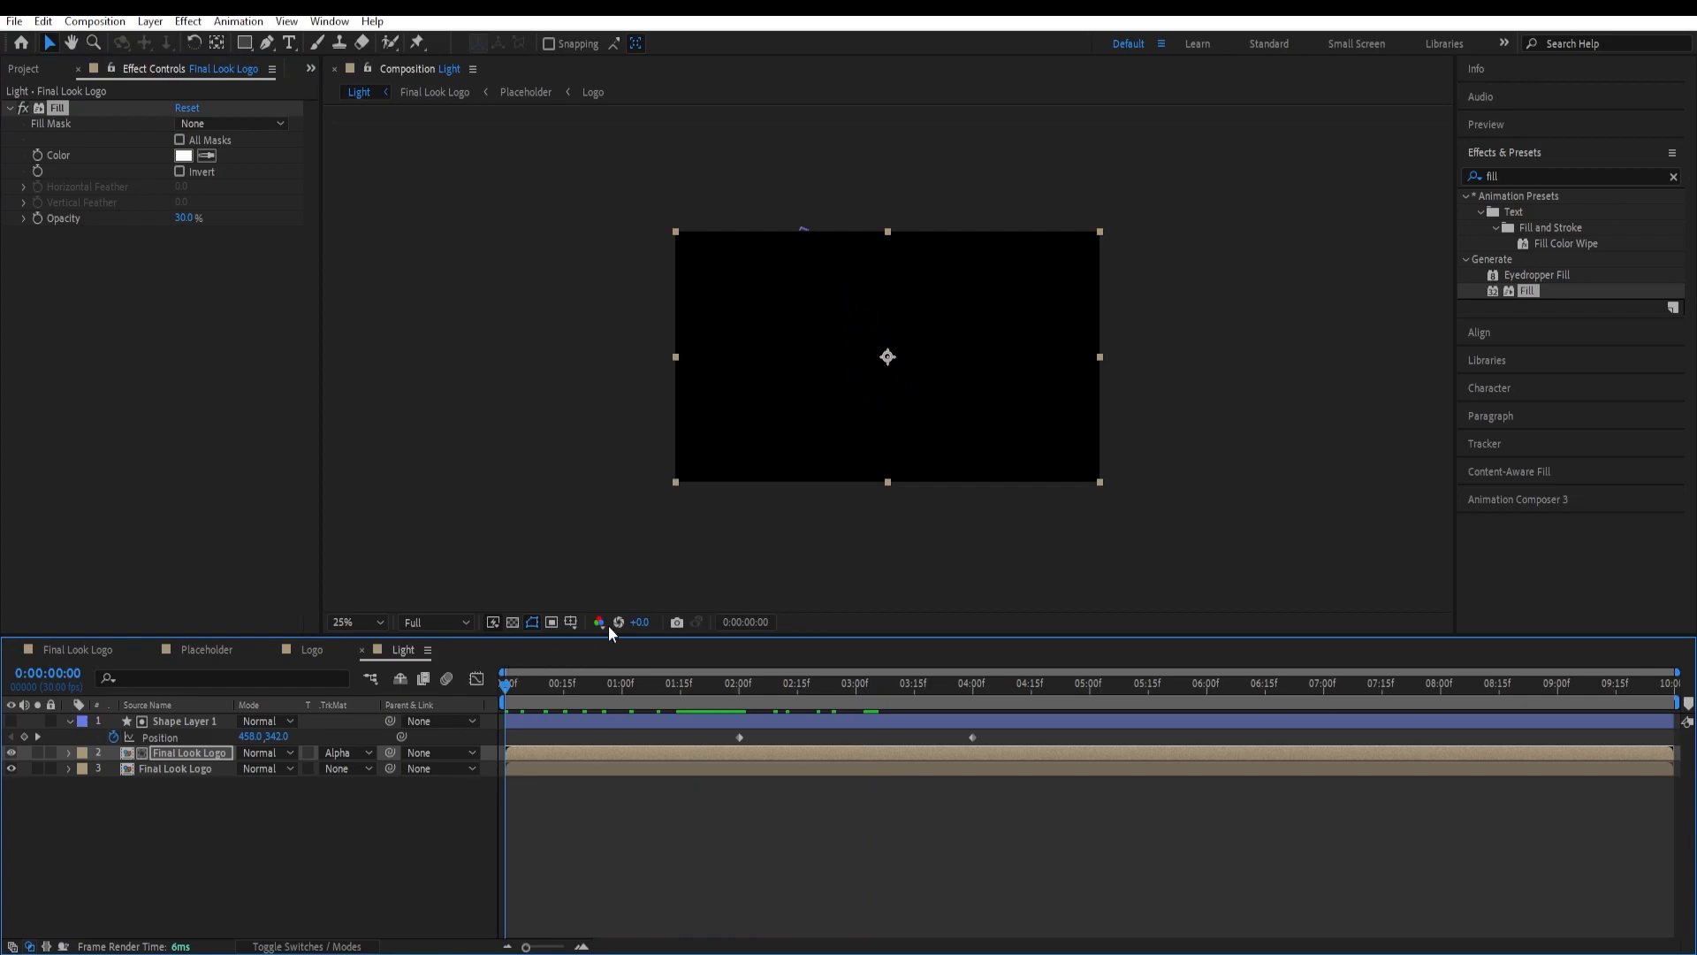
{"action": "key", "text": "`"}
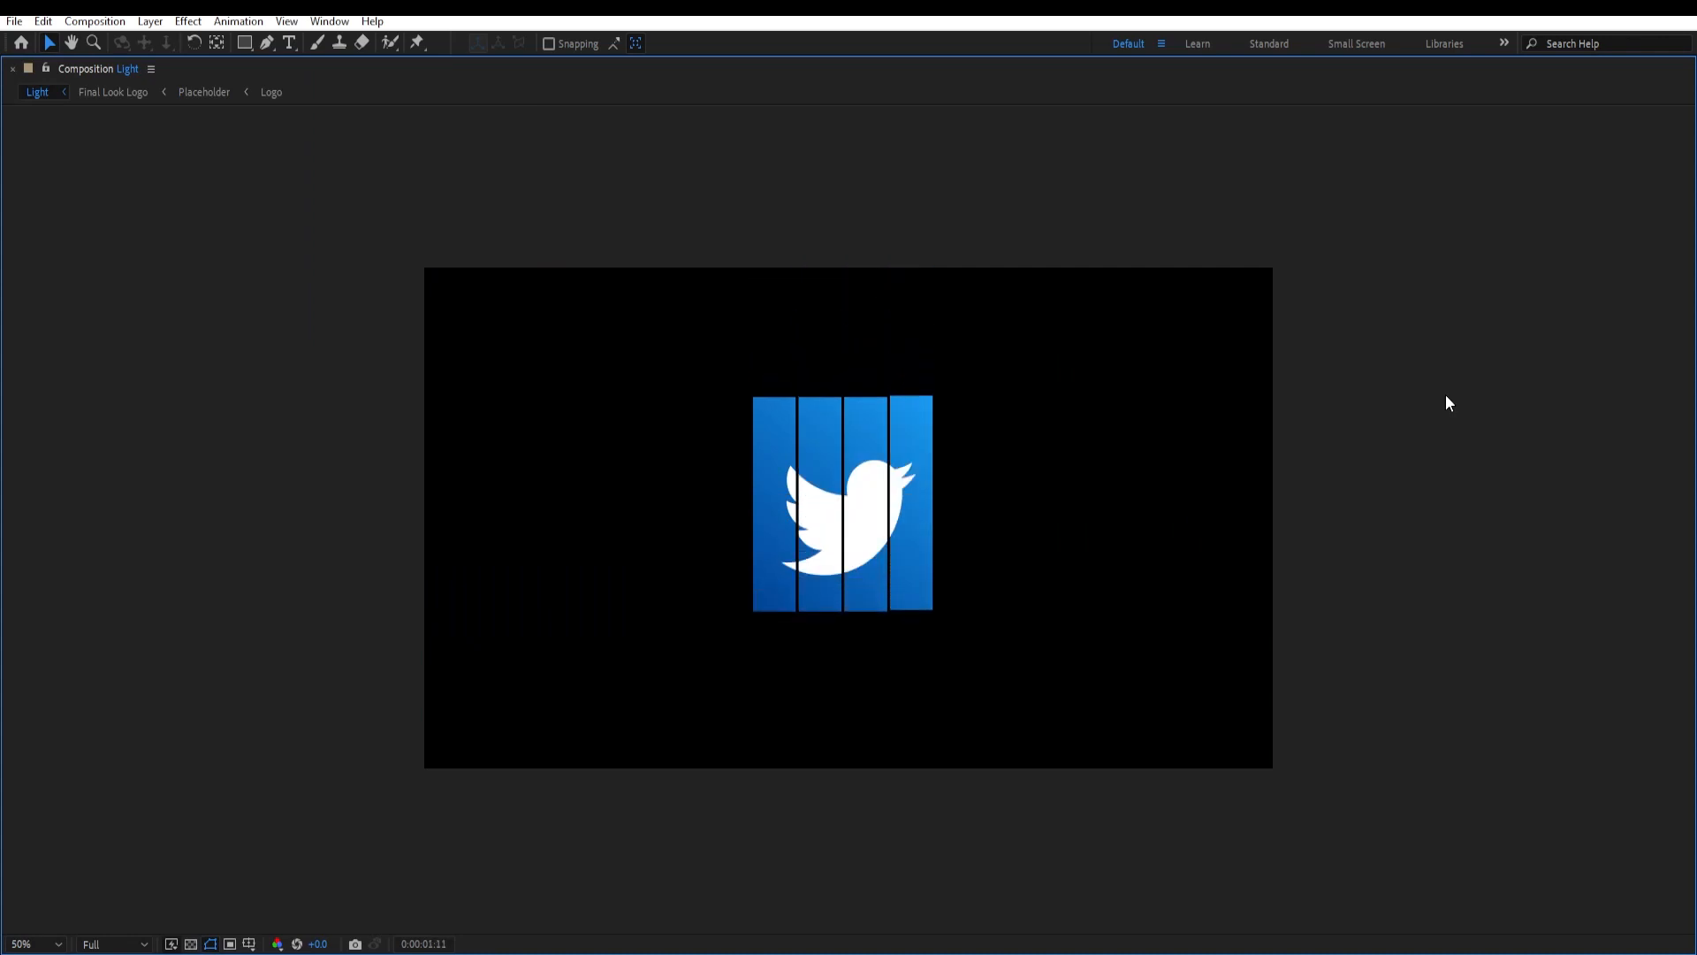